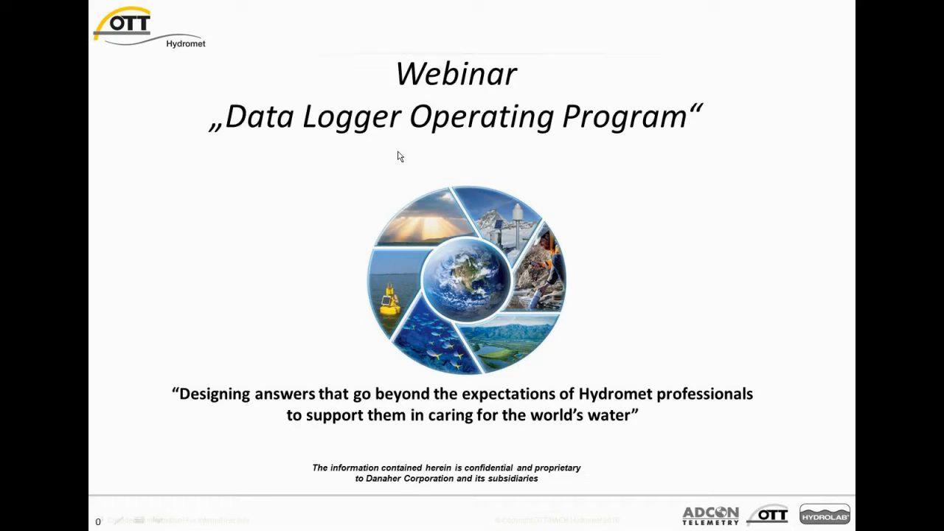
- Advance the slideshow to the OTT netDL 500/1000 overview slide
key(Right)
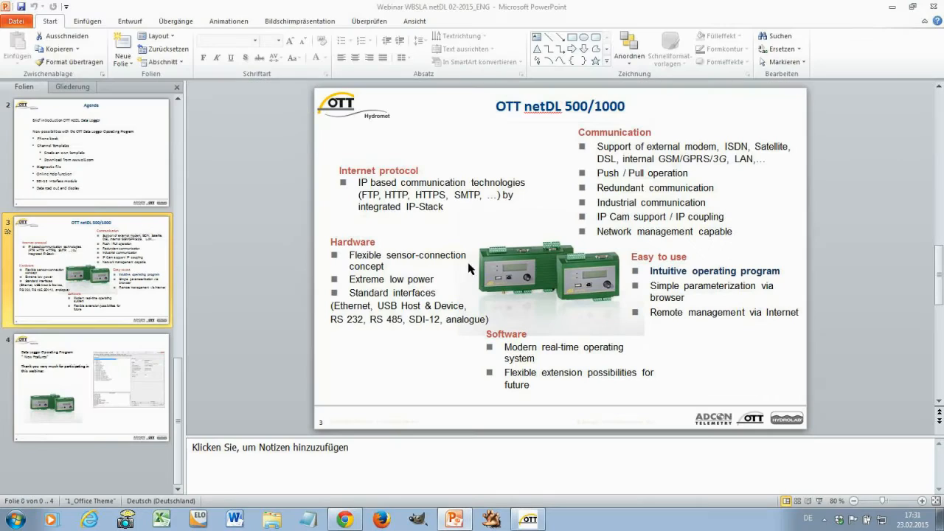
- Switch to the operating program and set the netDL 1000 connection type to USB
click(528, 519)
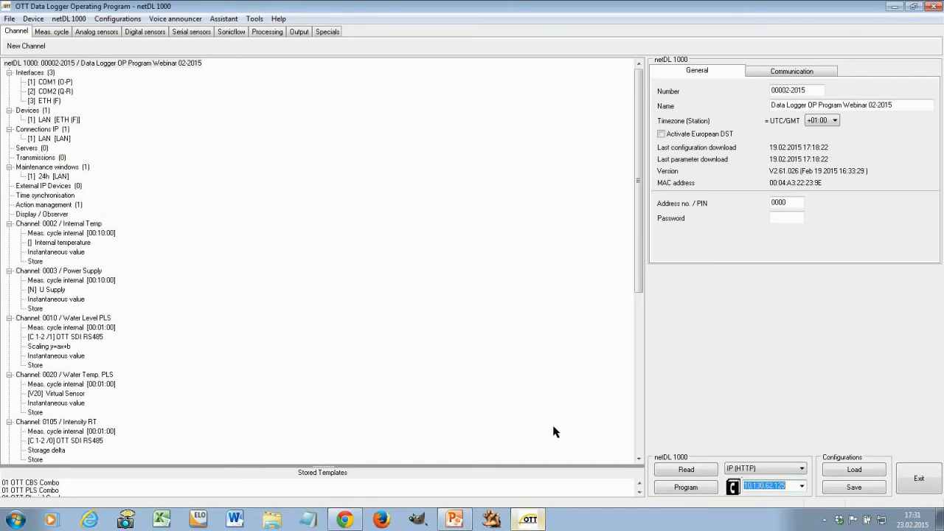
mouse_move(584, 377)
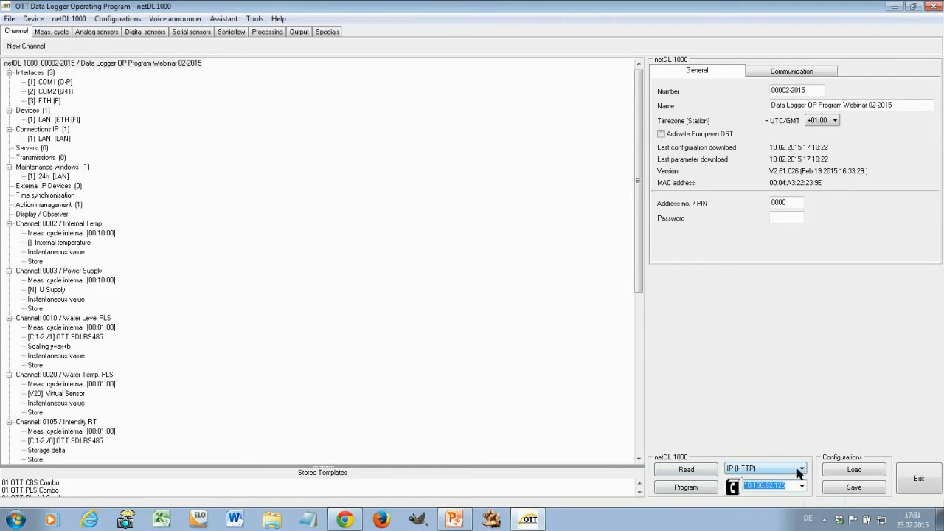
click(800, 469)
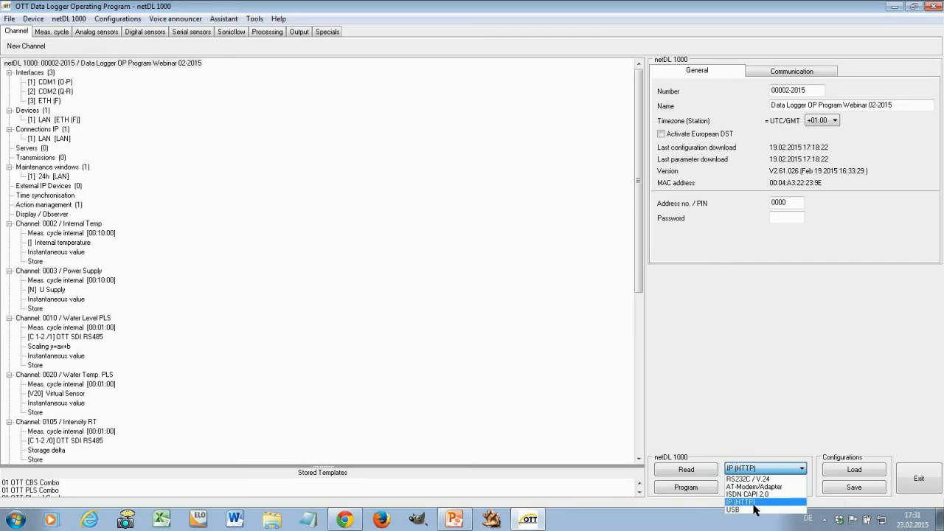
click(731, 509)
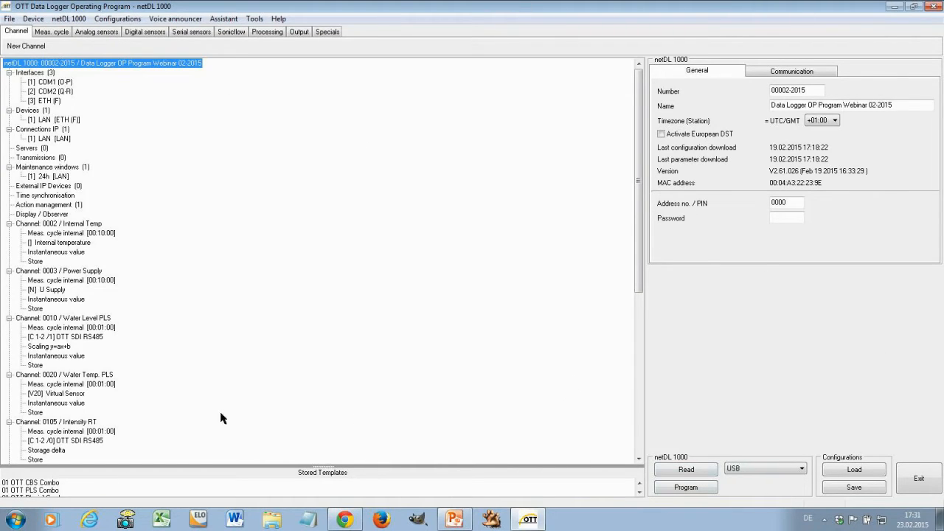
mouse_move(374, 176)
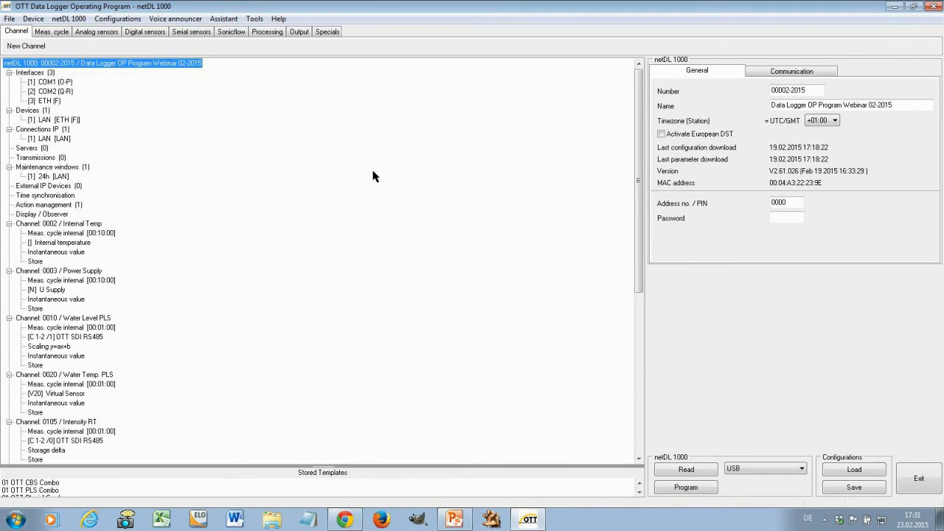
mouse_move(686, 448)
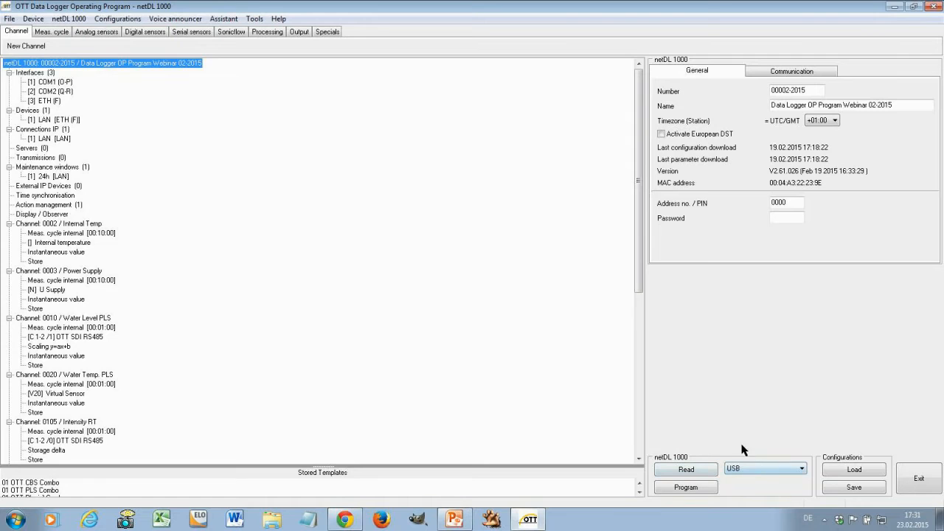
mouse_move(769, 455)
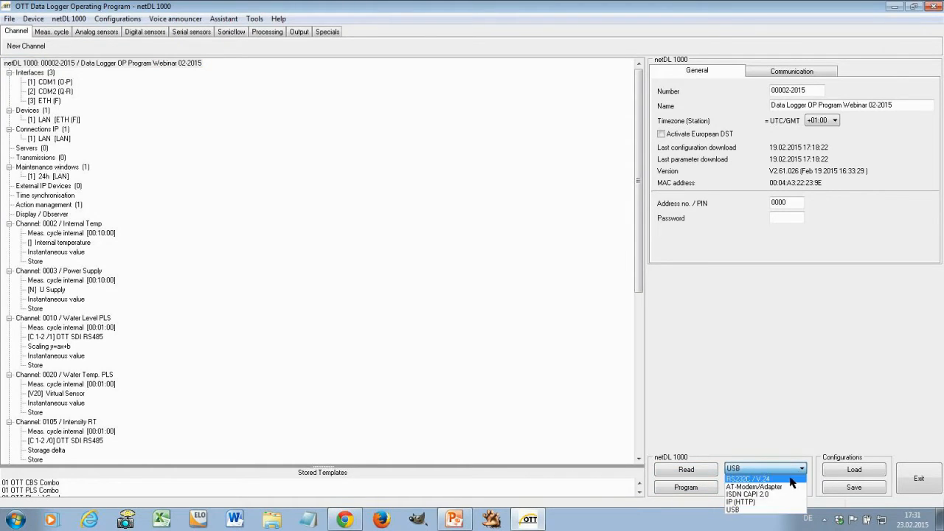
- Review the connection-type options and keep IP (HTTP) with address 10.130.62.125
click(746, 478)
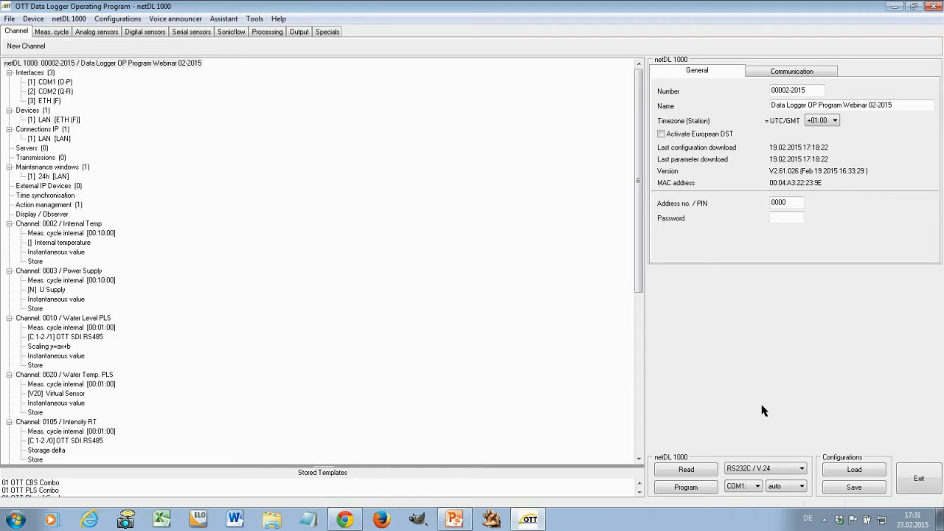
click(801, 469)
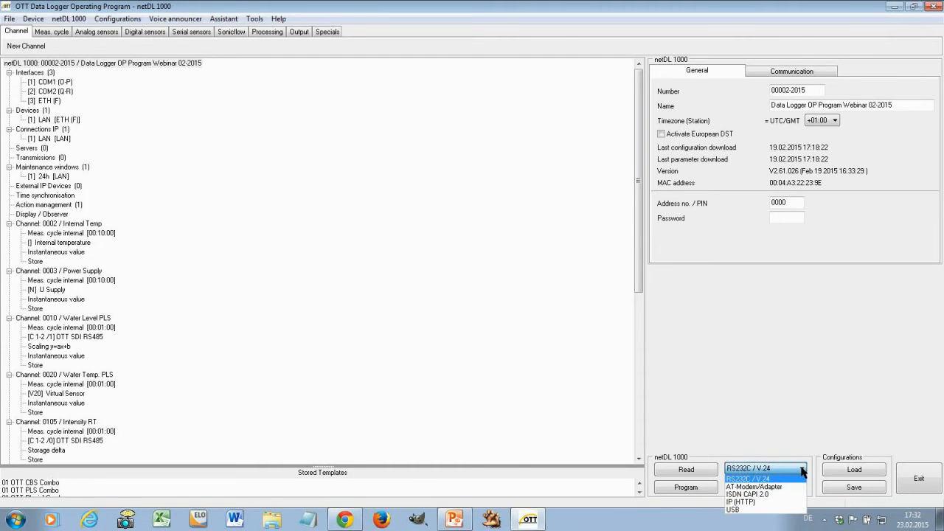
mouse_move(764, 487)
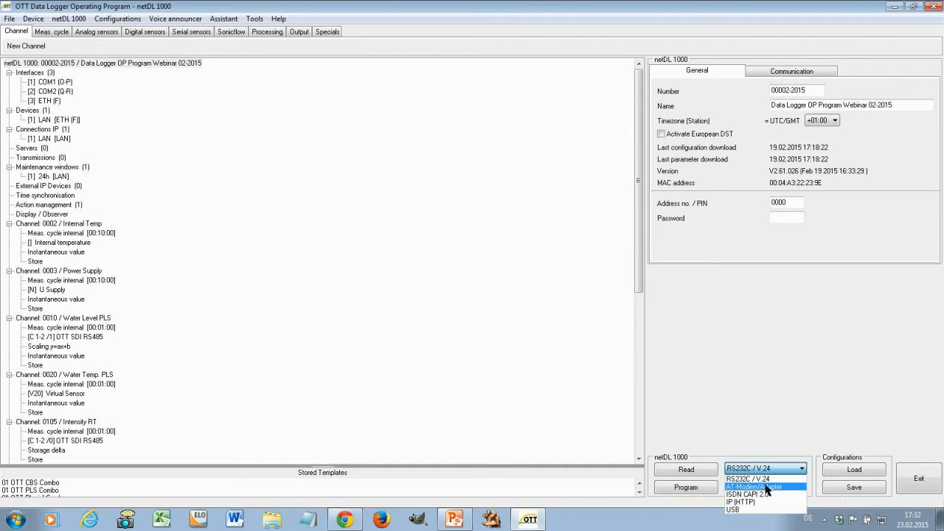
mouse_move(764, 495)
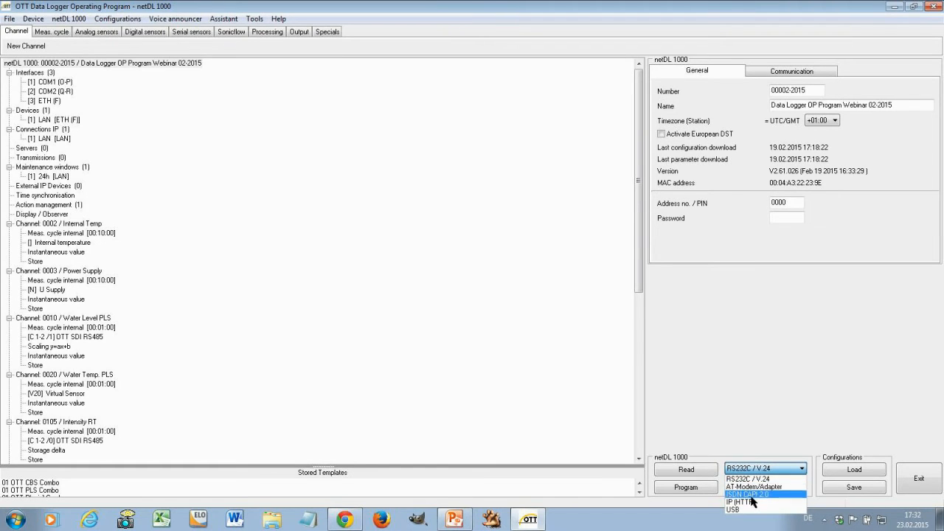
click(740, 502)
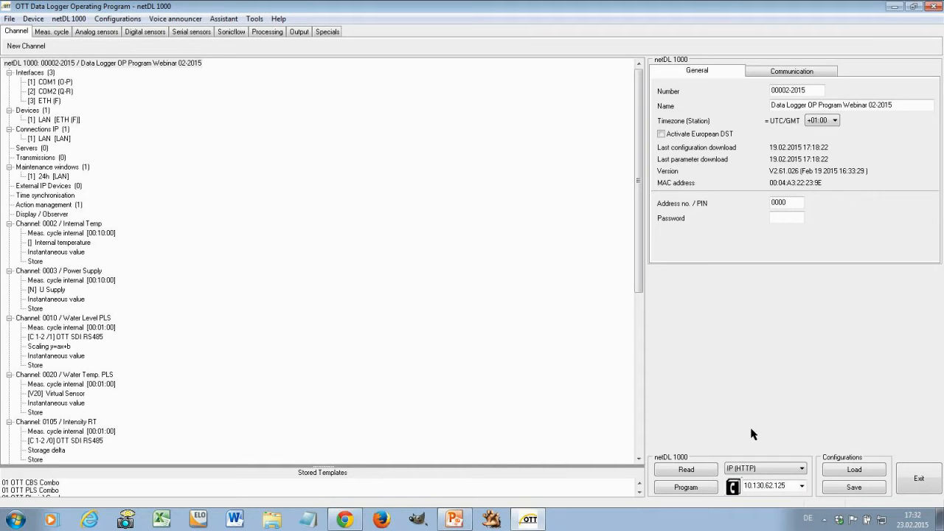
mouse_move(774, 440)
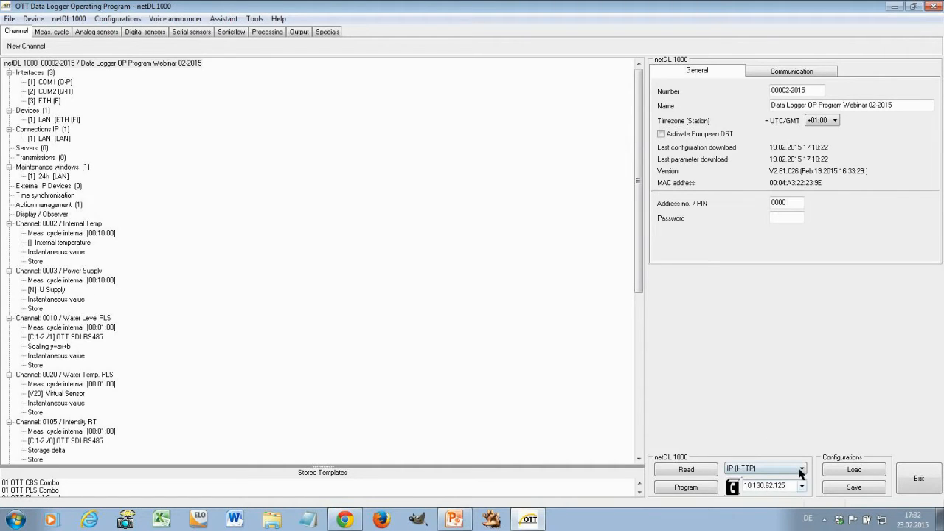
click(764, 469)
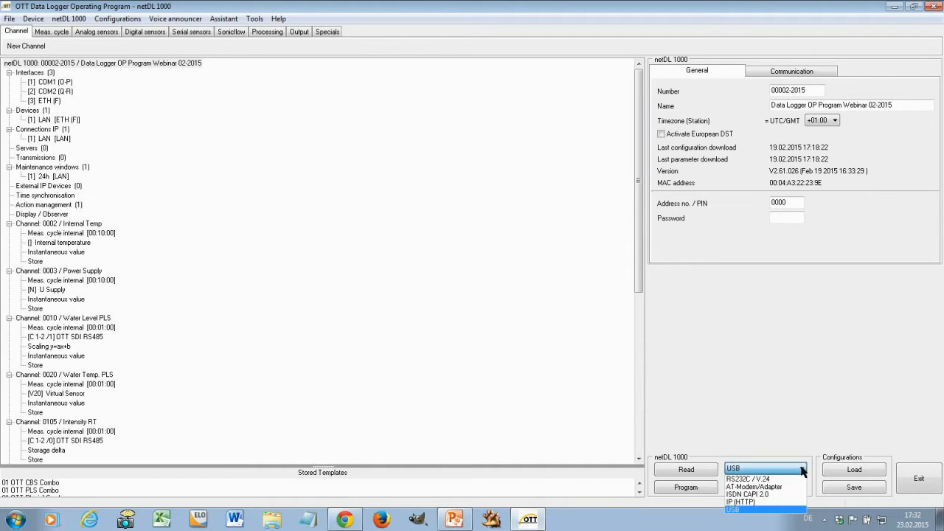
click(740, 502)
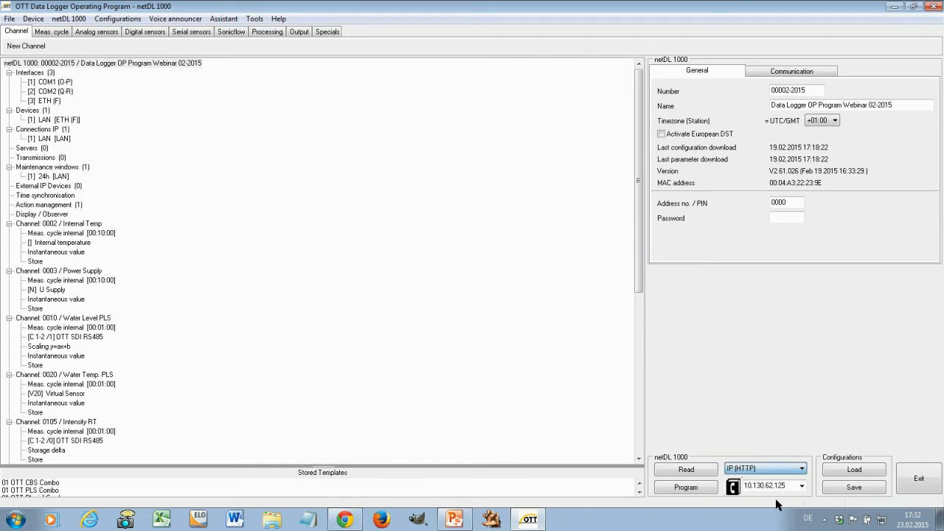
mouse_move(760, 494)
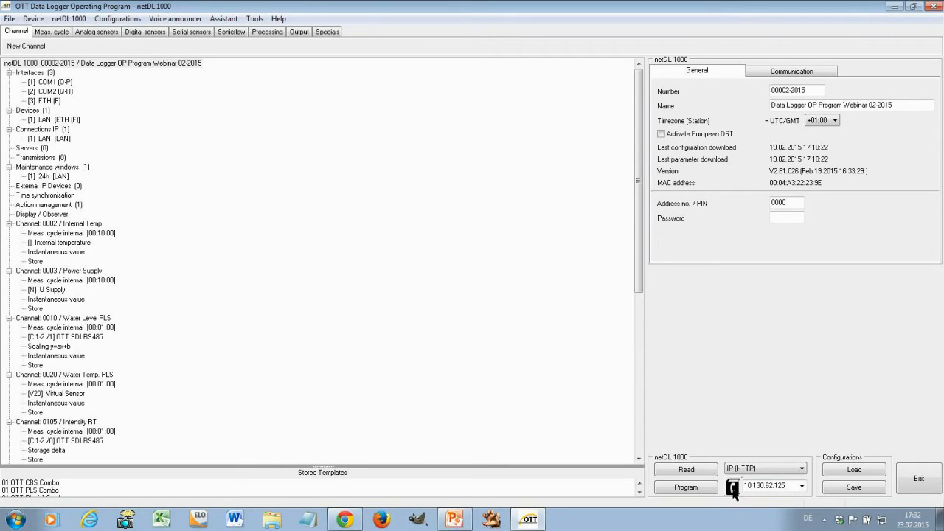
- Open the phone book of saved logger connections beside the IP address field
click(732, 485)
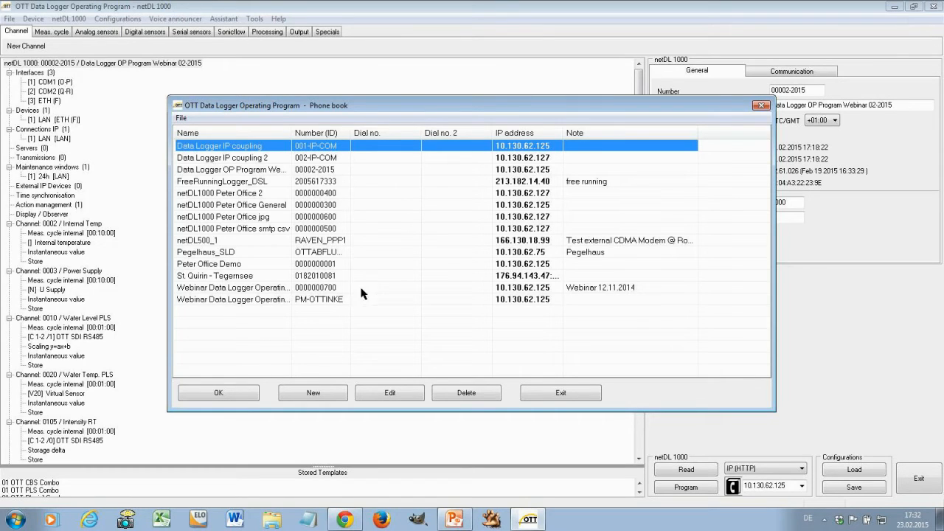
mouse_move(509, 146)
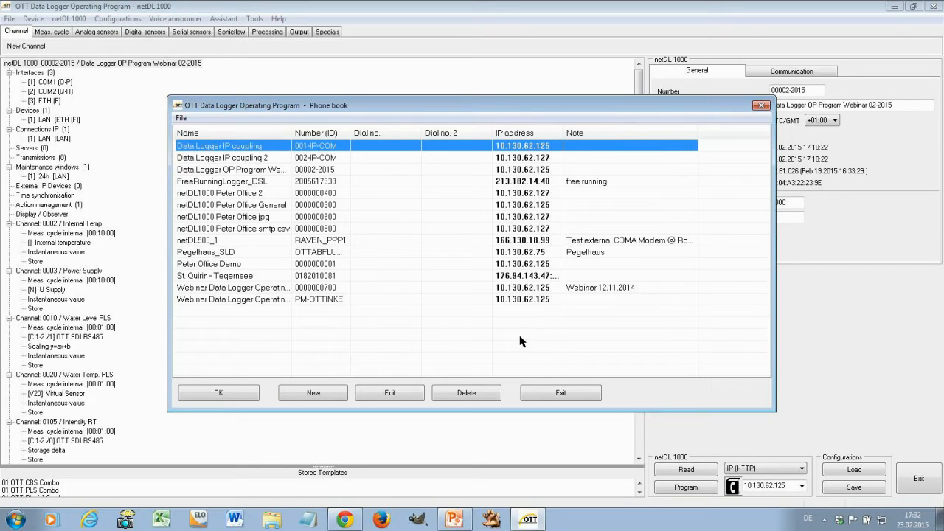
mouse_move(525, 337)
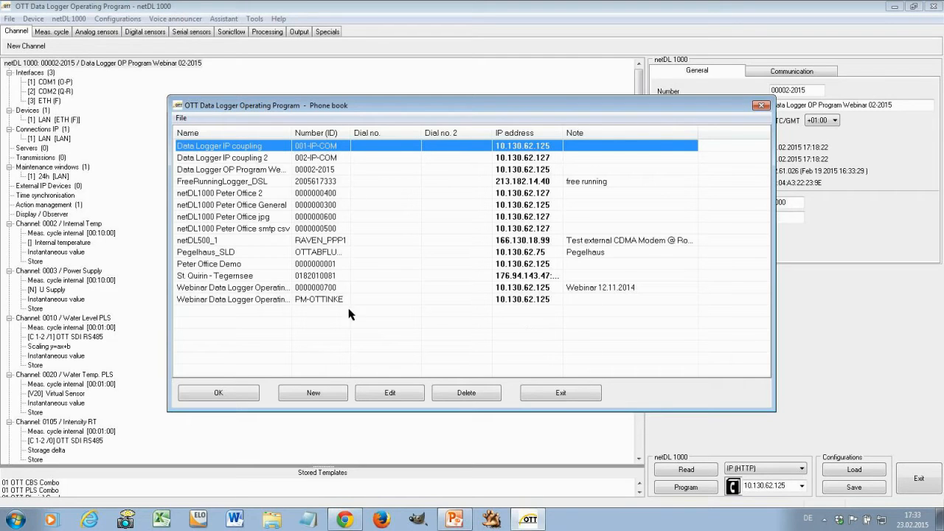
mouse_move(498, 338)
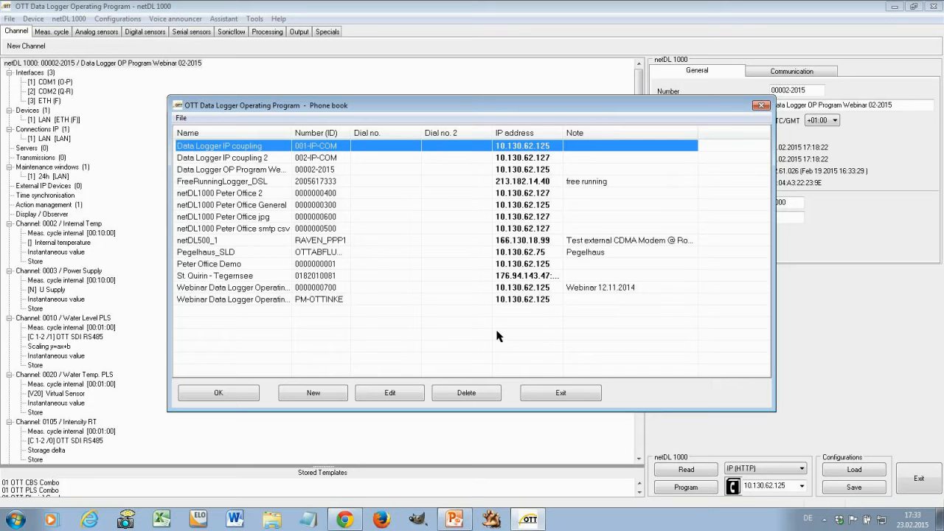
mouse_move(498, 333)
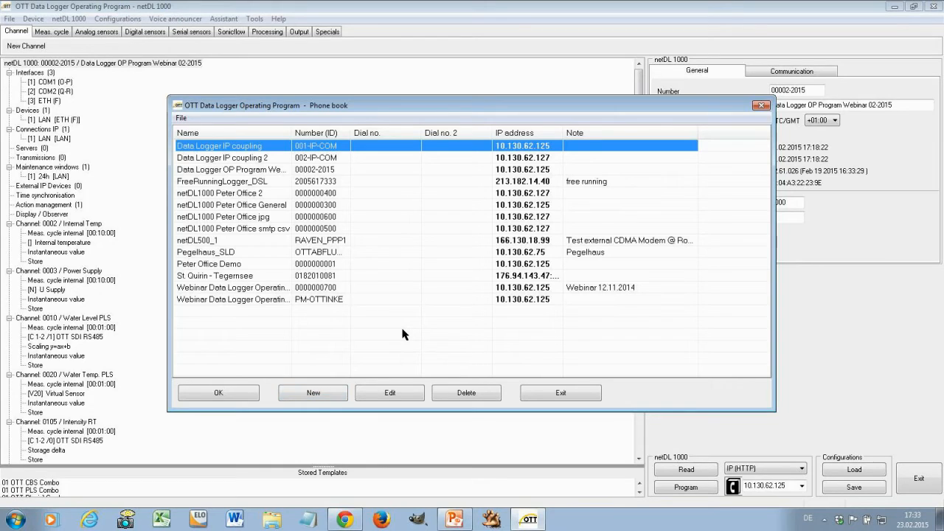
mouse_move(412, 338)
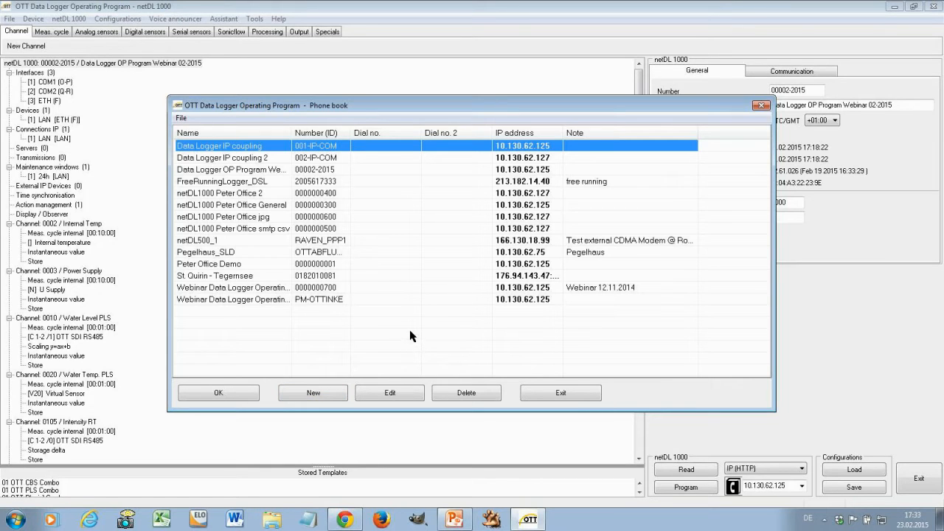
mouse_move(224, 174)
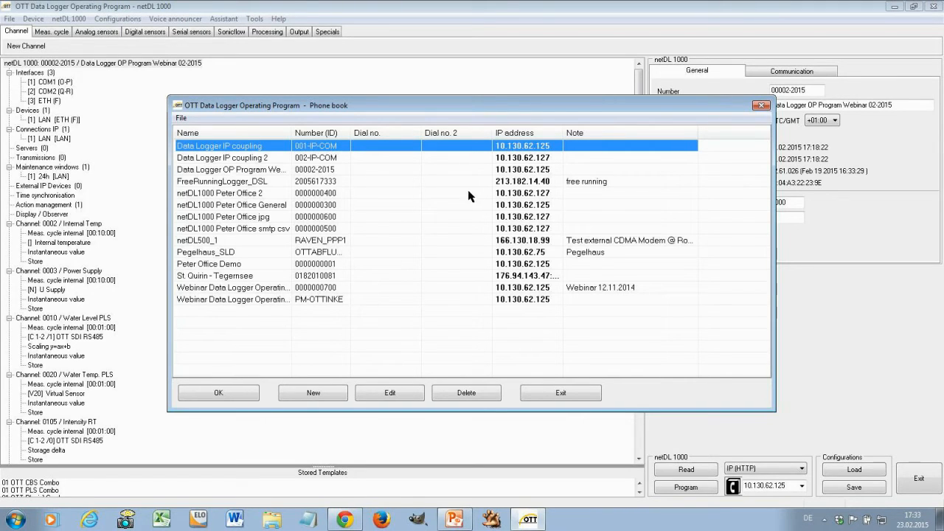
- Add the note 'Webinar Test' to the 'Data Logger OP Program Webinar 02-2015' entry
click(230, 168)
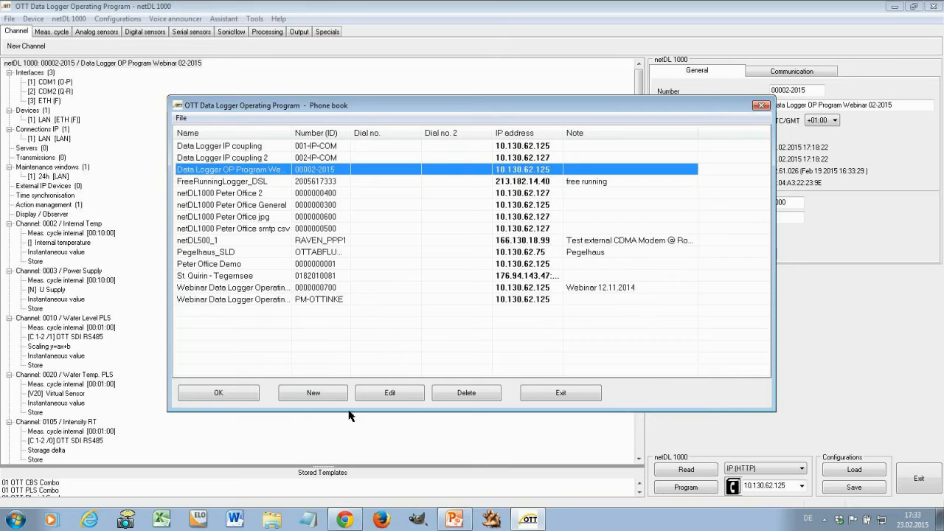
click(389, 392)
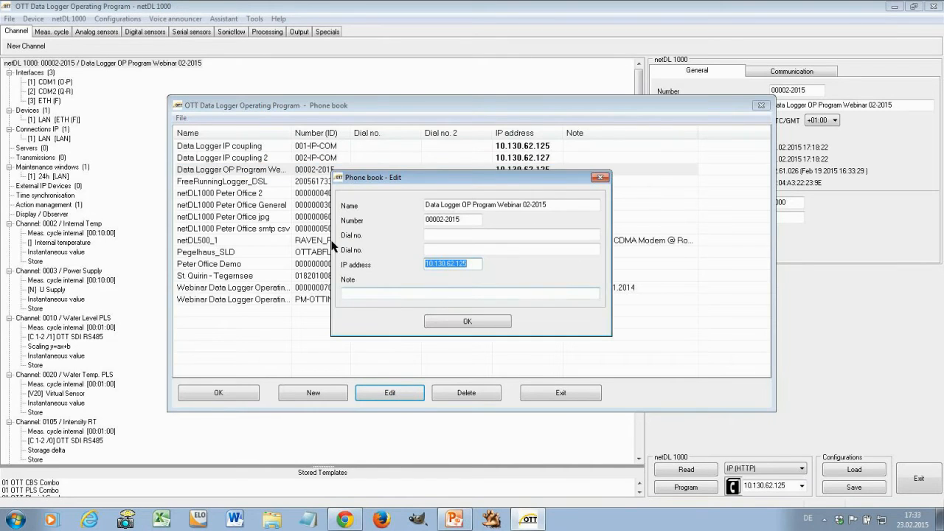
click(469, 292)
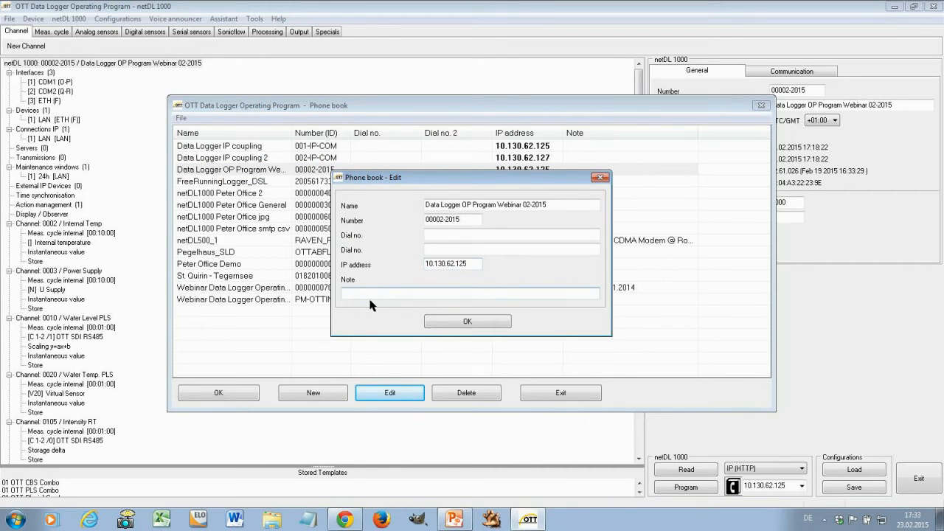
text(Webinar)
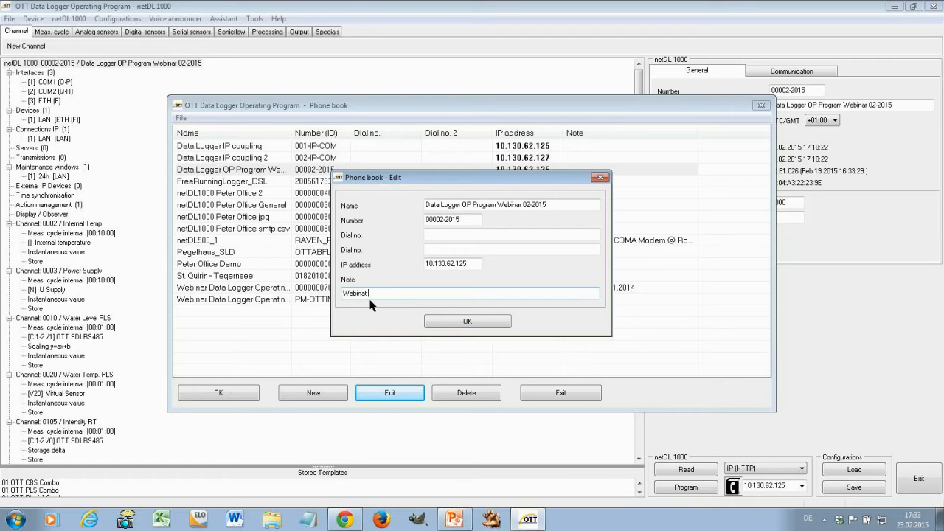
text(Test)
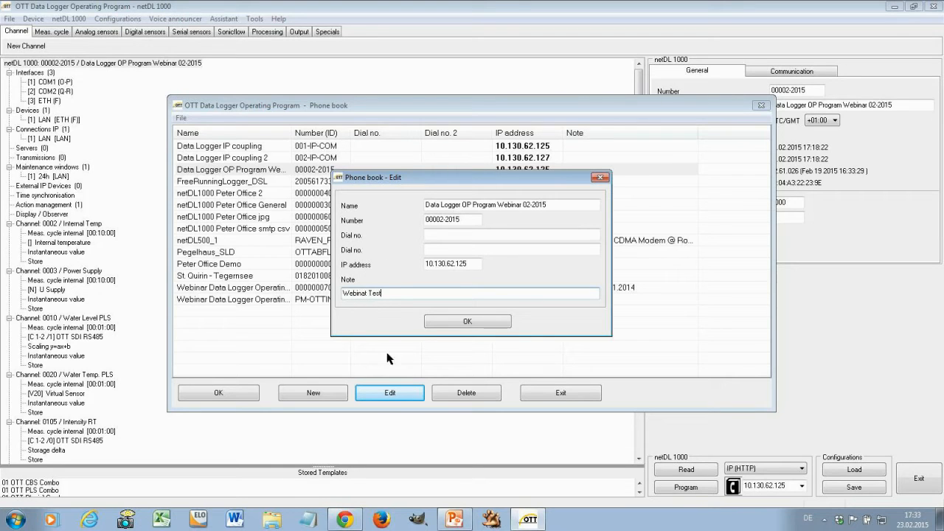
click(466, 322)
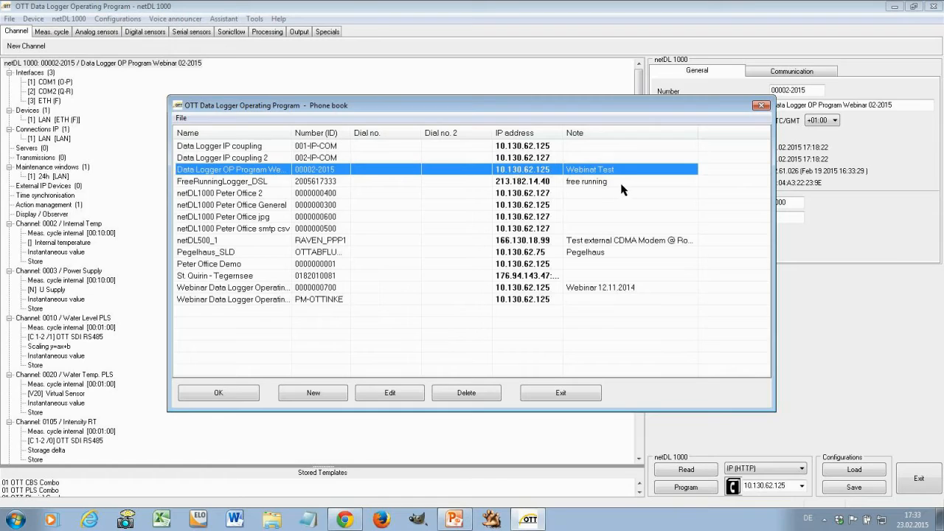
mouse_move(602, 174)
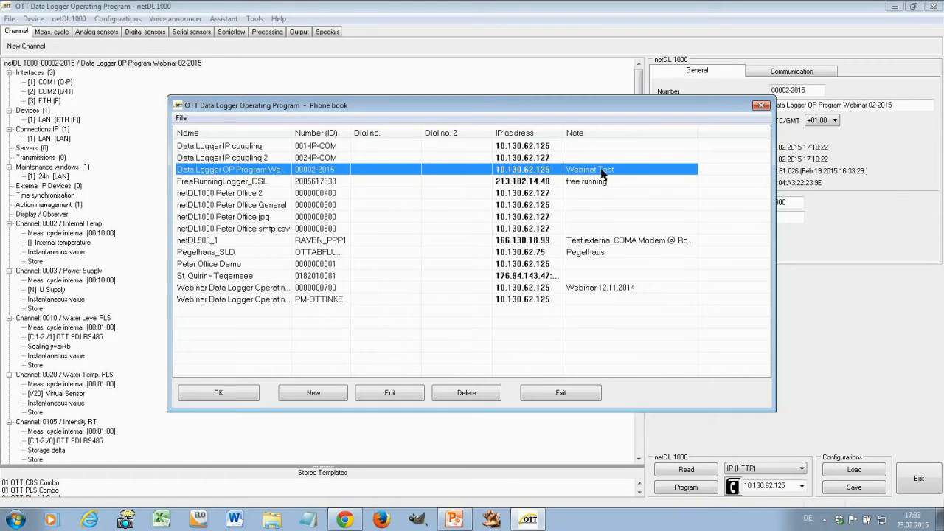
mouse_move(596, 186)
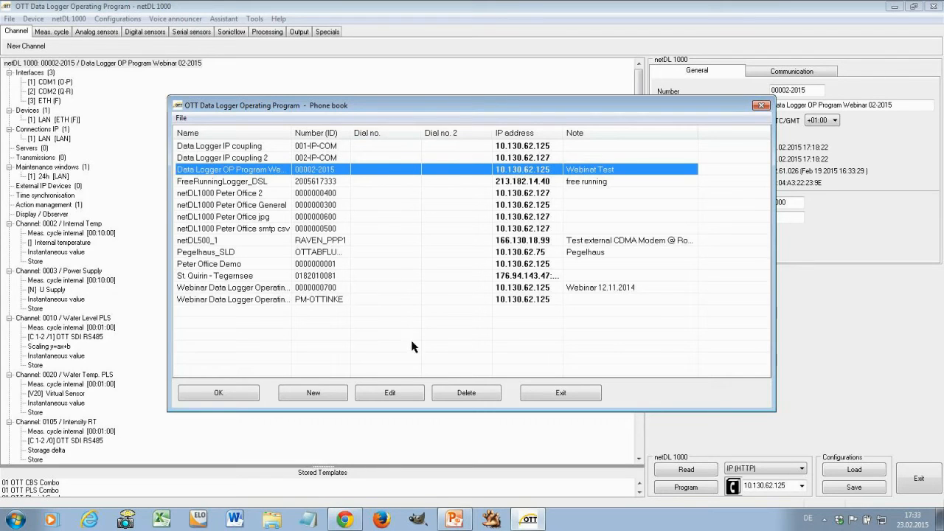
mouse_move(391, 323)
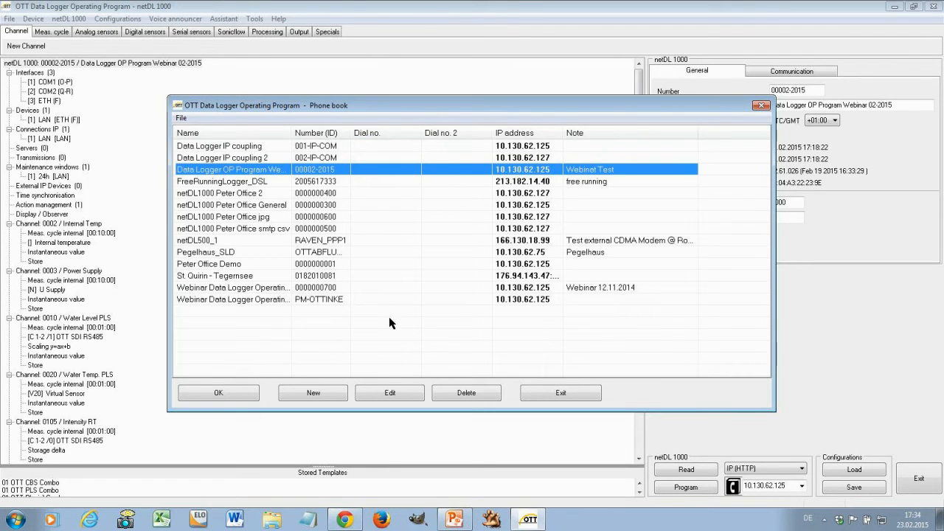
mouse_move(391, 322)
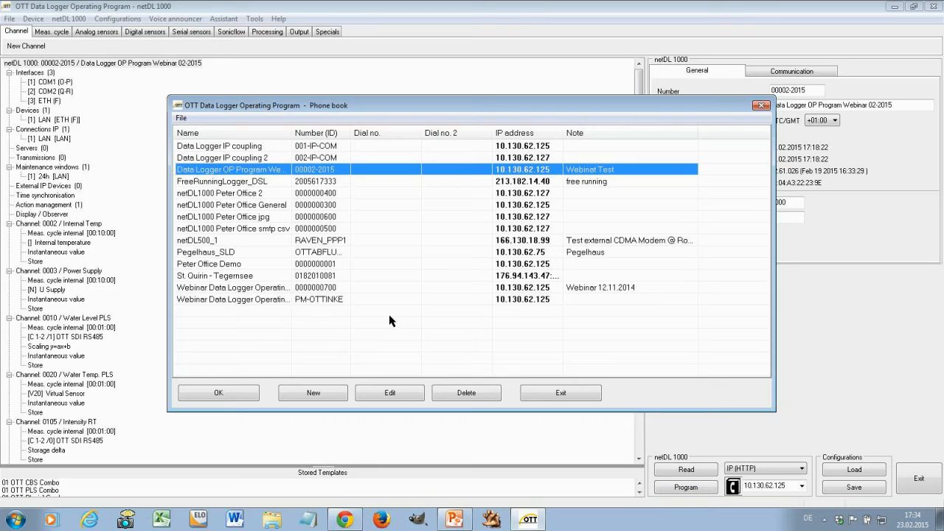
mouse_move(520, 397)
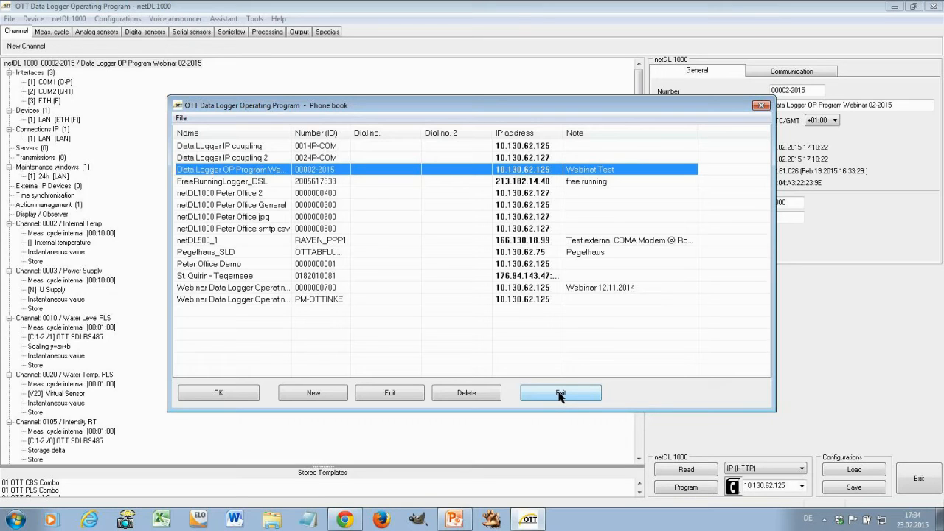
- Exit the phone book and switch the netDL 1000 connection type to USB
click(561, 392)
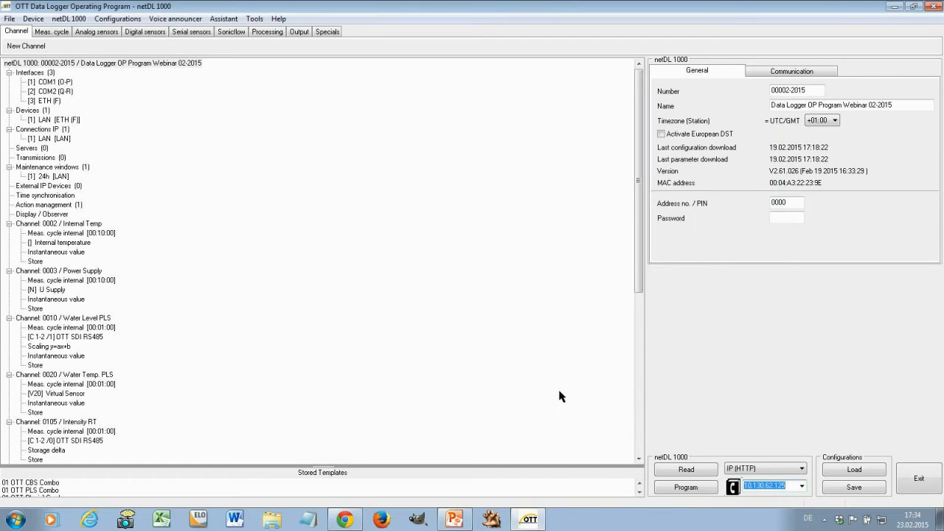
mouse_move(833, 519)
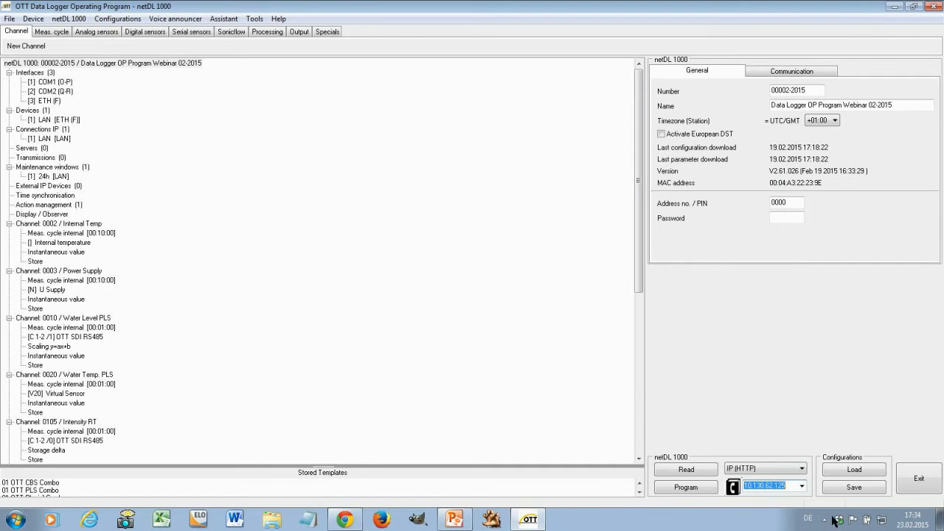
click(801, 485)
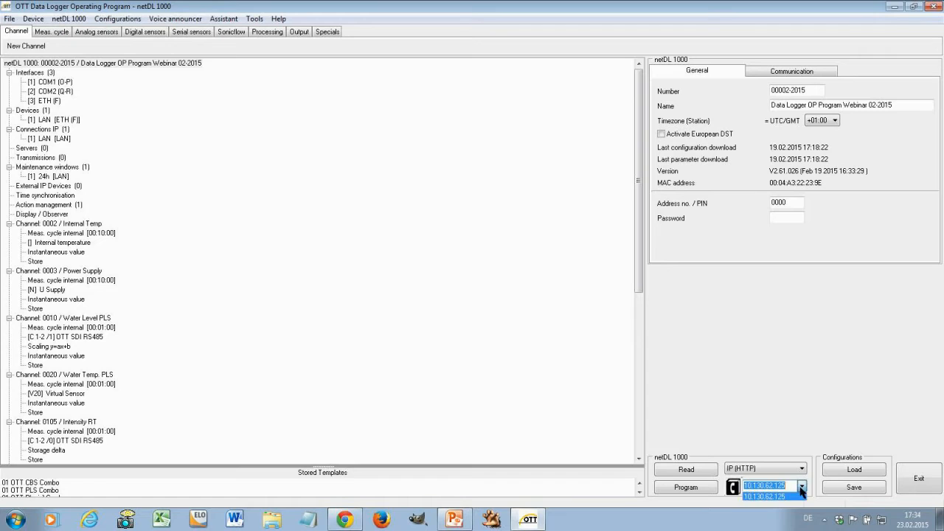
click(800, 469)
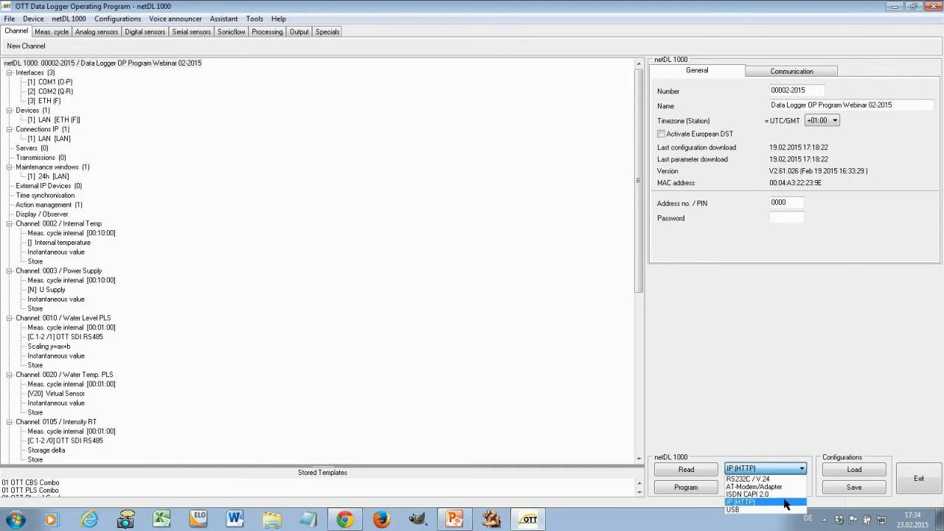
click(733, 509)
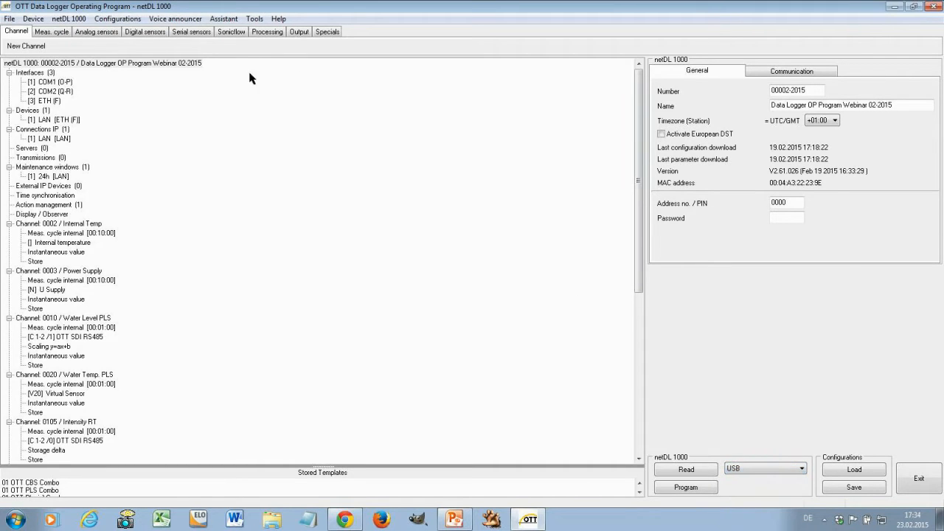
mouse_move(361, 357)
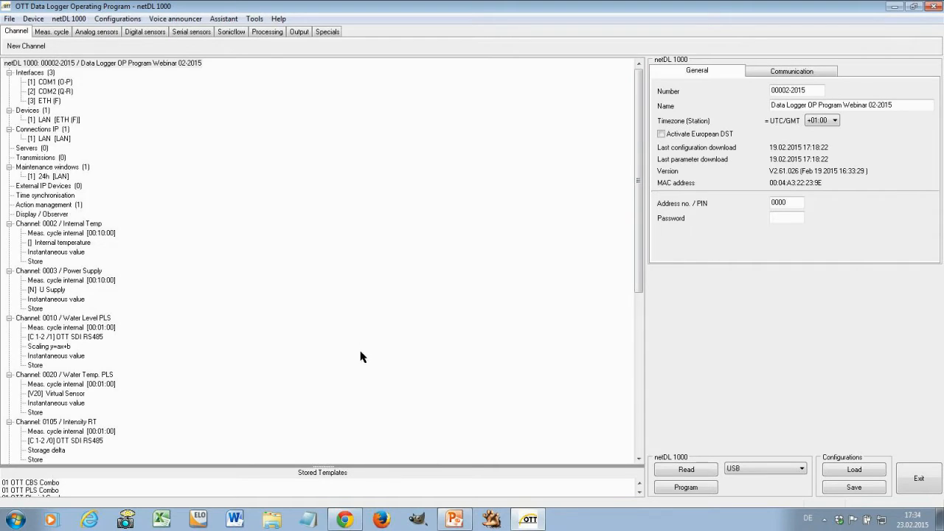
mouse_move(357, 304)
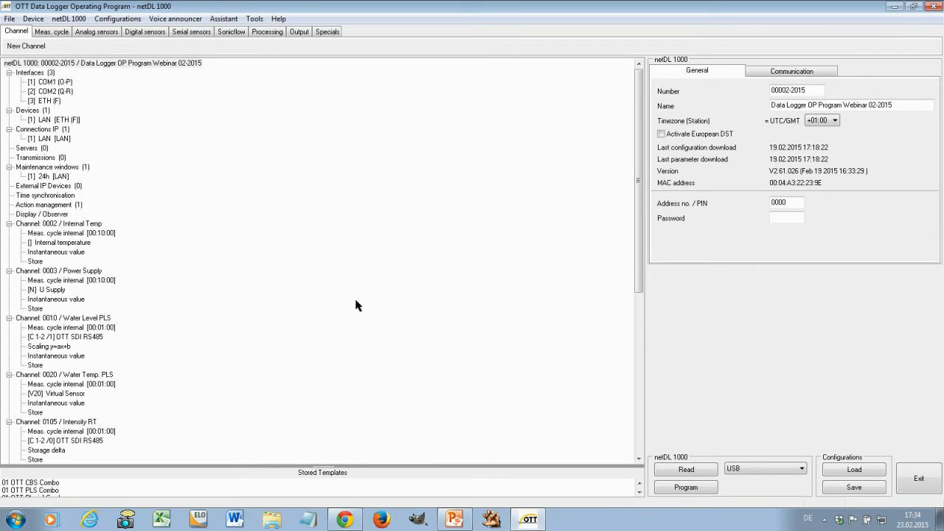
mouse_move(372, 309)
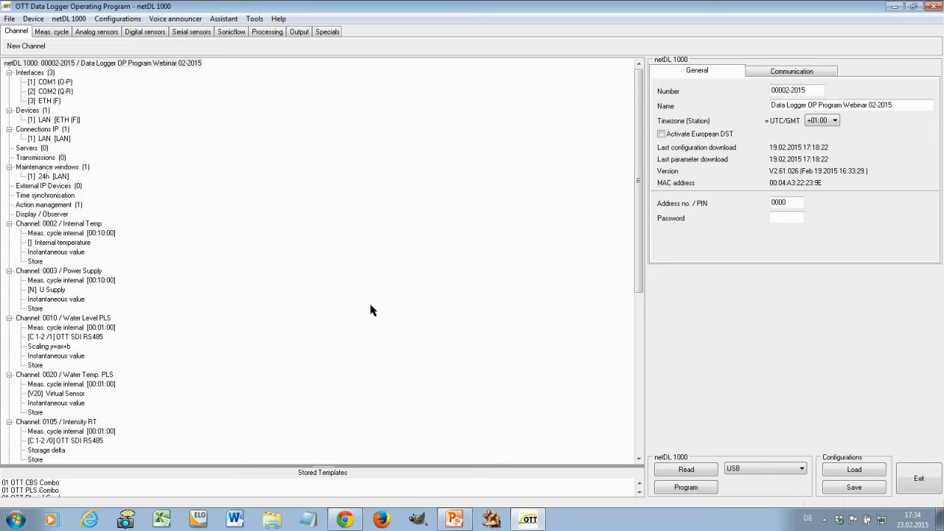
mouse_move(61, 321)
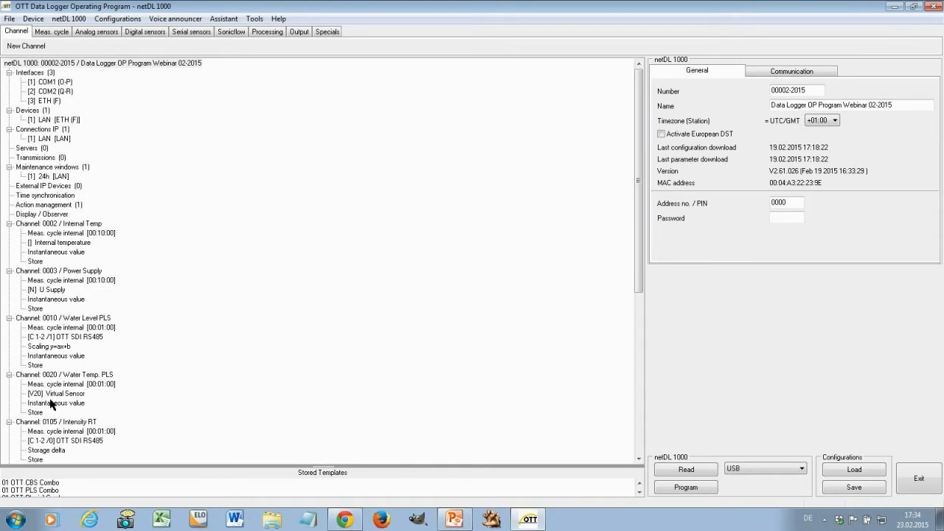
mouse_move(198, 396)
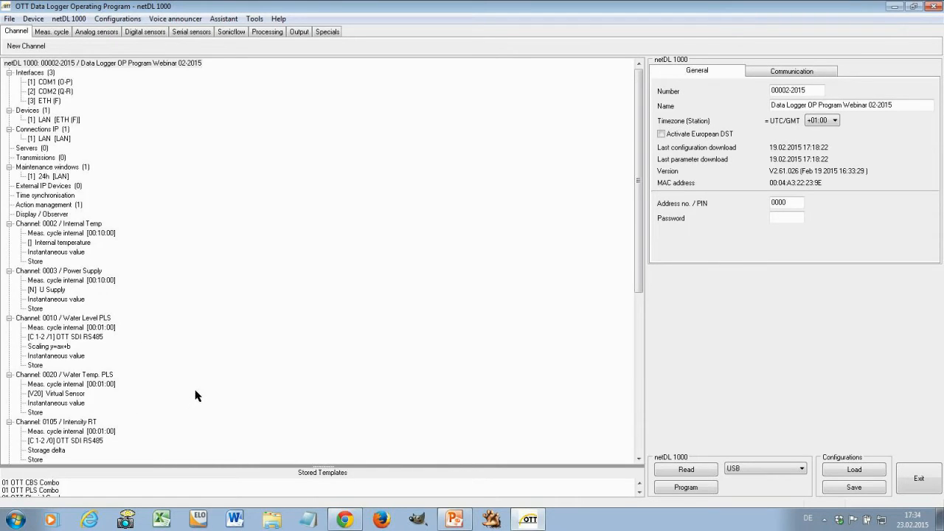
mouse_move(210, 398)
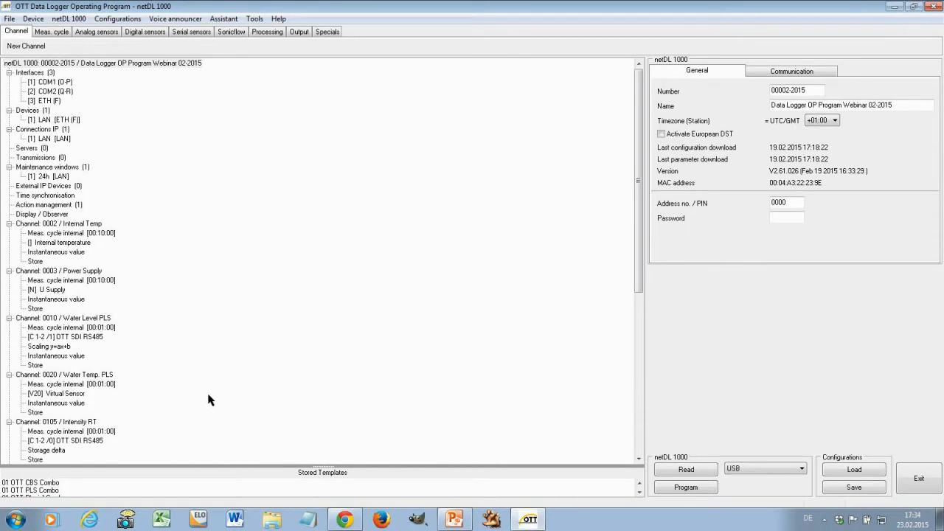
mouse_move(237, 401)
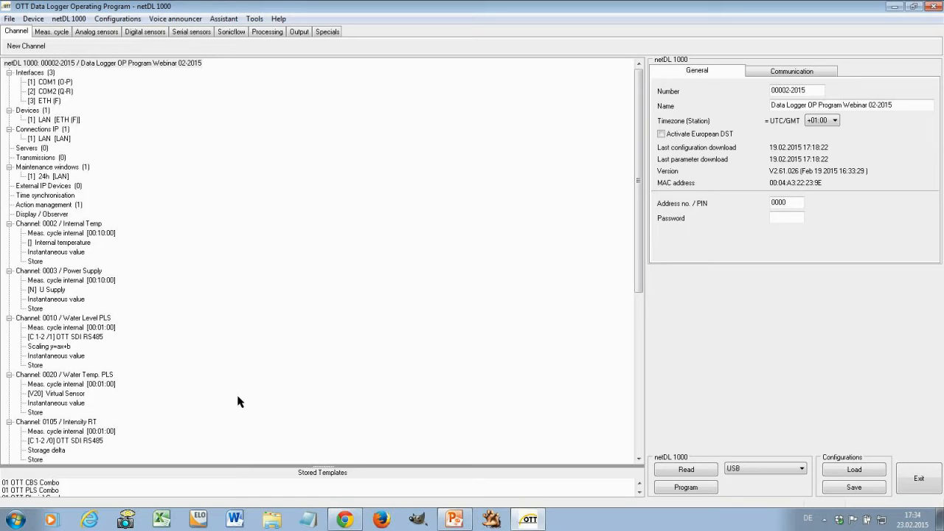
mouse_move(233, 387)
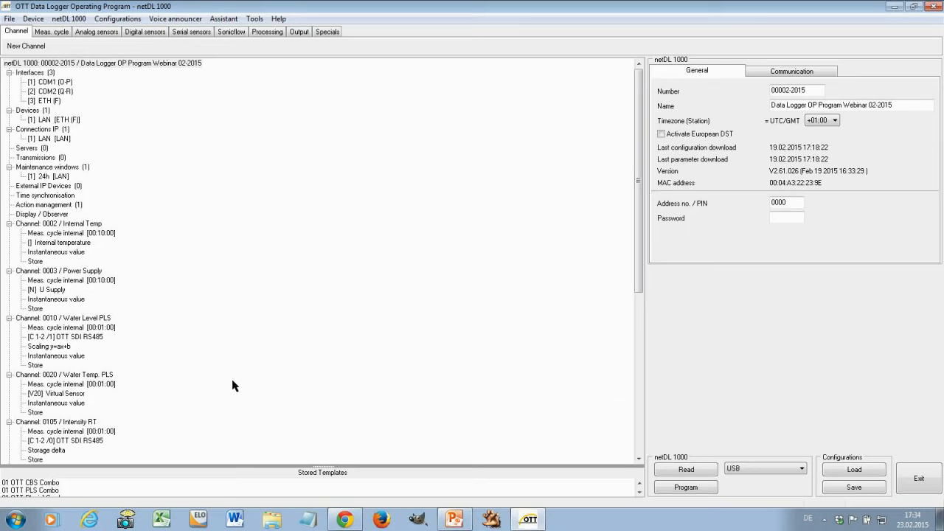
mouse_move(45, 319)
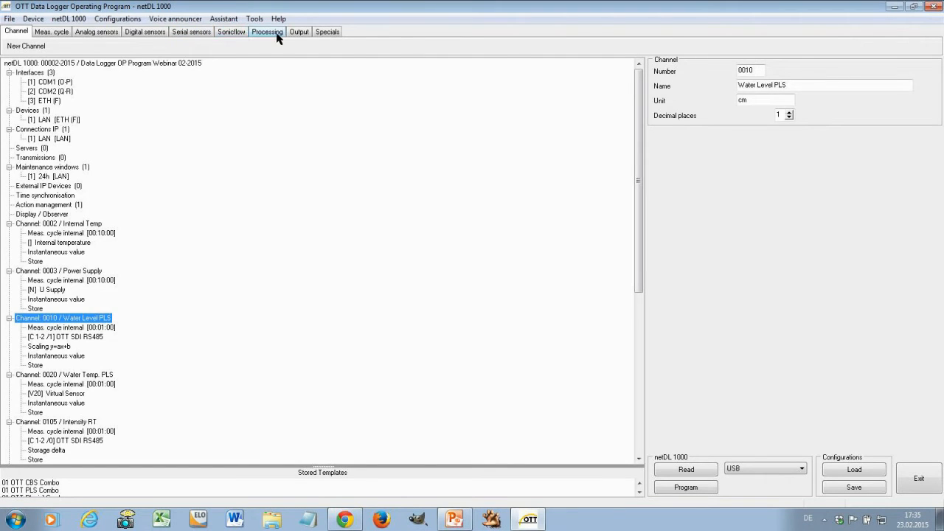
- Add a linearization table to channel 0010 Water Level PLS and show its settings
click(267, 31)
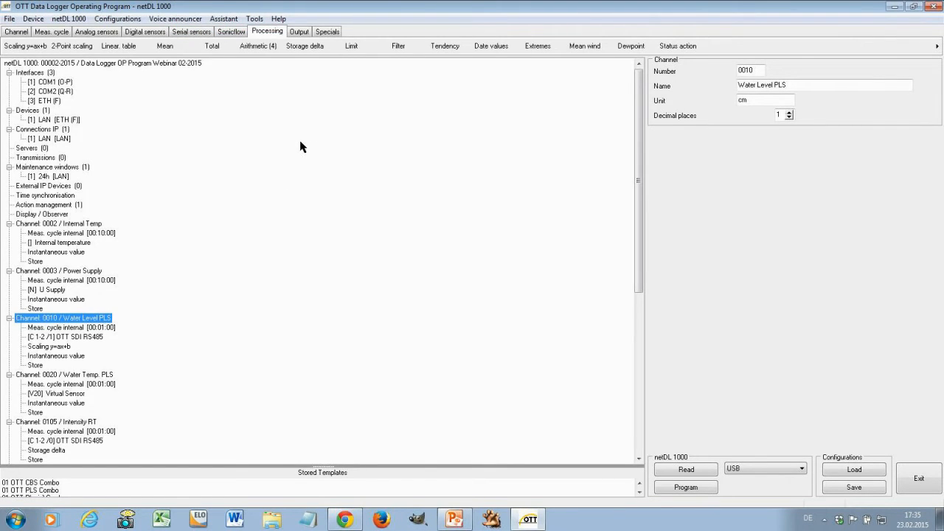
mouse_move(328, 76)
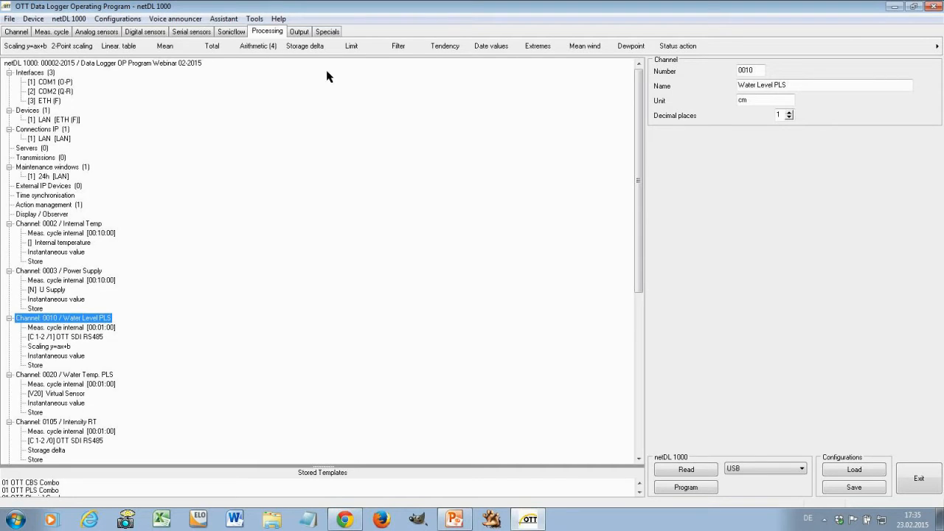
mouse_move(309, 118)
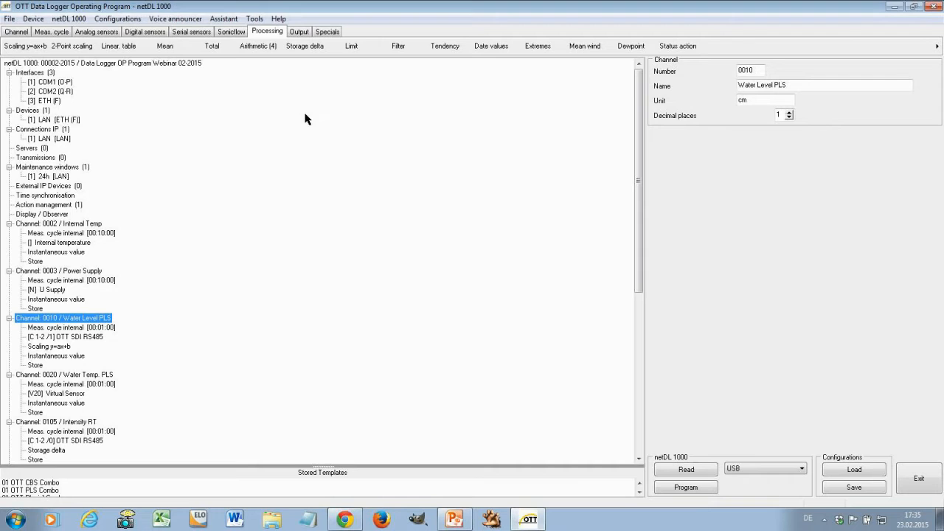
click(50, 120)
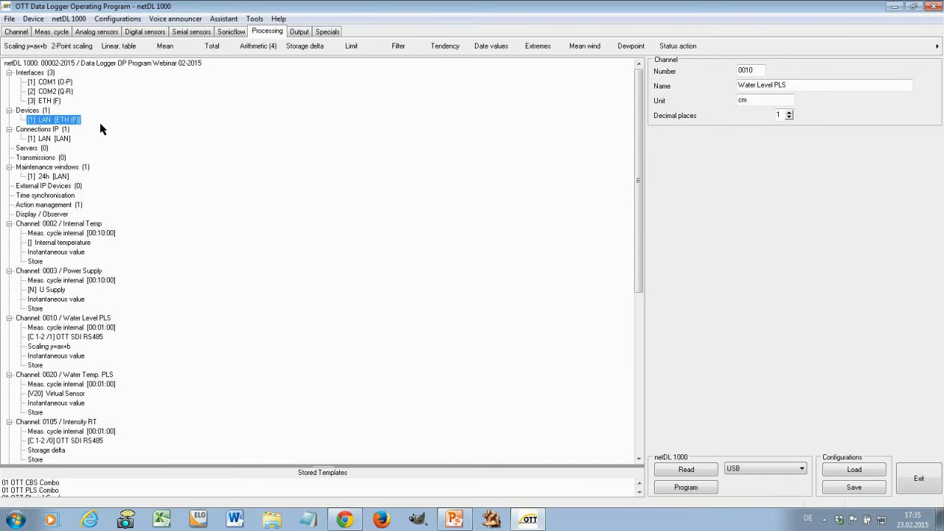
click(47, 345)
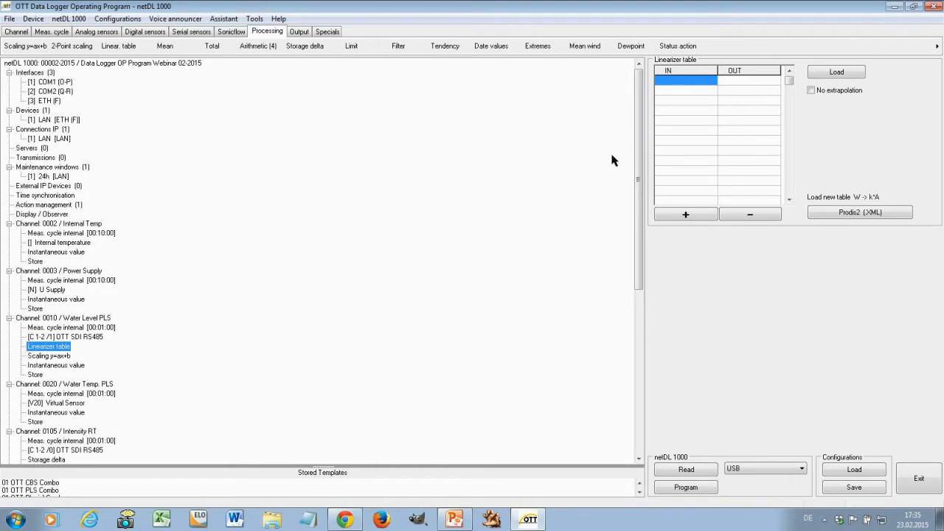
click(684, 80)
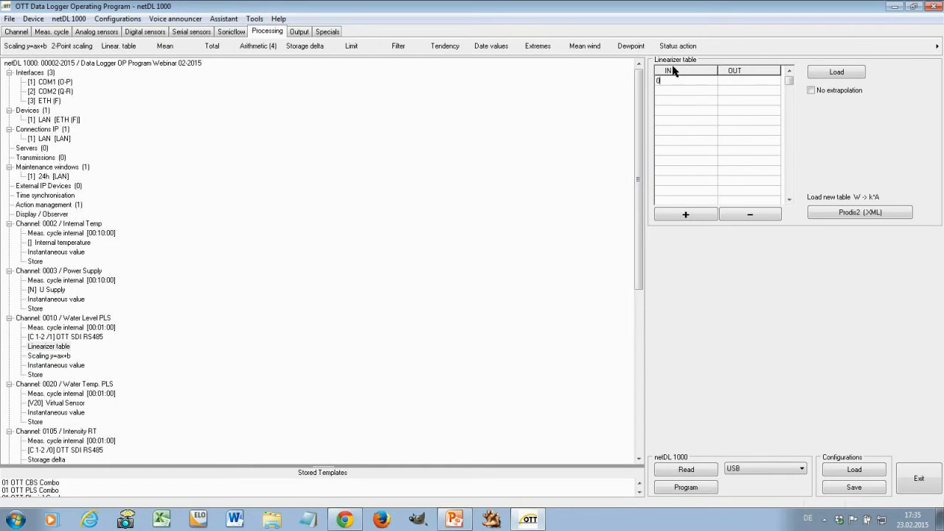
click(749, 80)
text(1)
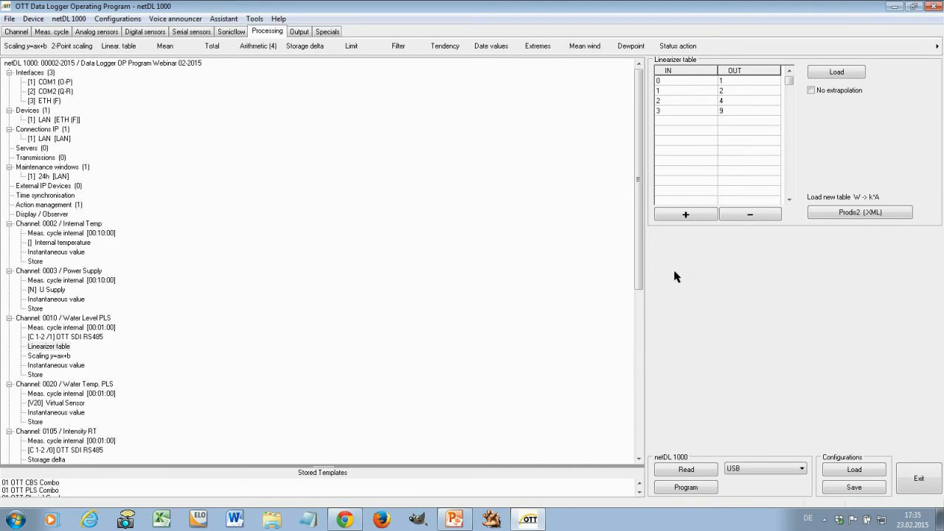
click(62, 318)
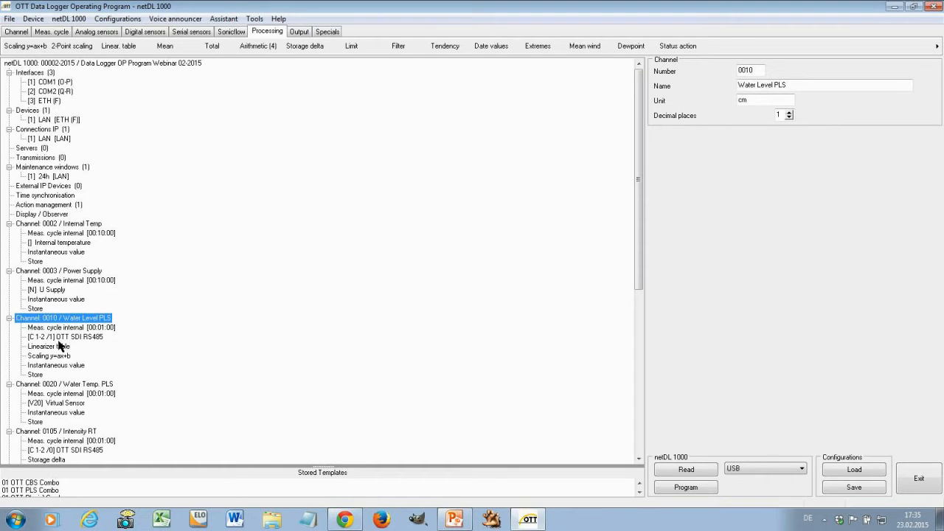
mouse_move(191, 405)
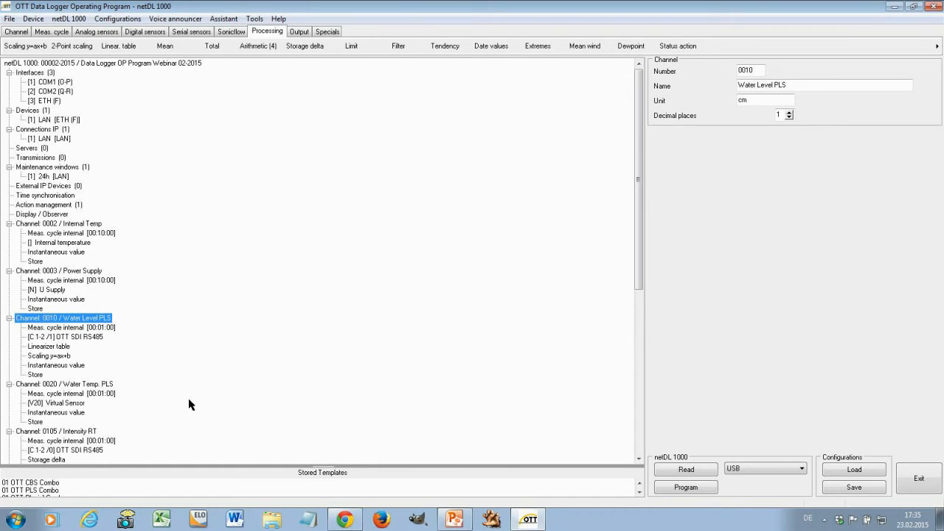
mouse_move(307, 472)
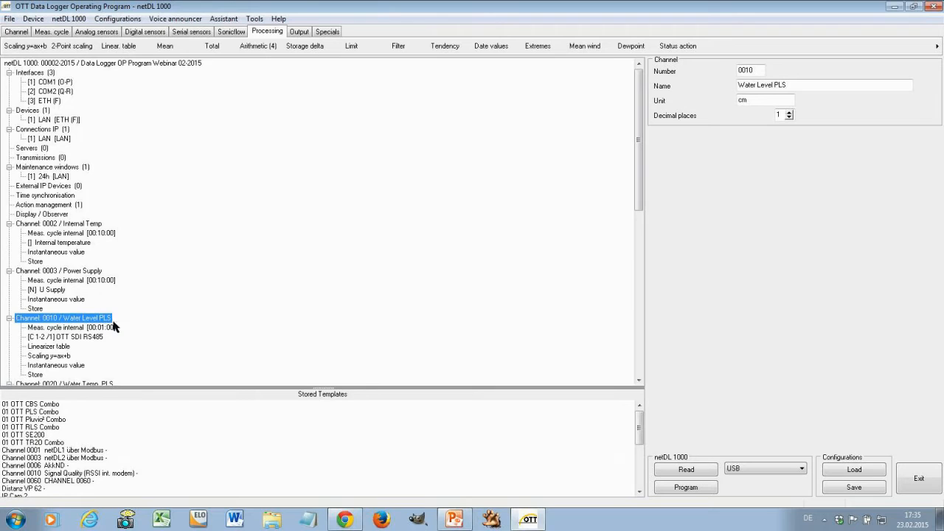
mouse_move(62, 323)
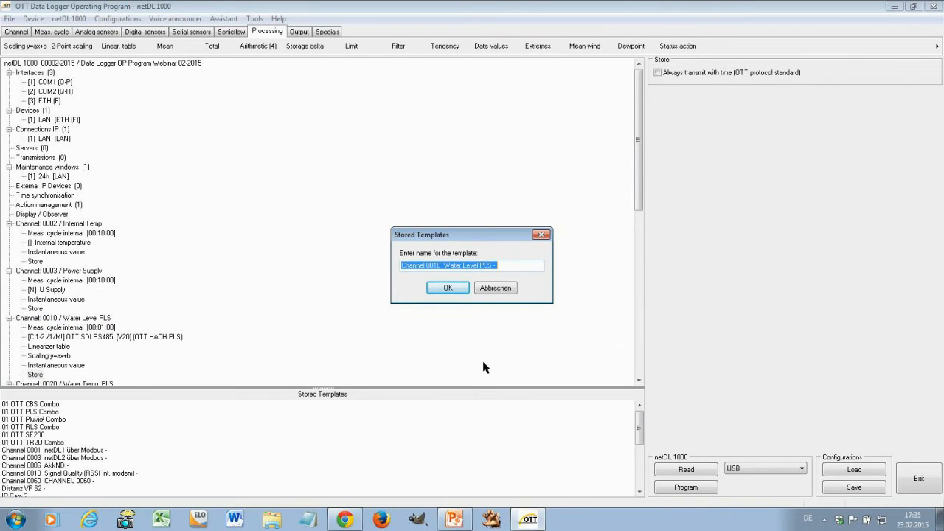
- Name the stored template 'Webinar template' and start a new, empty configuration
text(W)
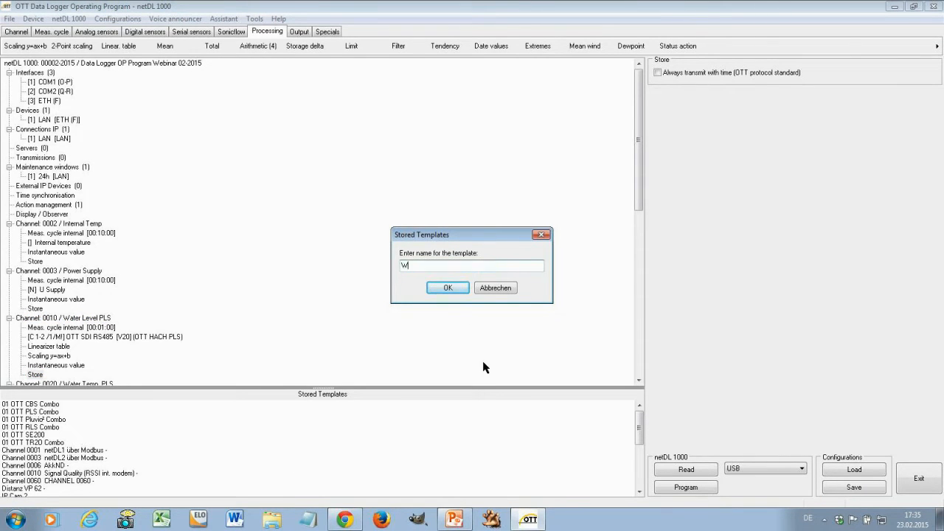
text(ebinar)
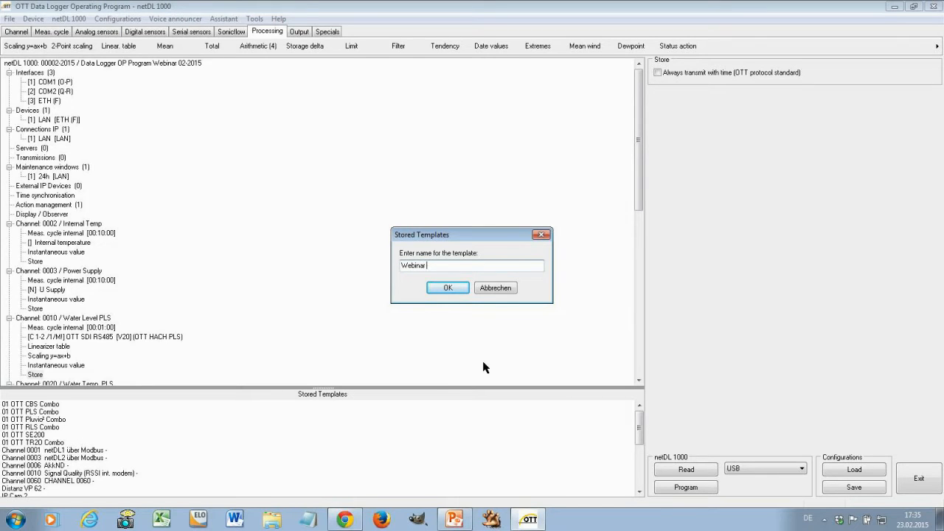
text(template)
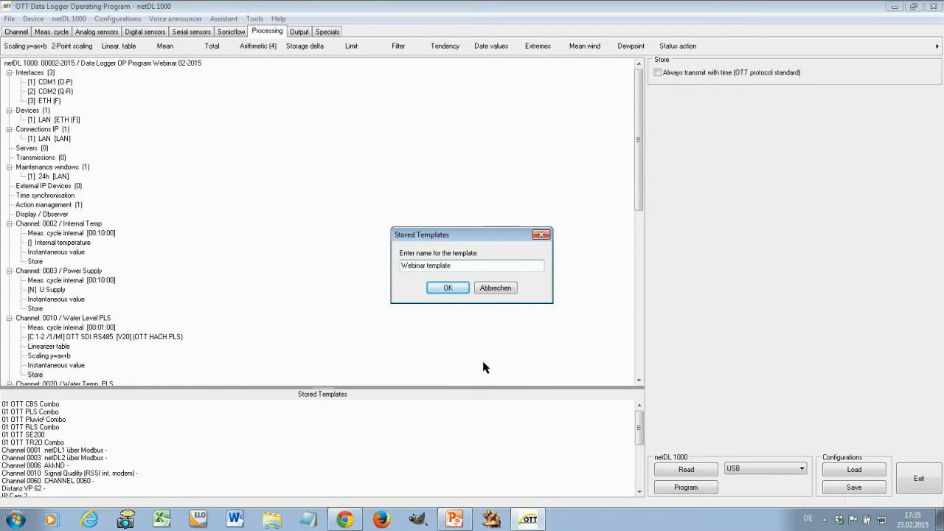
click(449, 288)
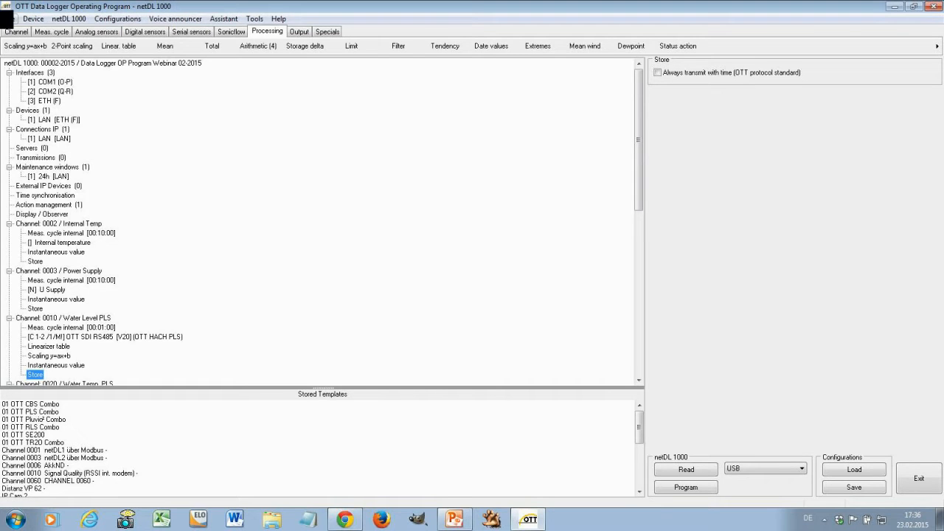
click(16, 31)
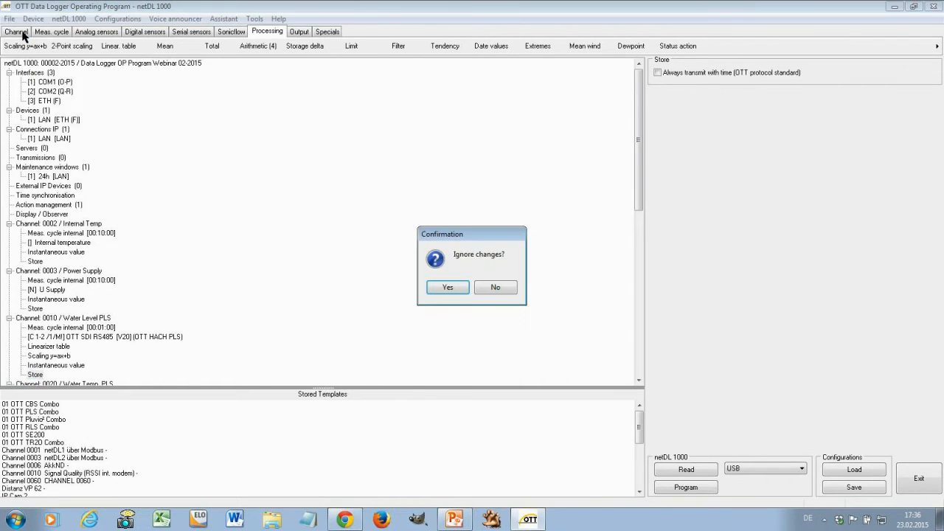
- Discard unsaved changes and insert Water Level PLS from 'Webinar template' into the new configuration
click(447, 286)
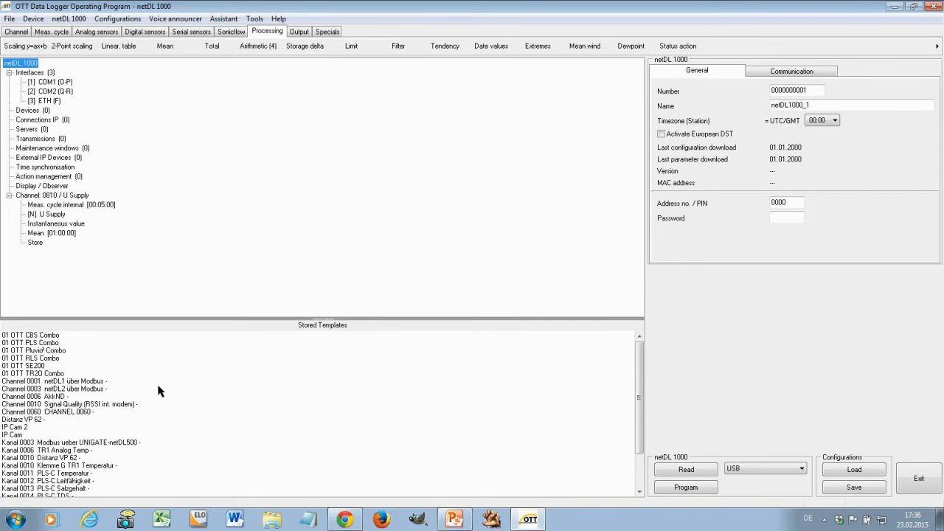
mouse_move(127, 428)
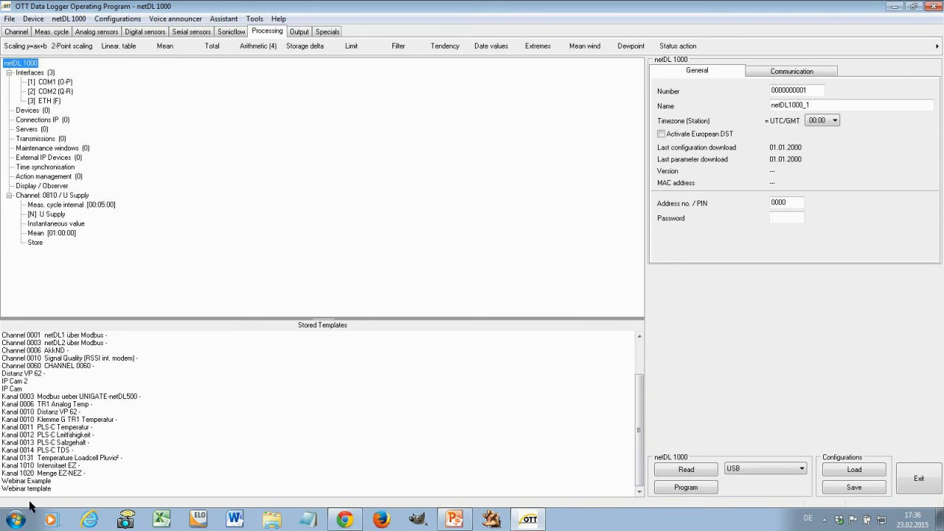
mouse_move(39, 496)
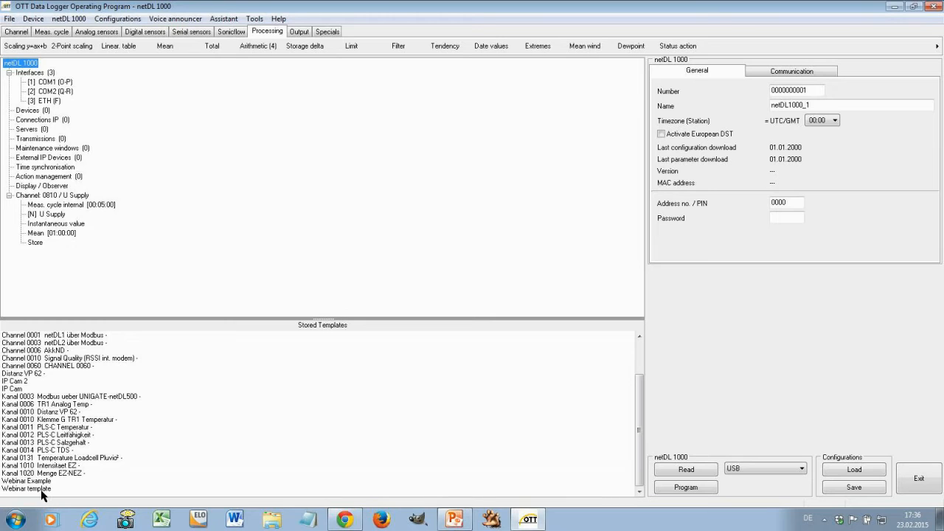
click(27, 489)
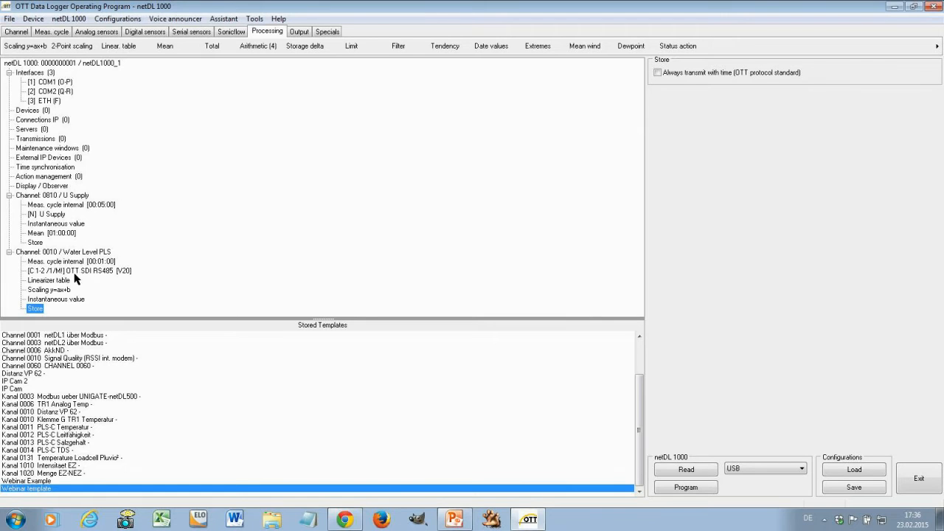
mouse_move(74, 292)
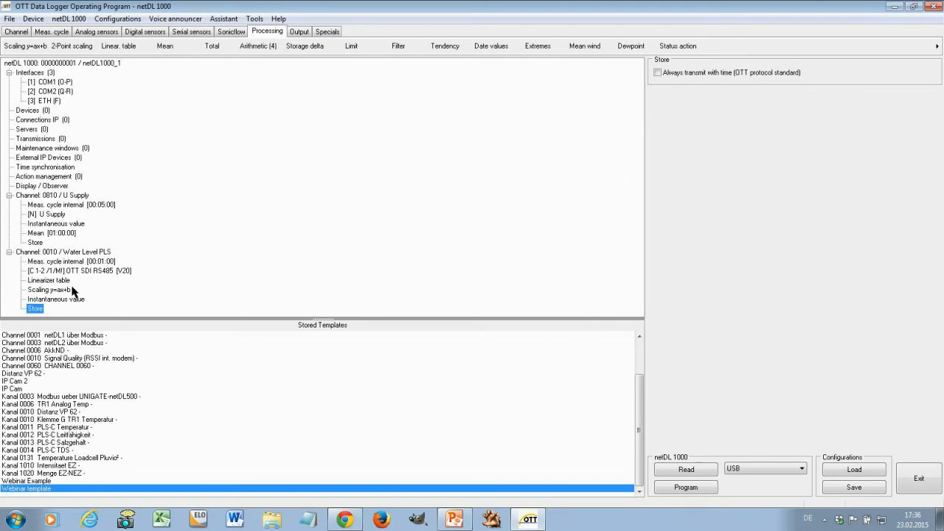
mouse_move(80, 270)
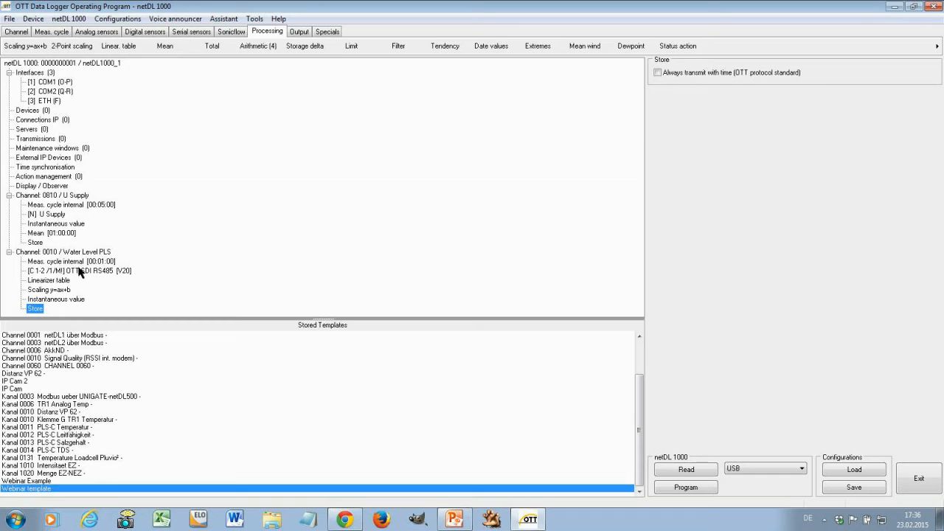
mouse_move(91, 276)
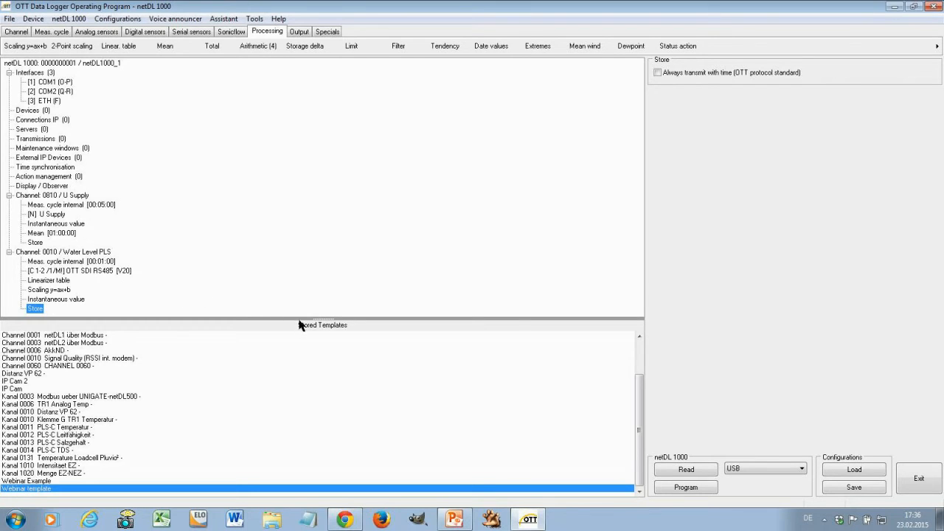
mouse_move(320, 330)
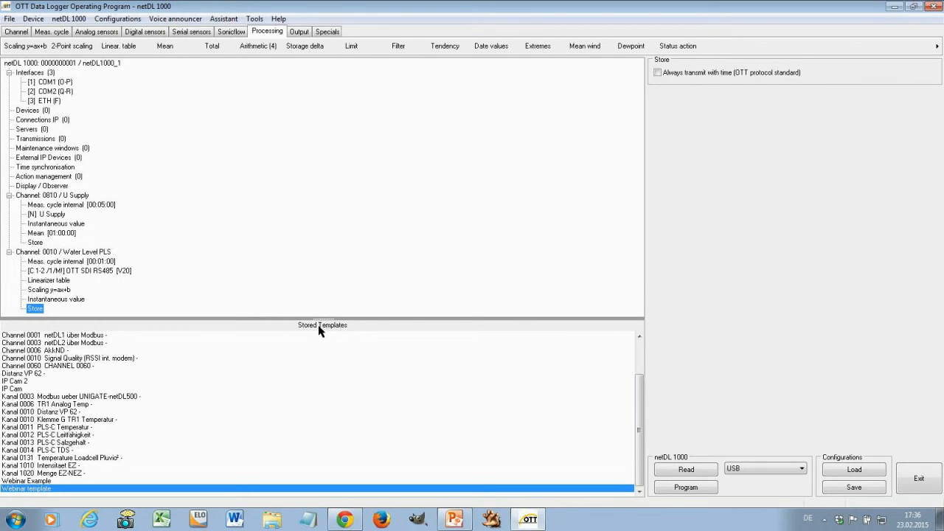
mouse_move(308, 340)
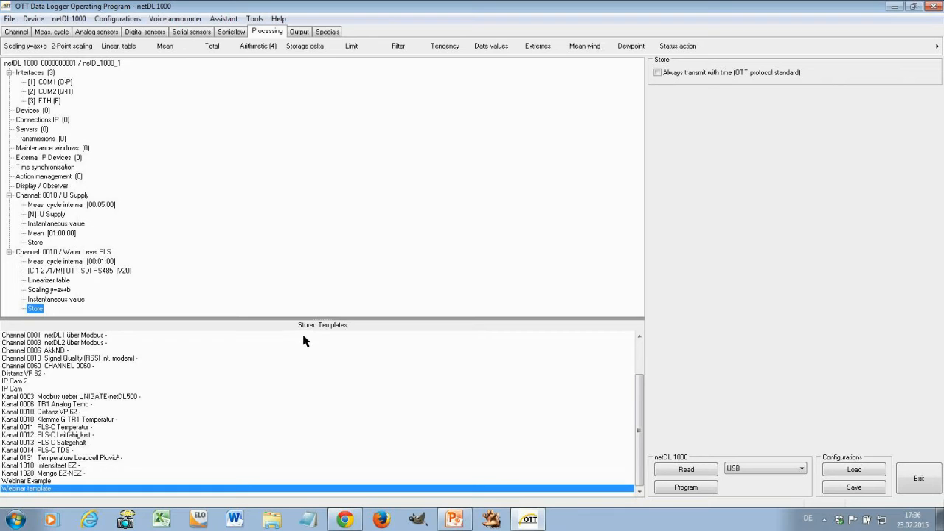
mouse_move(461, 408)
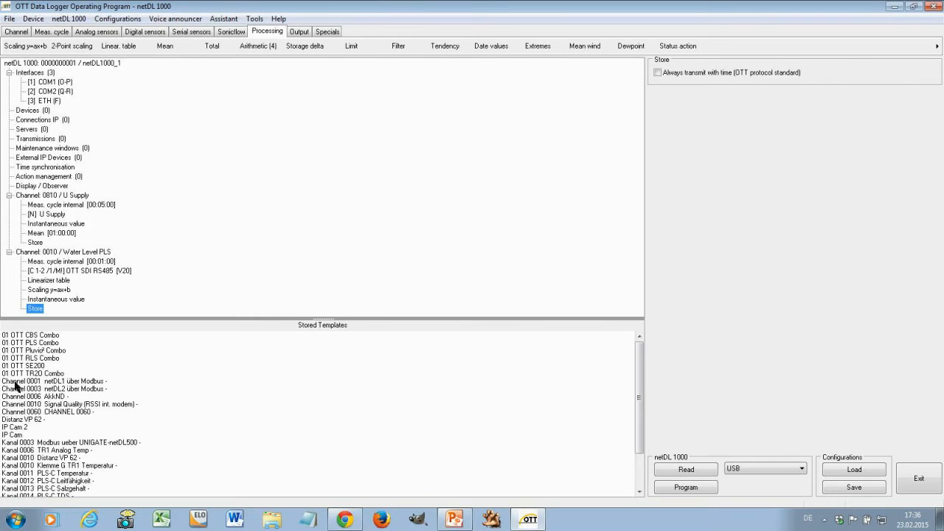
mouse_move(51, 359)
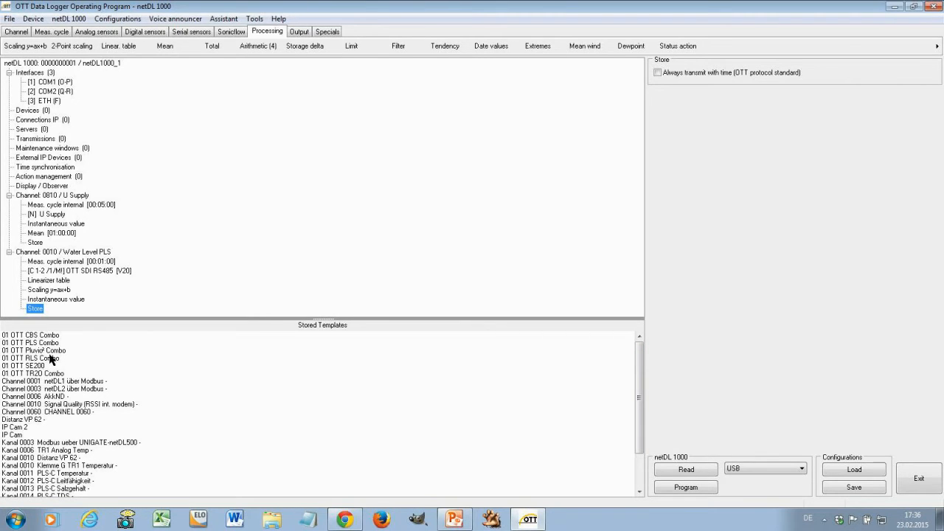
mouse_move(48, 358)
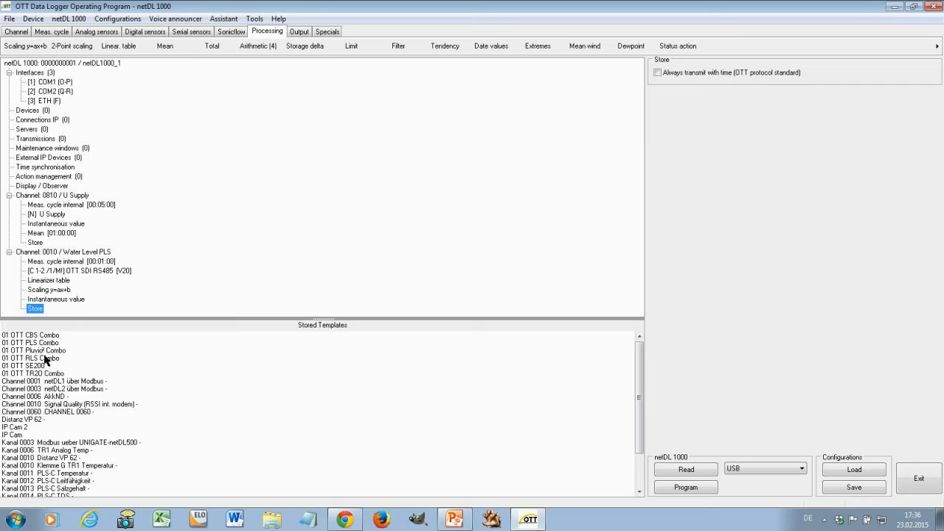
- Add the Pluvio Combo template's channels and show the Intensity RT measuring cycle interval
click(32, 351)
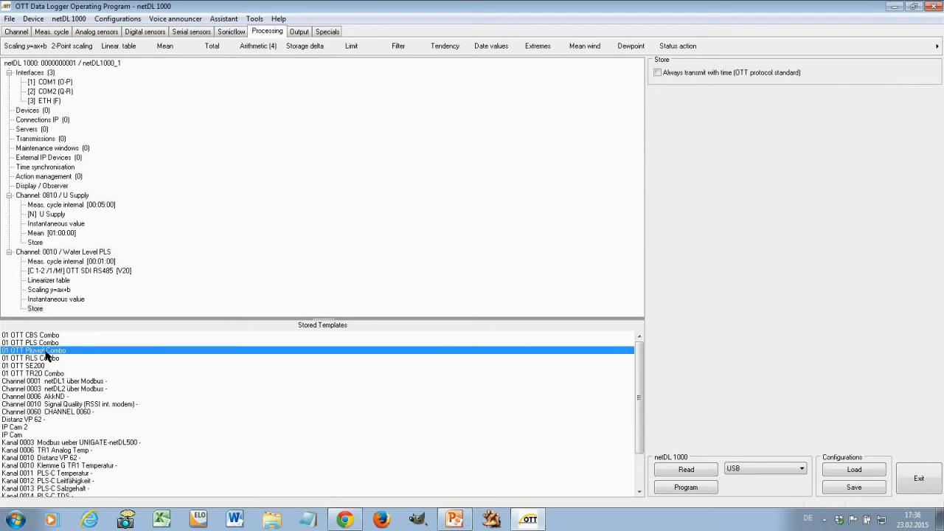
click(36, 309)
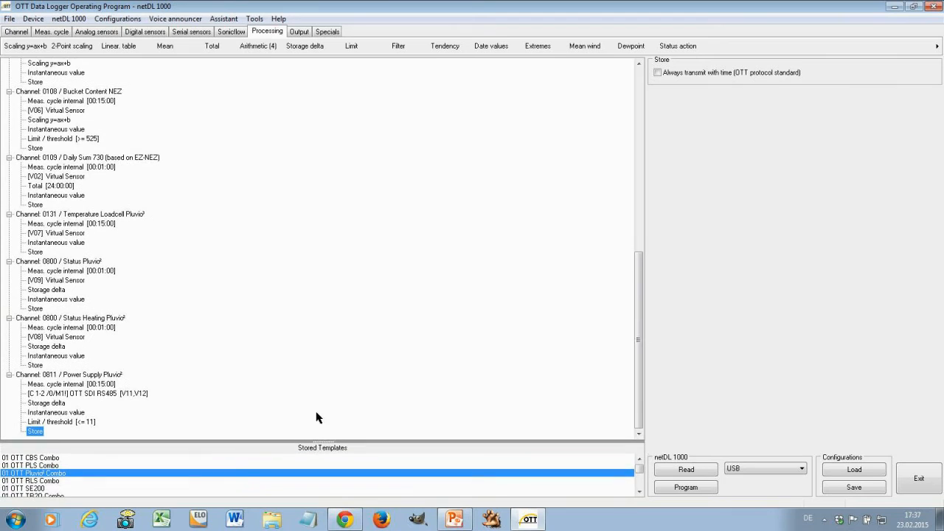
mouse_move(281, 224)
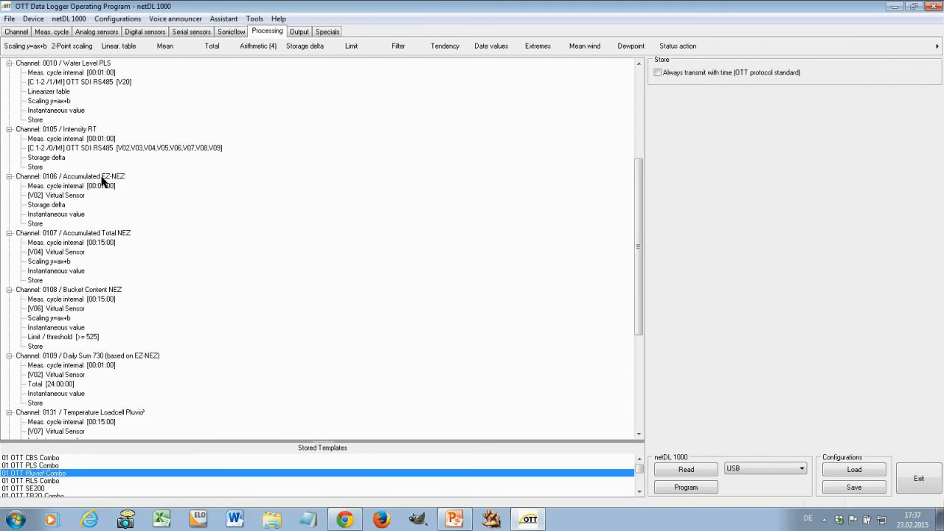
mouse_move(74, 133)
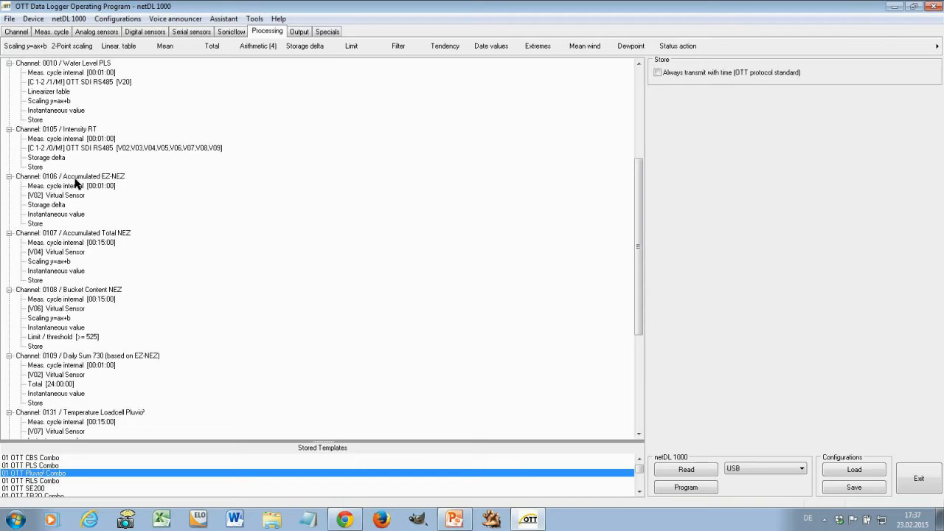
mouse_move(184, 286)
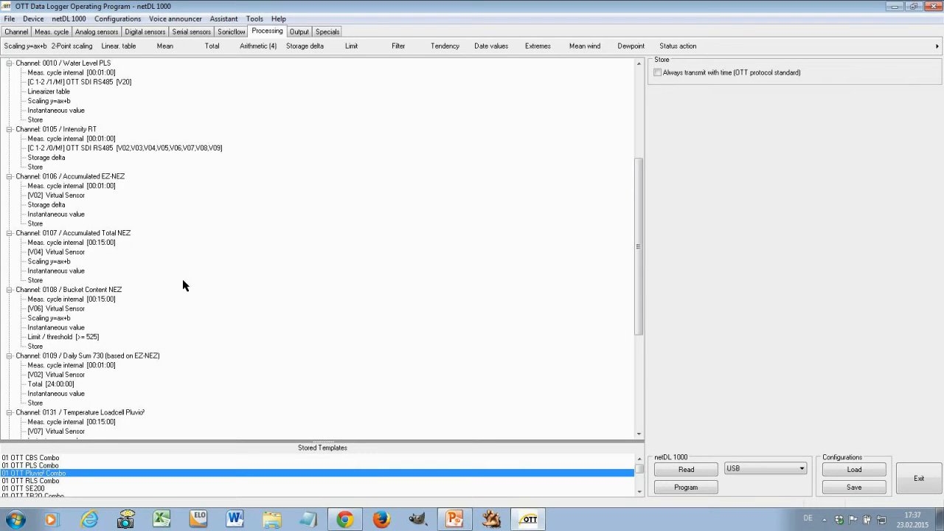
mouse_move(98, 150)
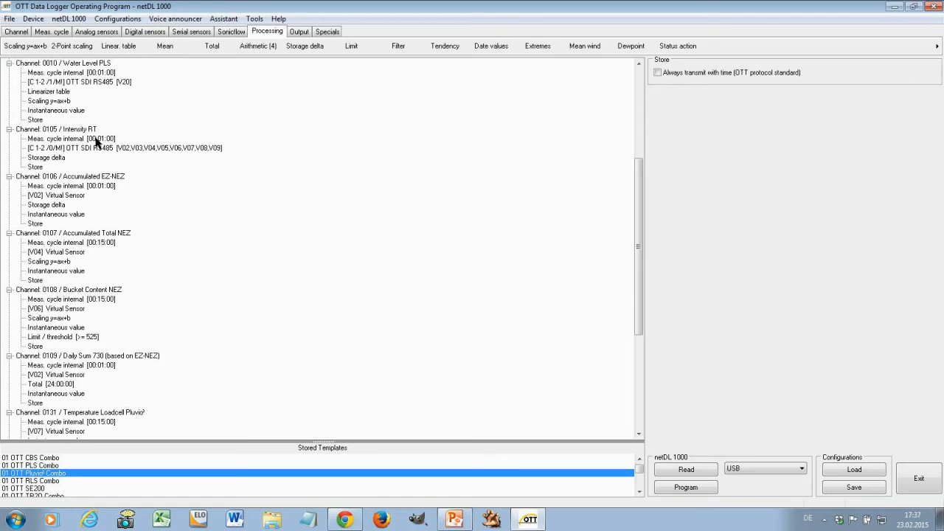
click(71, 138)
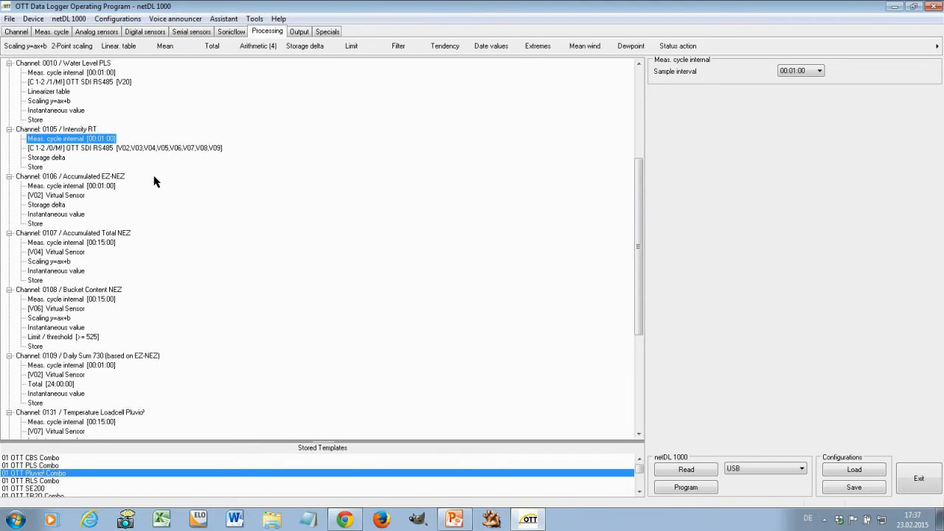
mouse_move(162, 337)
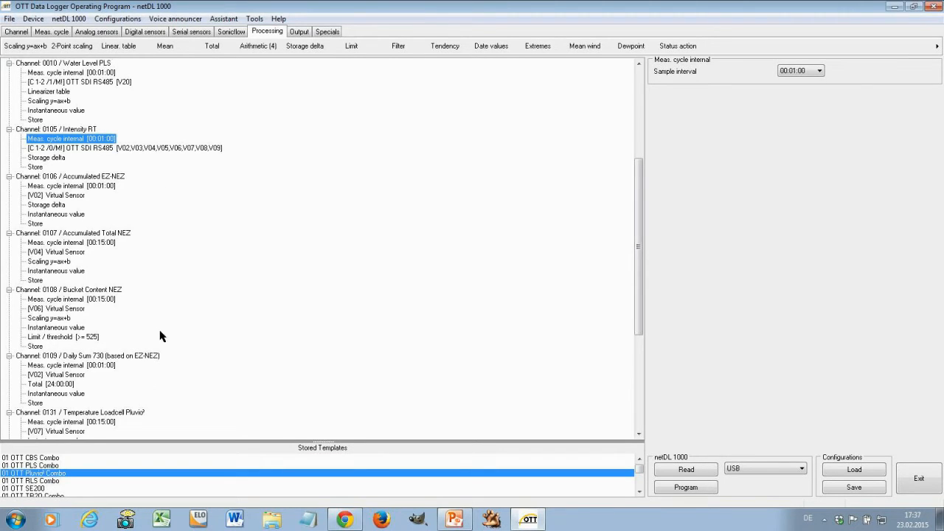
mouse_move(103, 375)
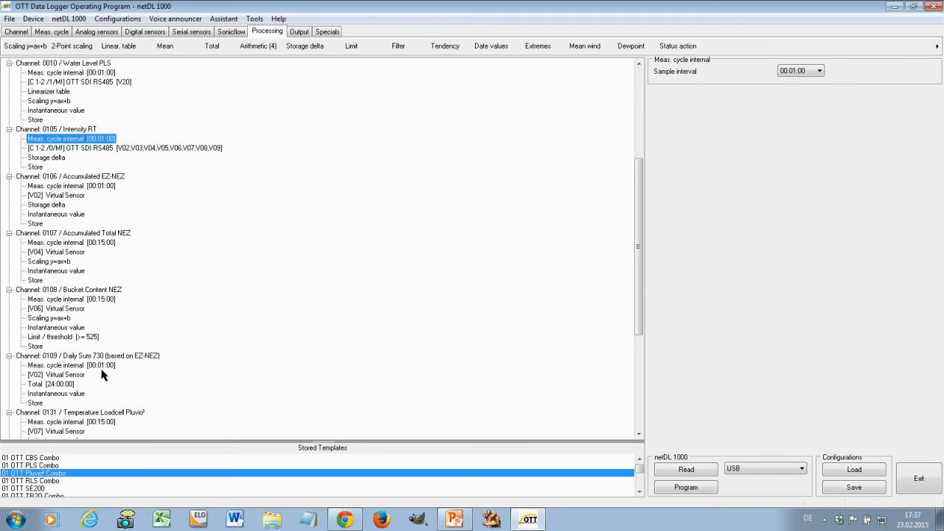
- Delete channel 0109 Daily Sum 730 and confirm the deletion
click(86, 356)
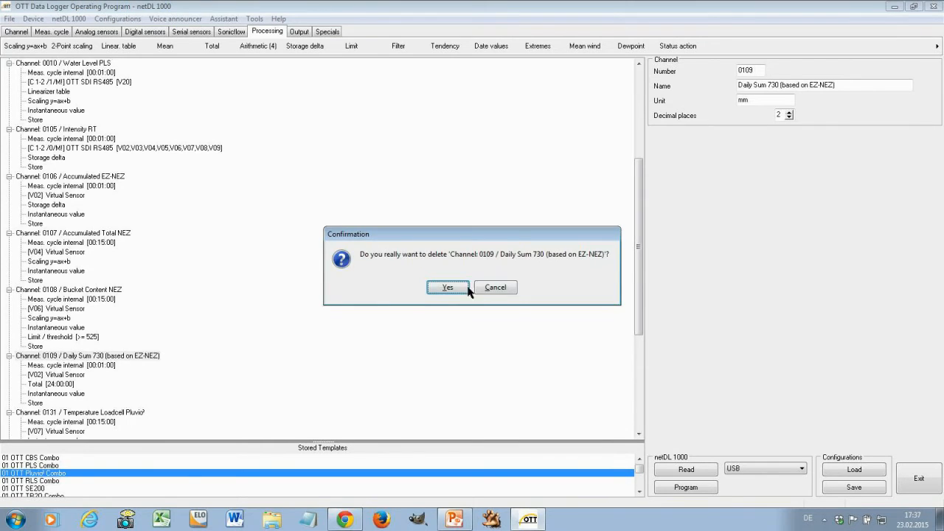
click(447, 287)
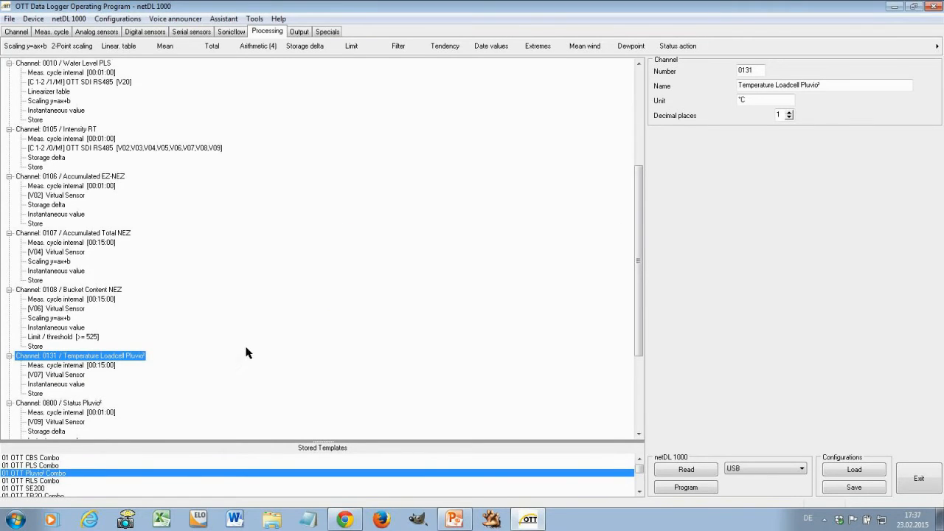
mouse_move(253, 330)
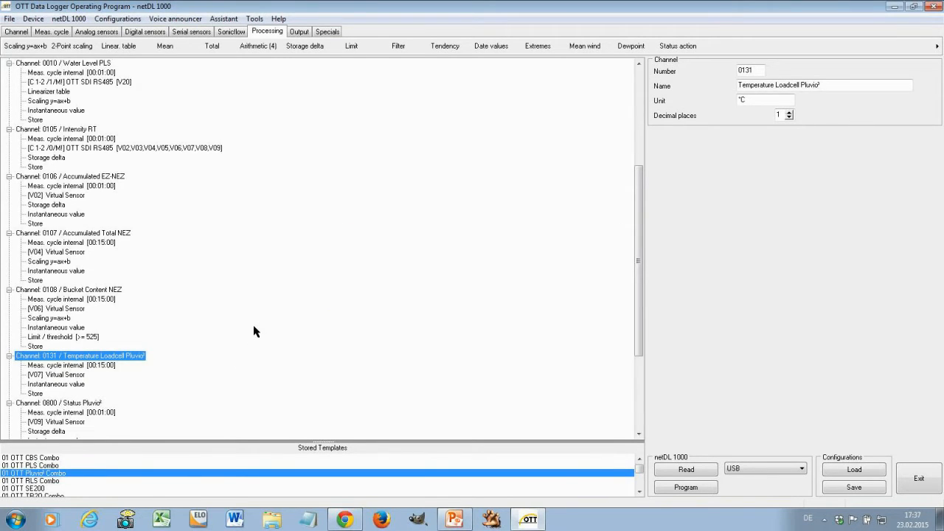
mouse_move(258, 328)
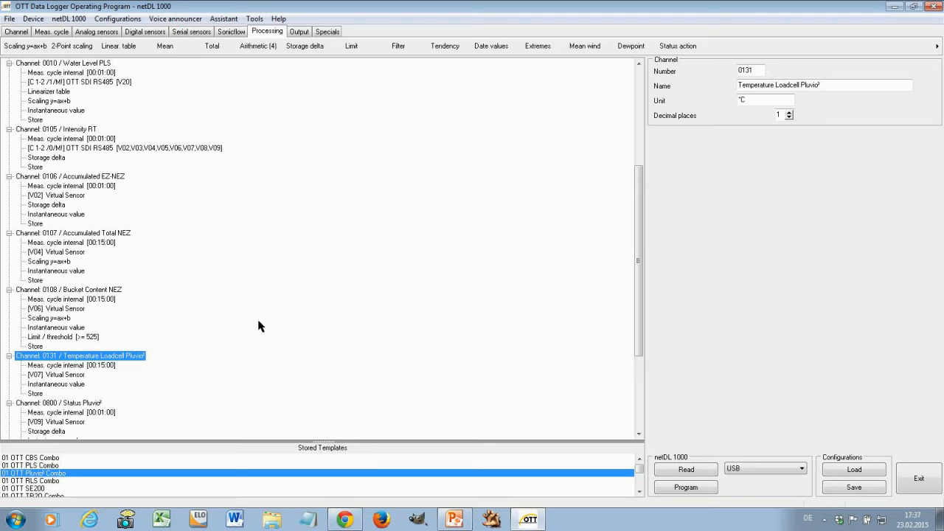
mouse_move(309, 406)
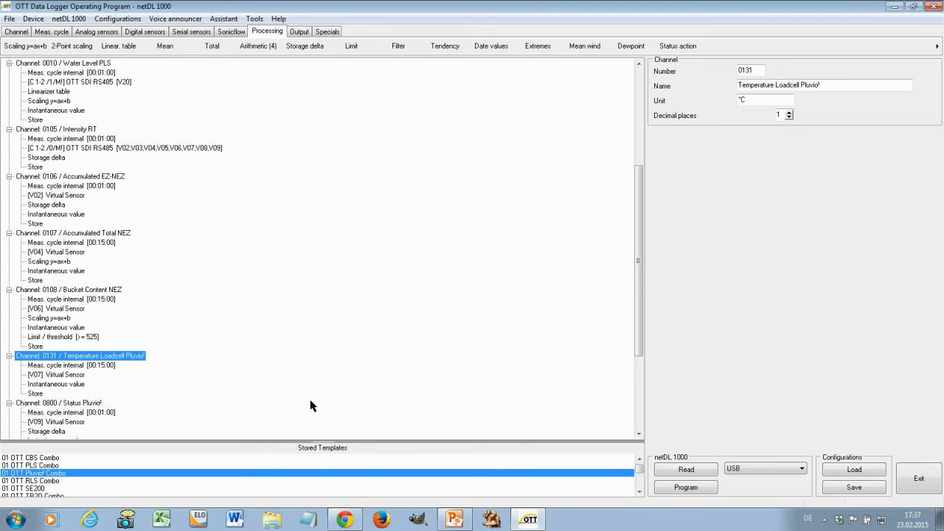
mouse_move(446, 360)
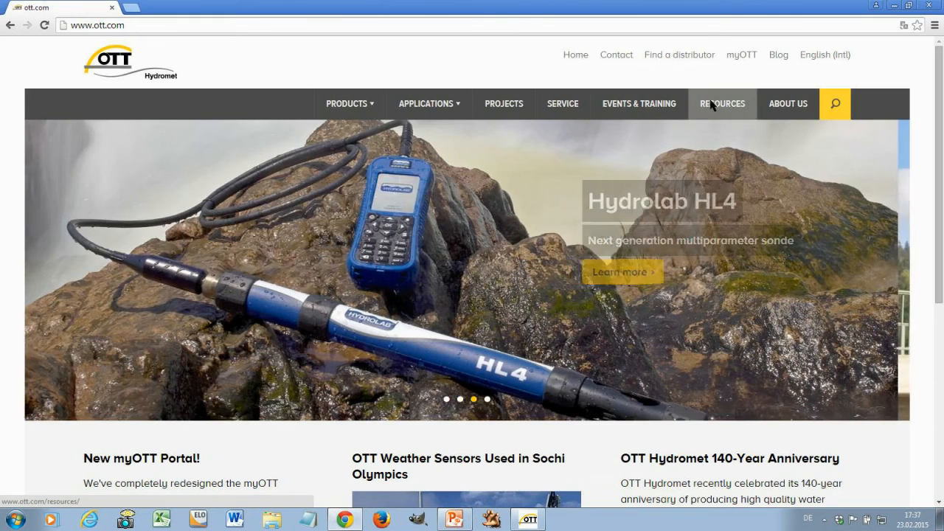
- Filter the site's Resources page to the OTT netDL product from the Products list
click(722, 103)
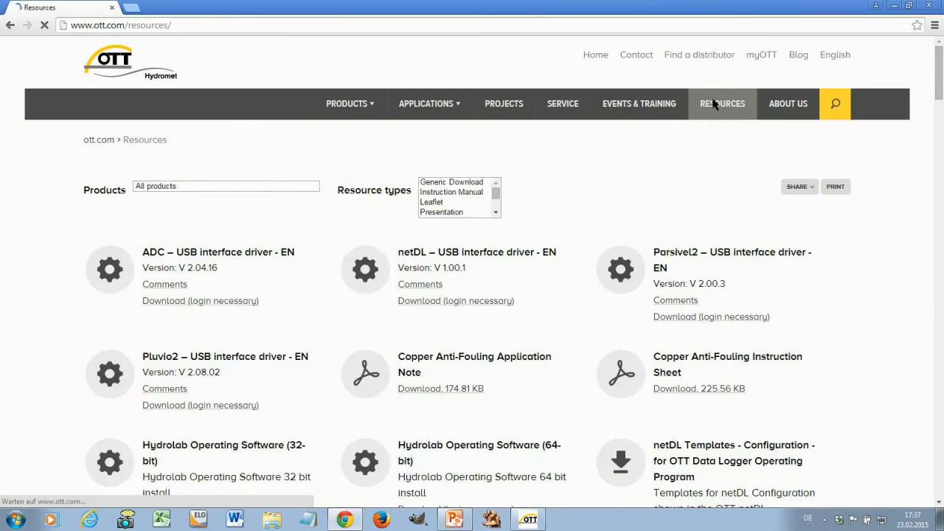
click(225, 189)
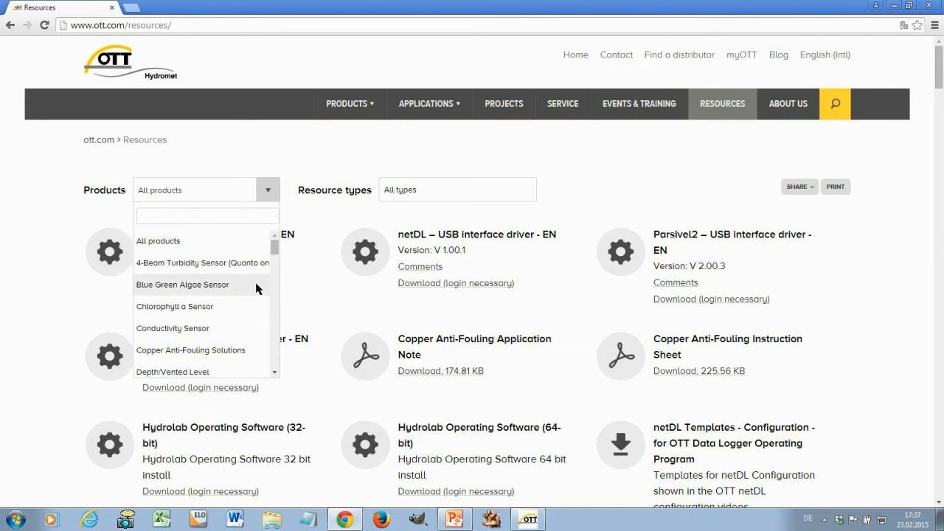
scroll(down, 3)
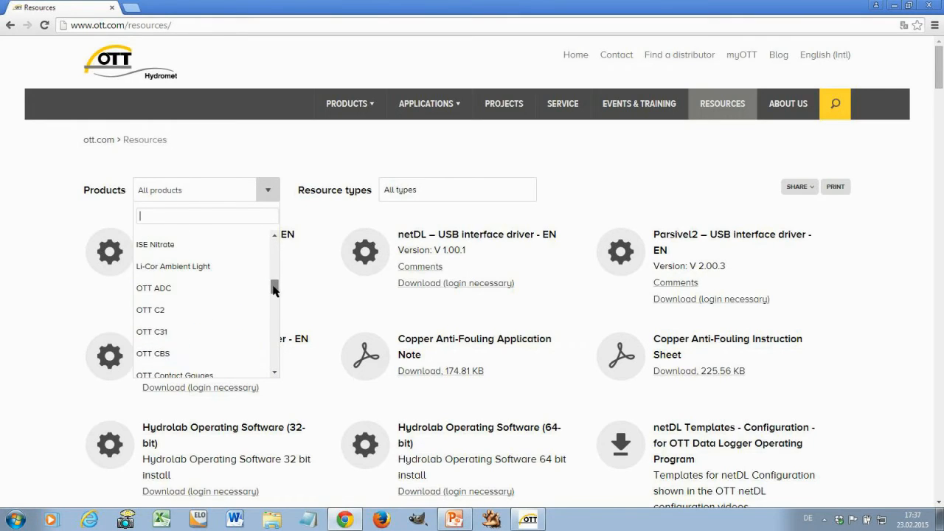
scroll(down, 3)
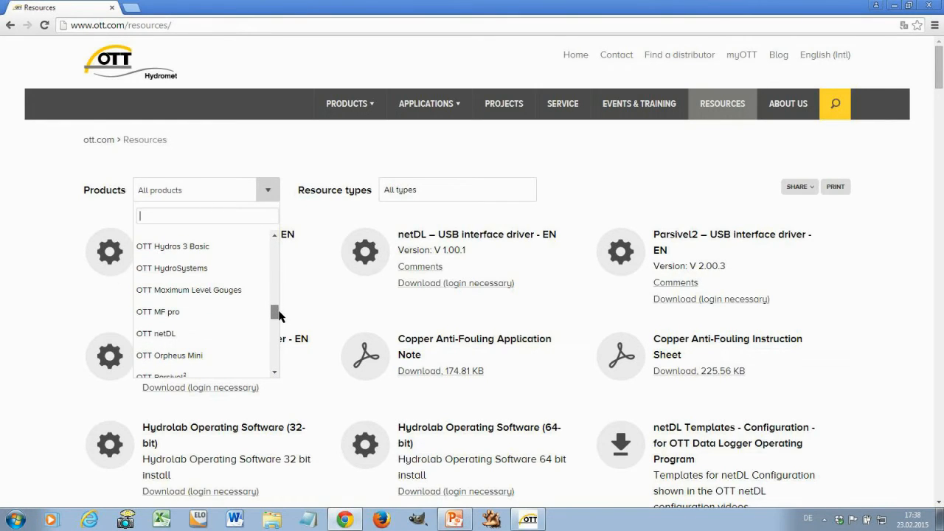
click(157, 333)
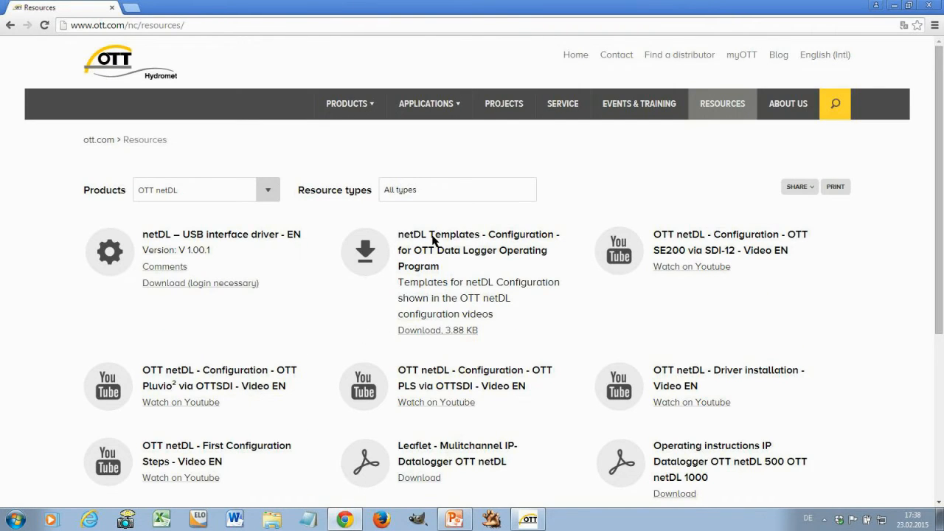
mouse_move(480, 258)
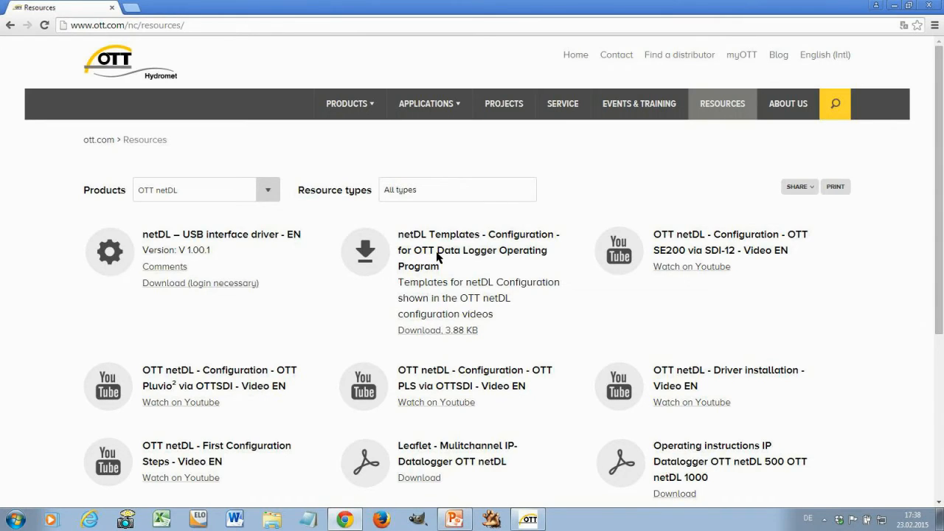
mouse_move(446, 295)
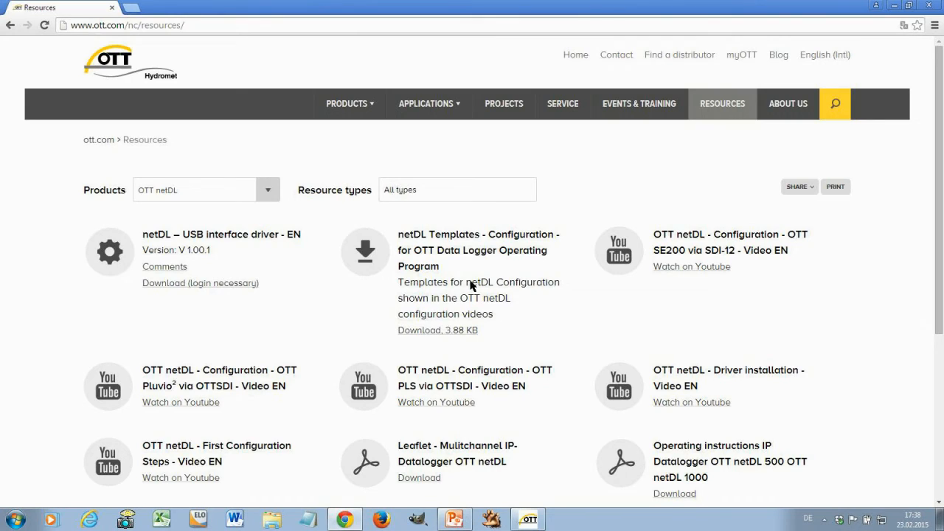
mouse_move(464, 289)
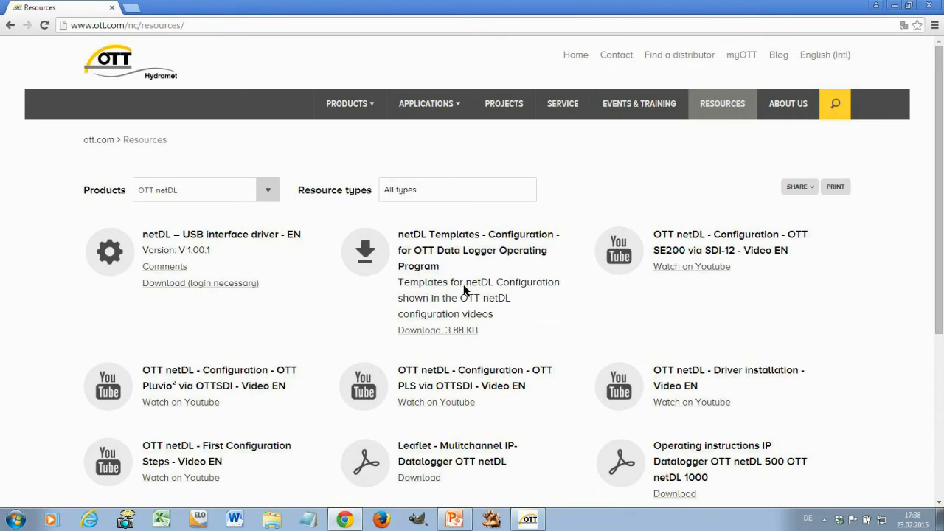
mouse_move(396, 387)
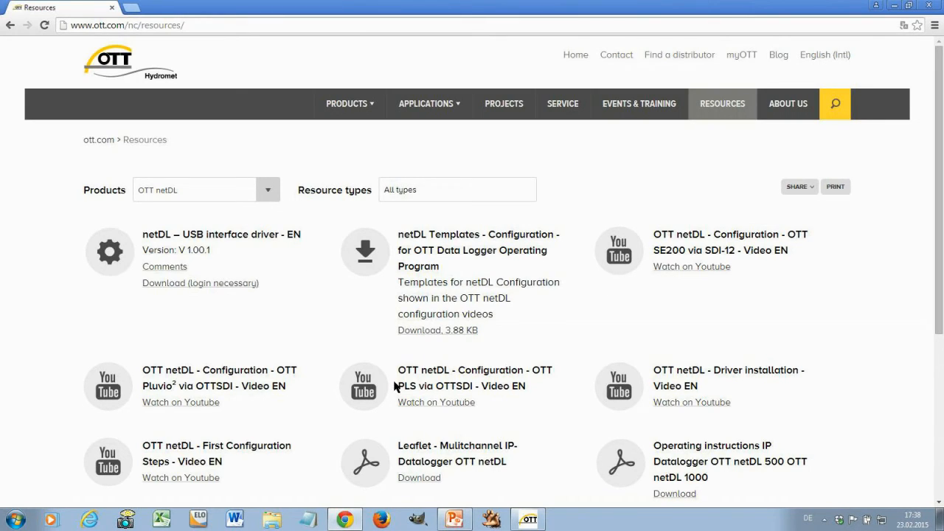
mouse_move(190, 236)
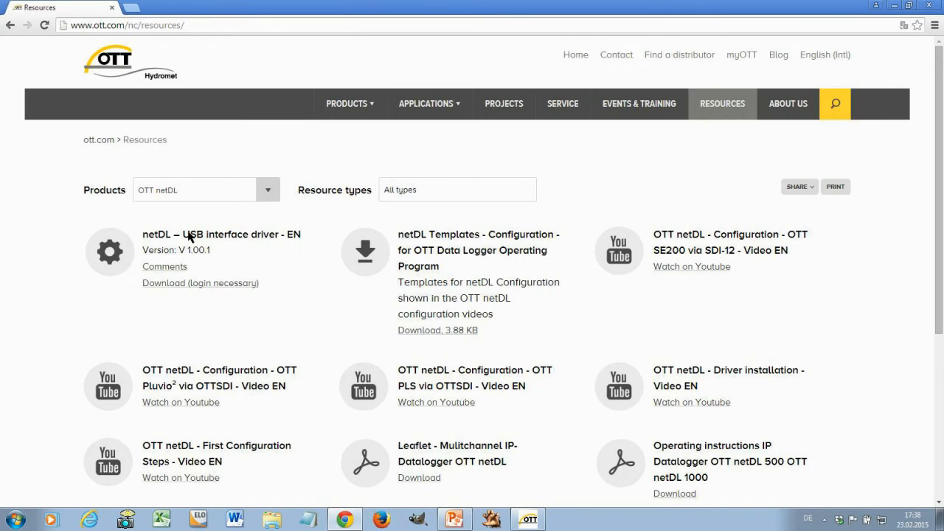
mouse_move(224, 283)
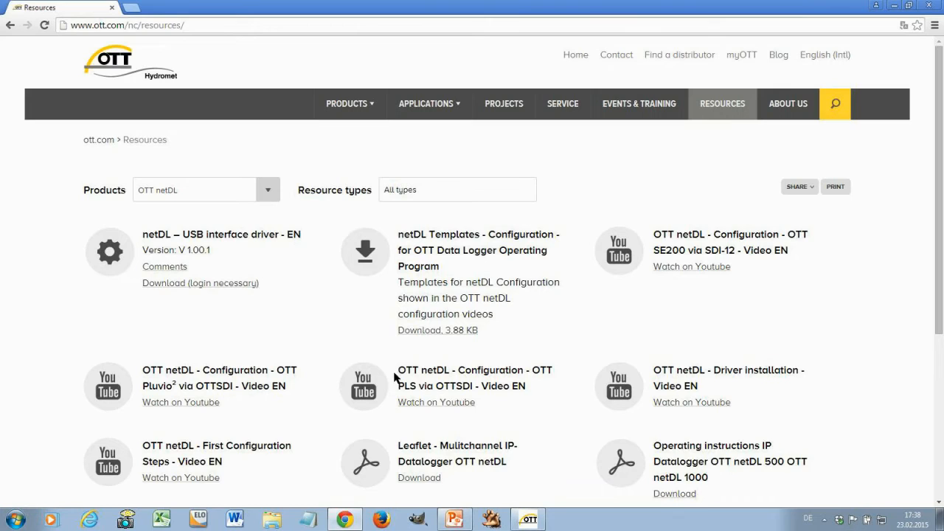
mouse_move(720, 298)
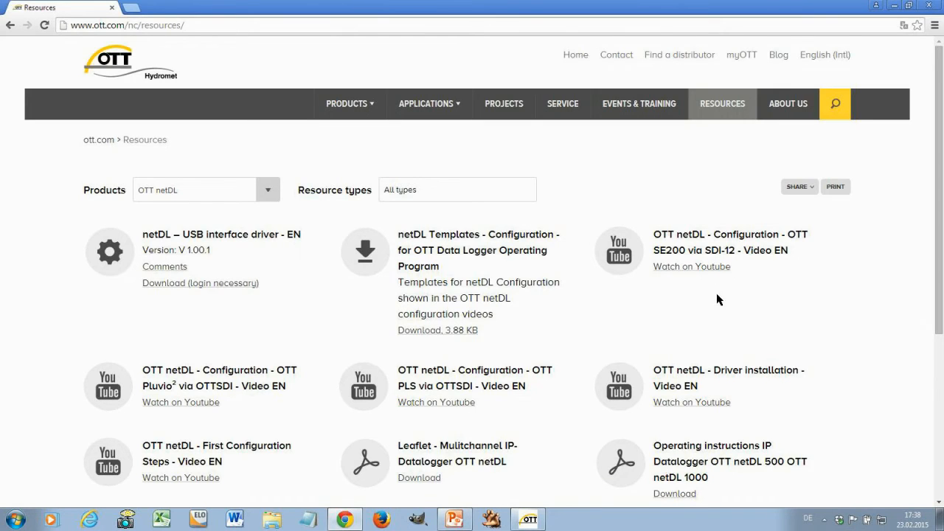
mouse_move(717, 297)
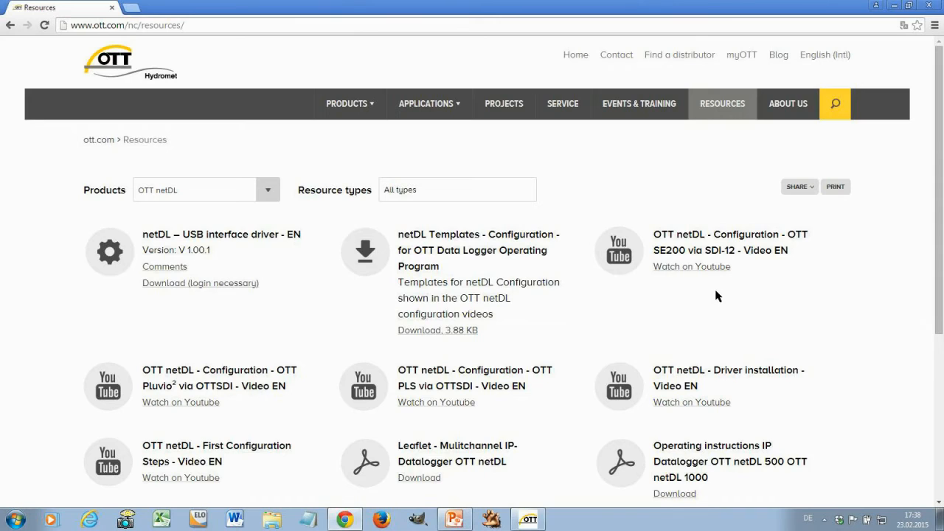
mouse_move(673, 260)
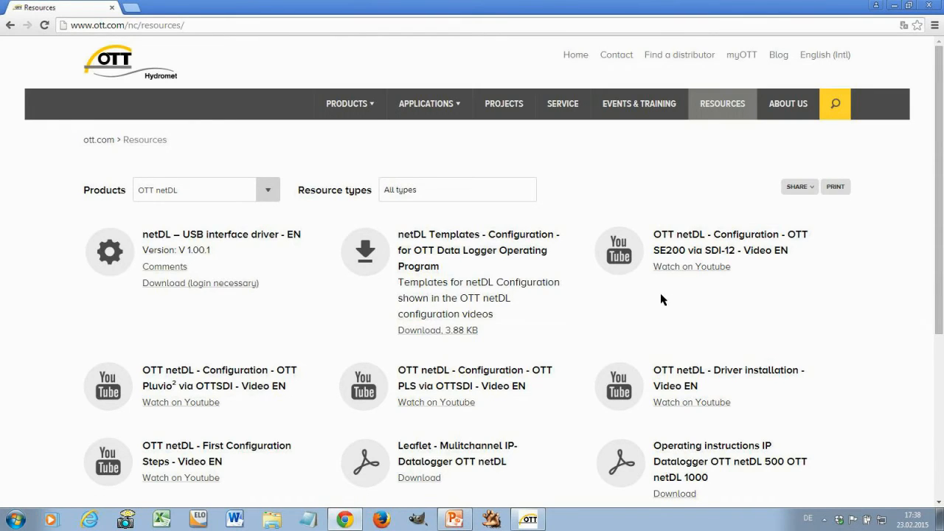
mouse_move(664, 295)
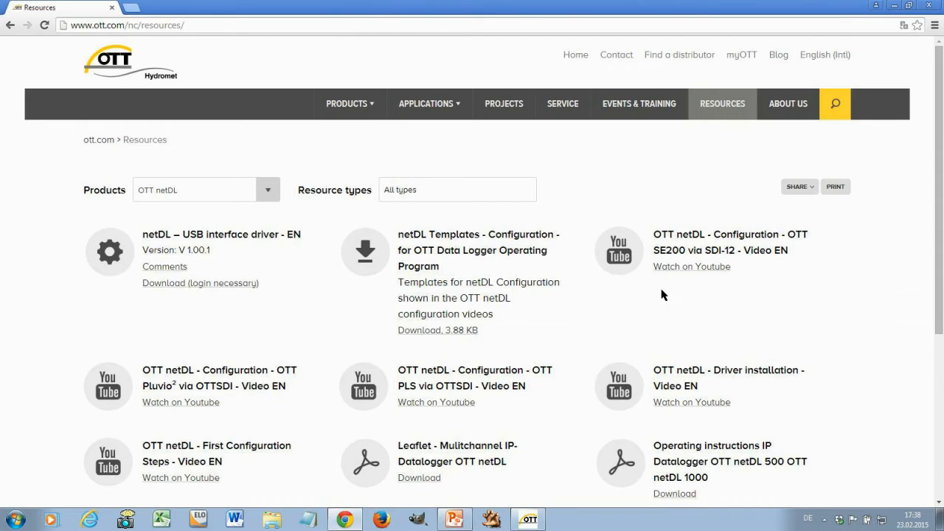
mouse_move(660, 295)
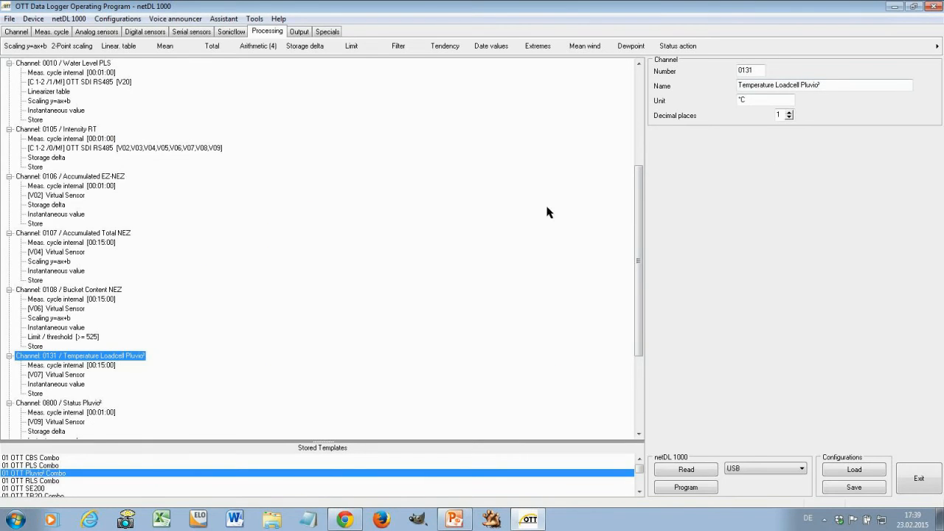
mouse_move(384, 205)
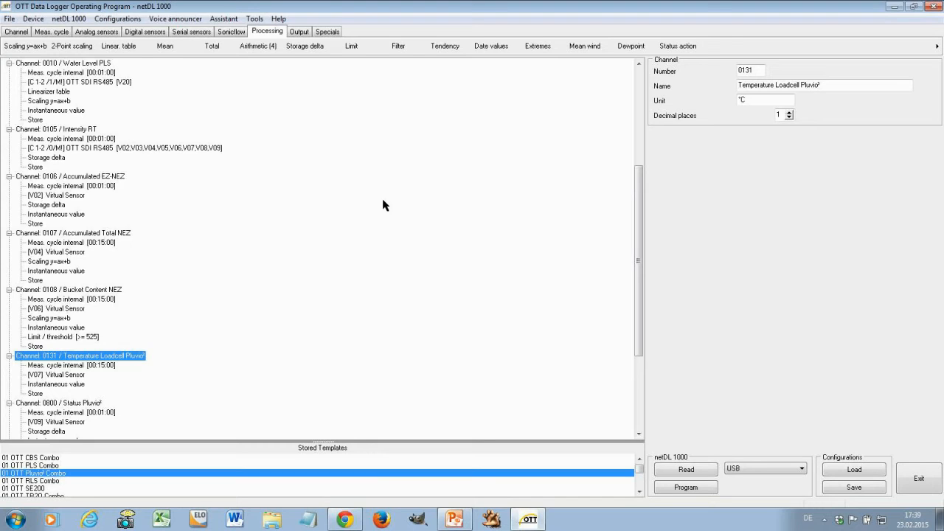
mouse_move(175, 184)
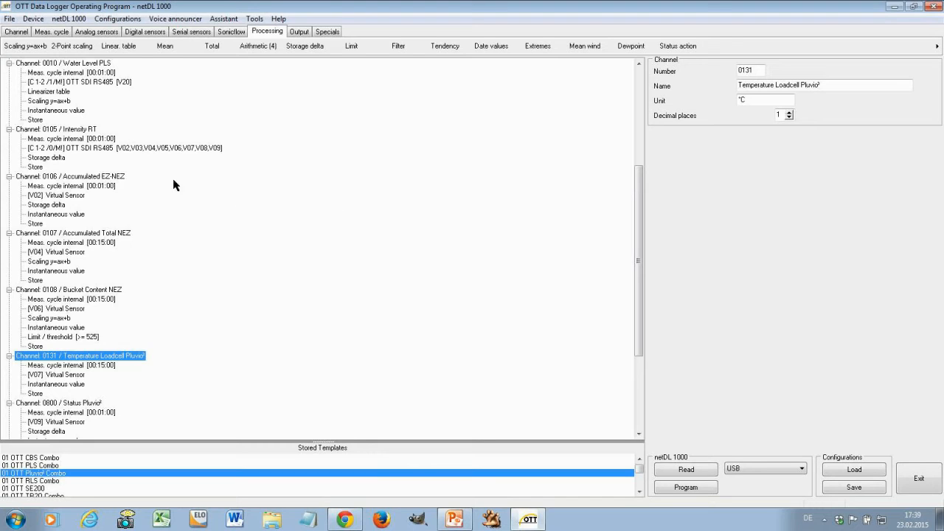
mouse_move(308, 476)
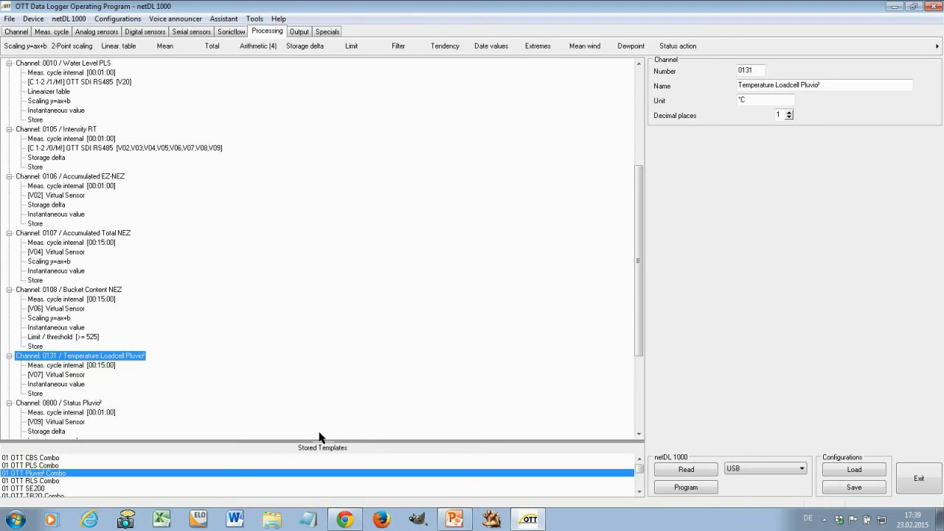
mouse_move(342, 109)
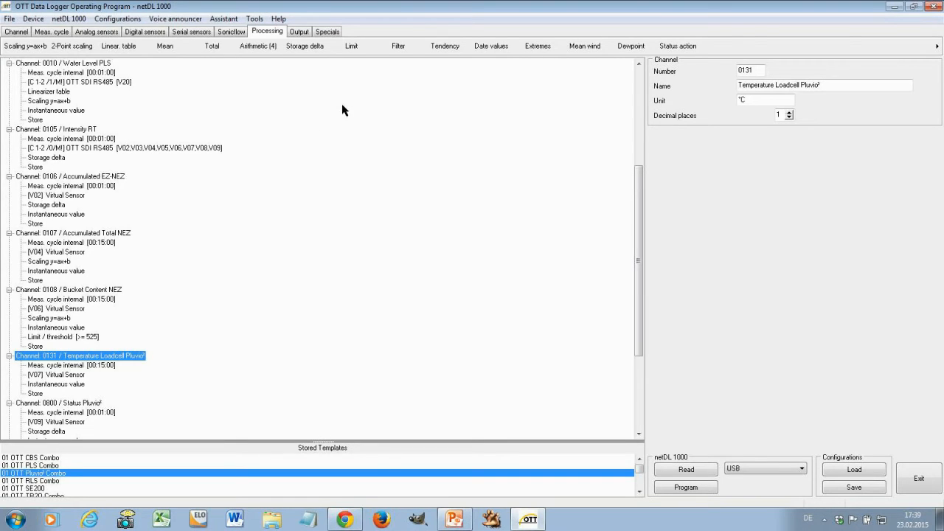
mouse_move(335, 139)
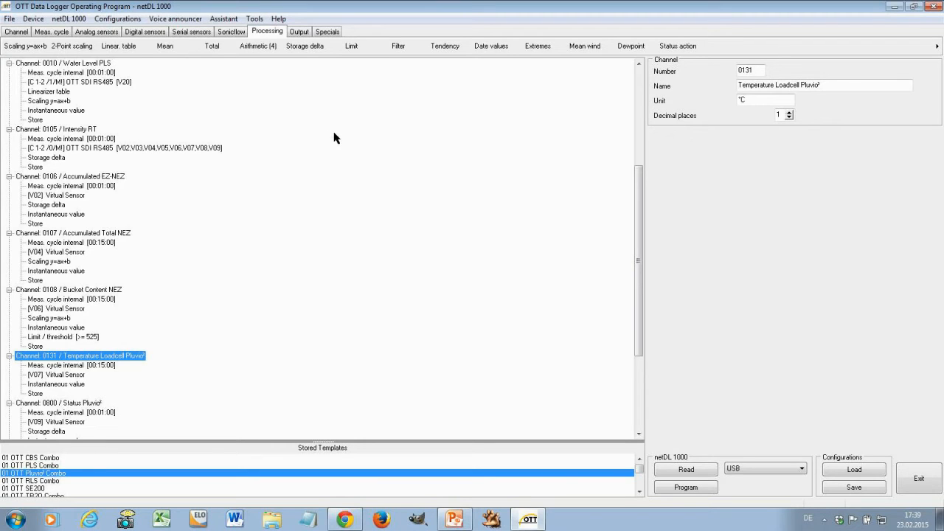
mouse_move(334, 153)
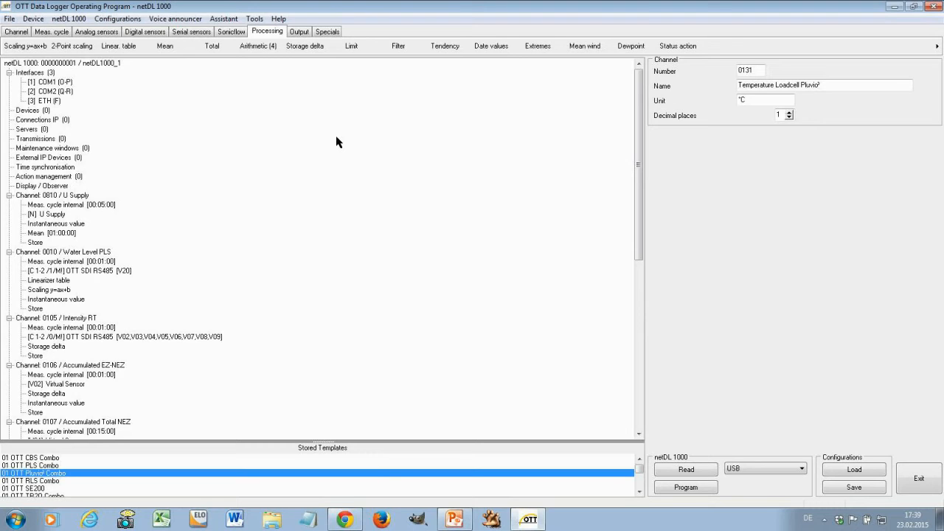
mouse_move(339, 142)
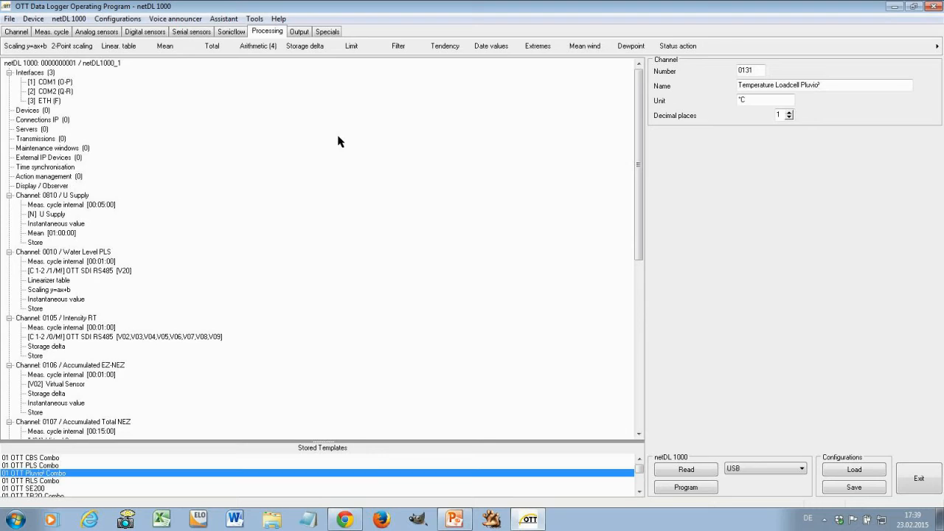
mouse_move(339, 144)
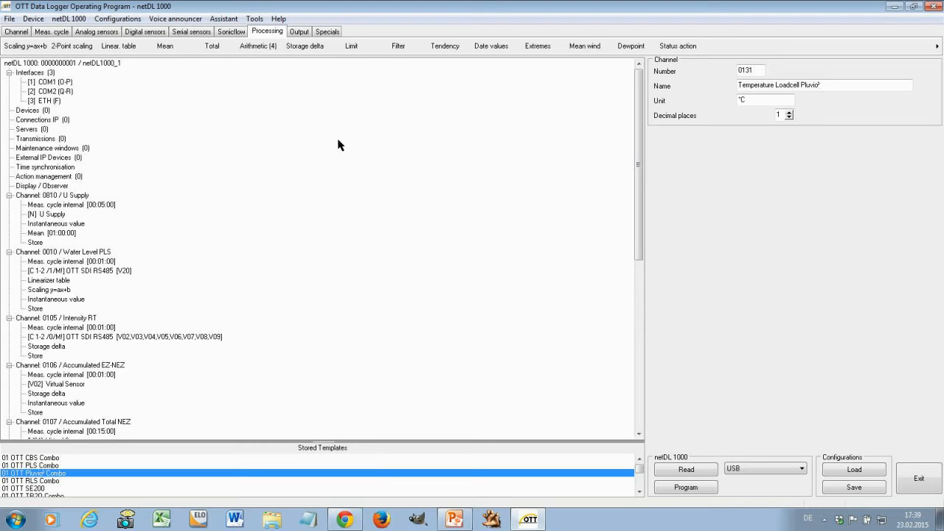
mouse_move(329, 142)
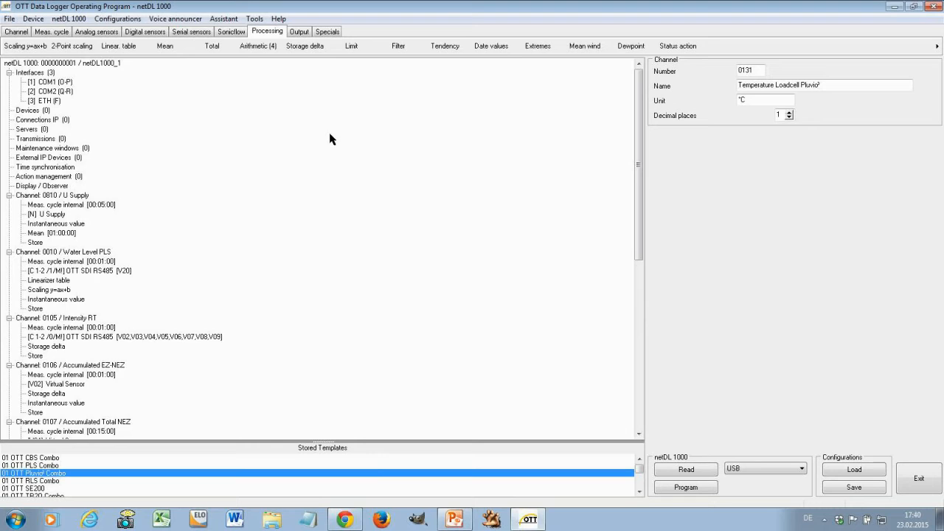
mouse_move(322, 138)
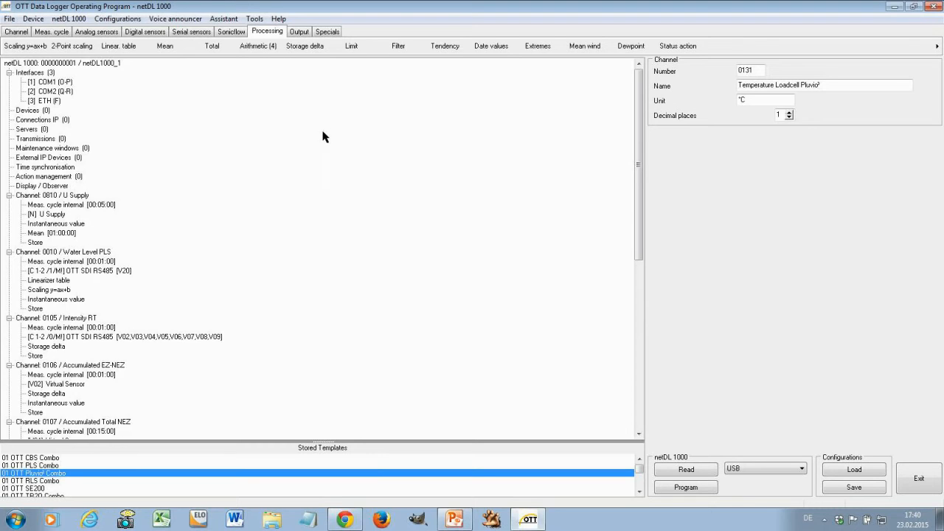
- Run Tools > Diagnosis and read the netDL 1000 report over USB until it finishes
click(254, 18)
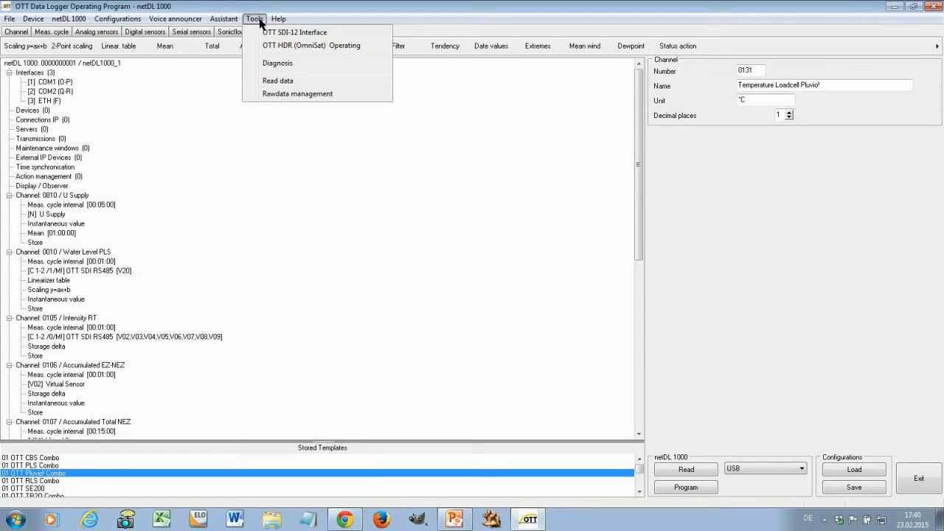
mouse_move(277, 62)
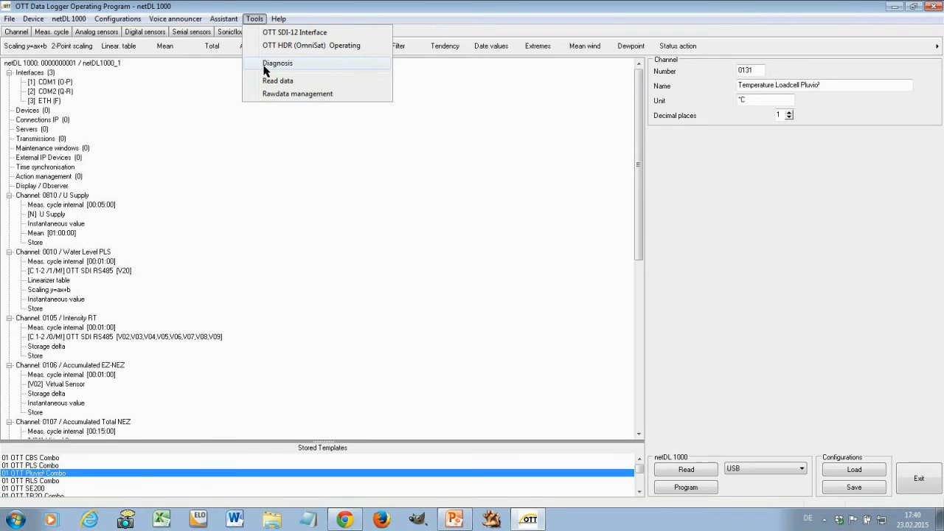
click(277, 62)
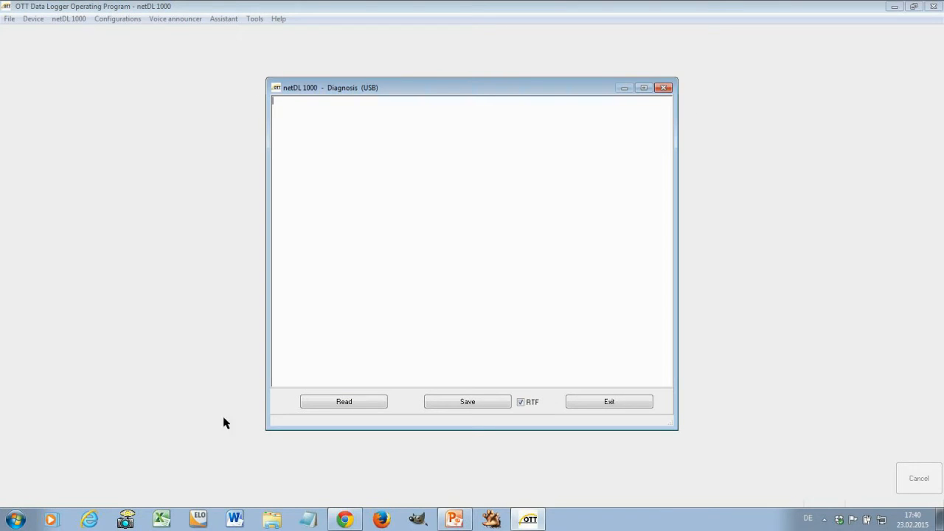
click(343, 401)
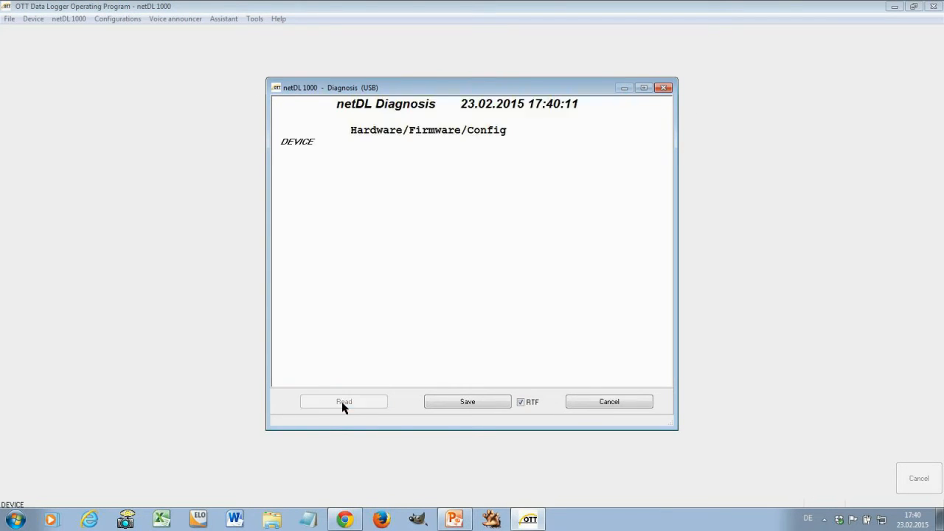
click(343, 401)
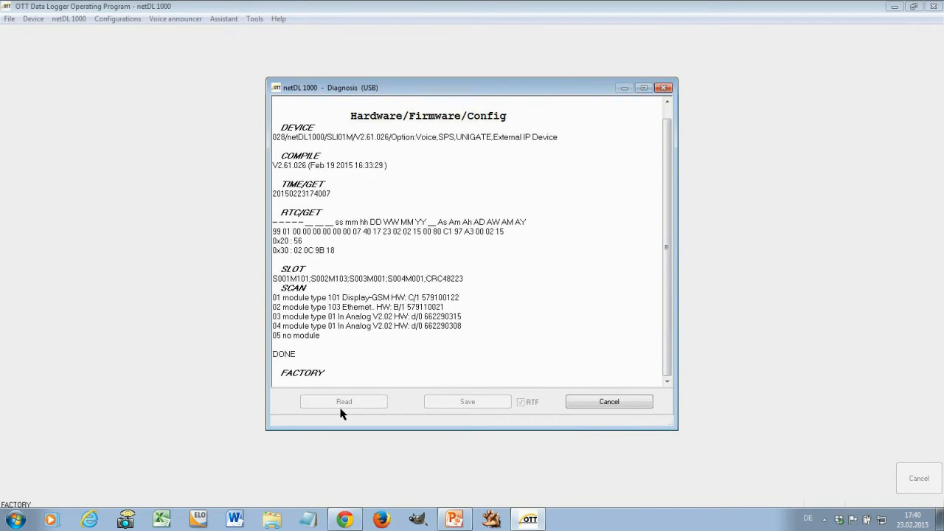
scroll(down, 3)
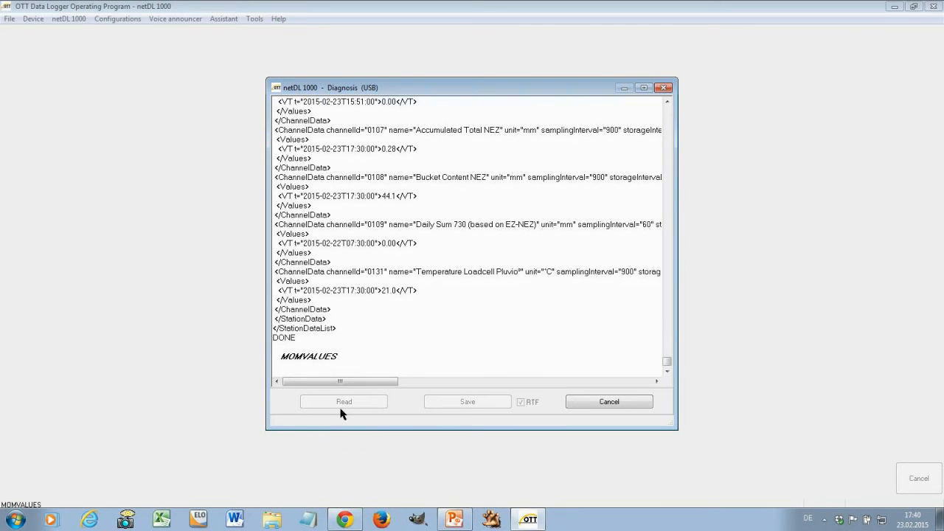
click(343, 401)
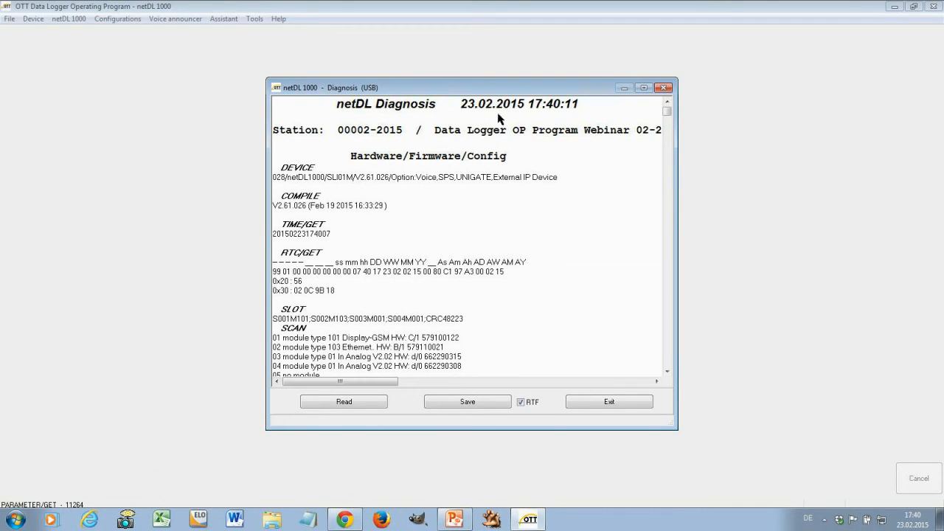
mouse_move(530, 117)
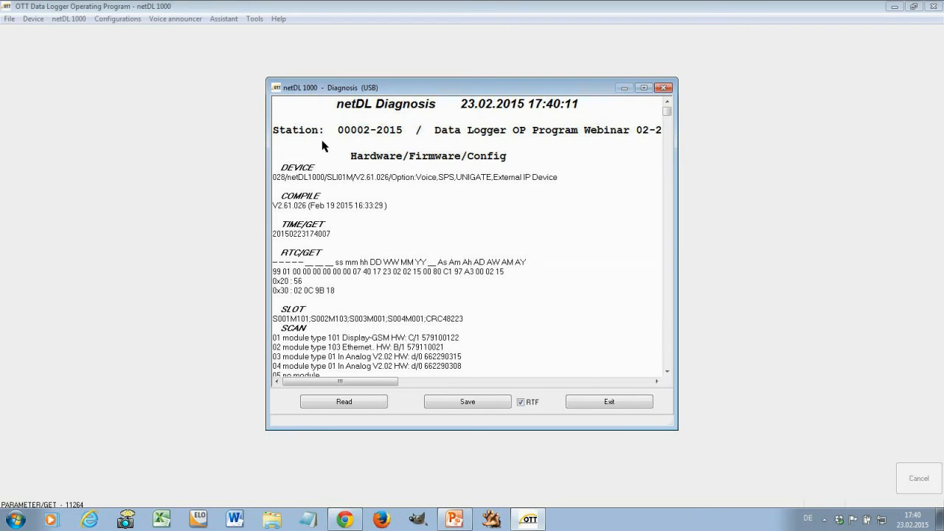
mouse_move(363, 186)
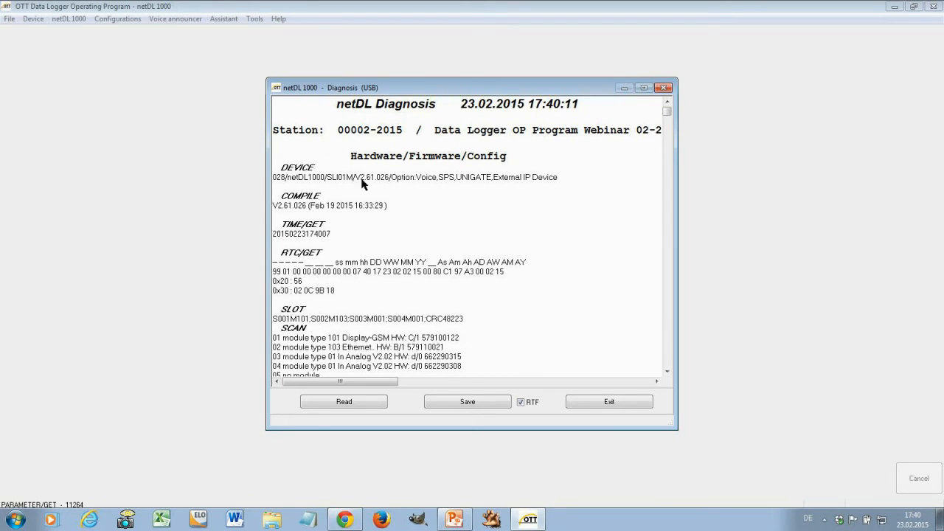
mouse_move(279, 180)
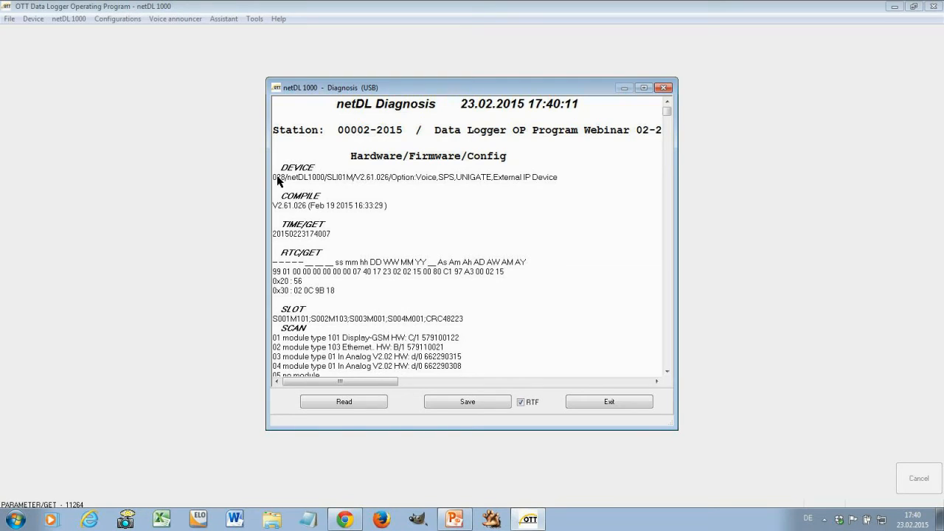
mouse_move(330, 186)
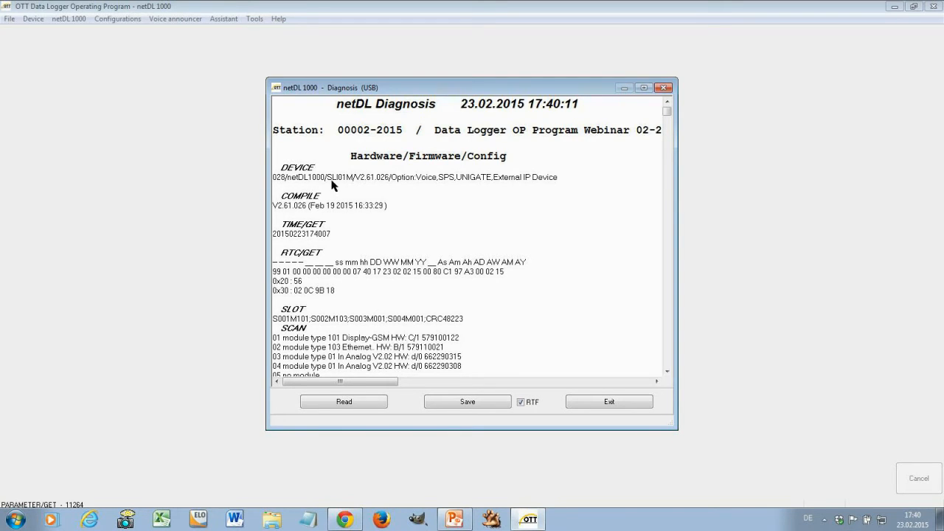
mouse_move(527, 189)
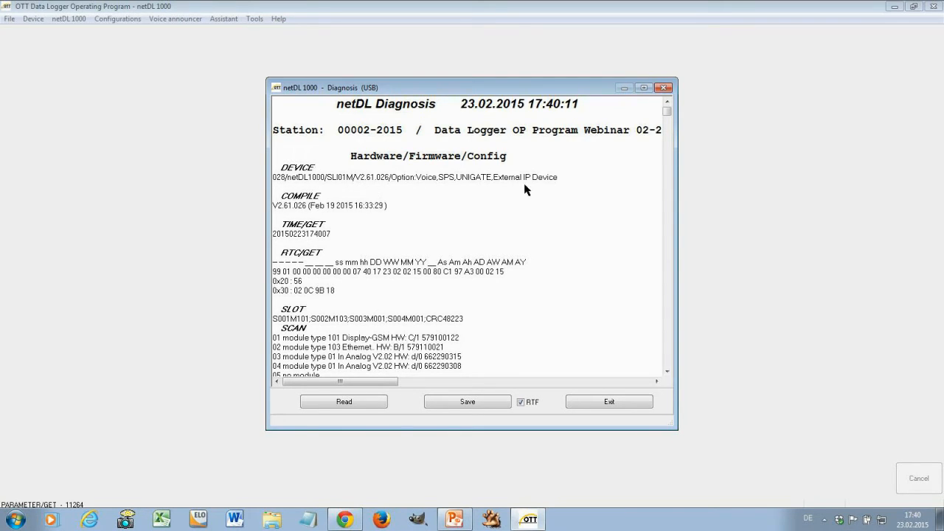
mouse_move(500, 220)
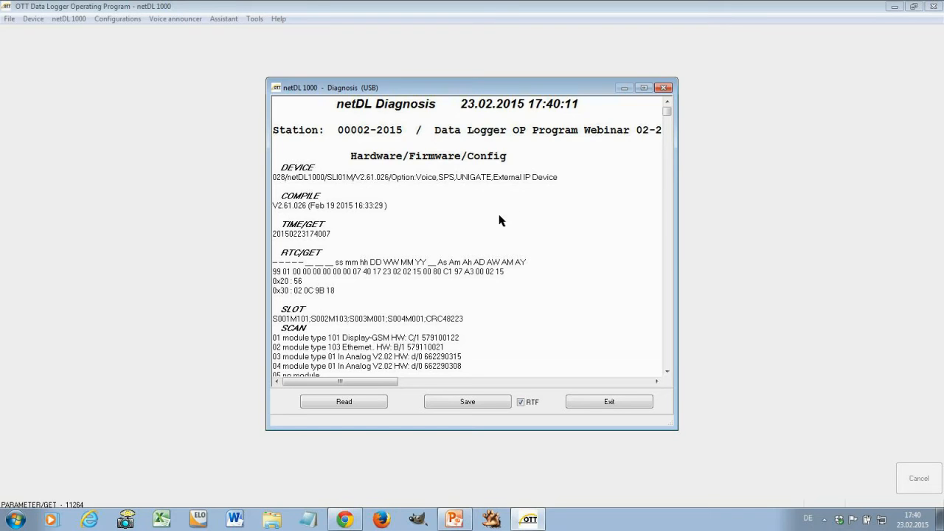
mouse_move(576, 256)
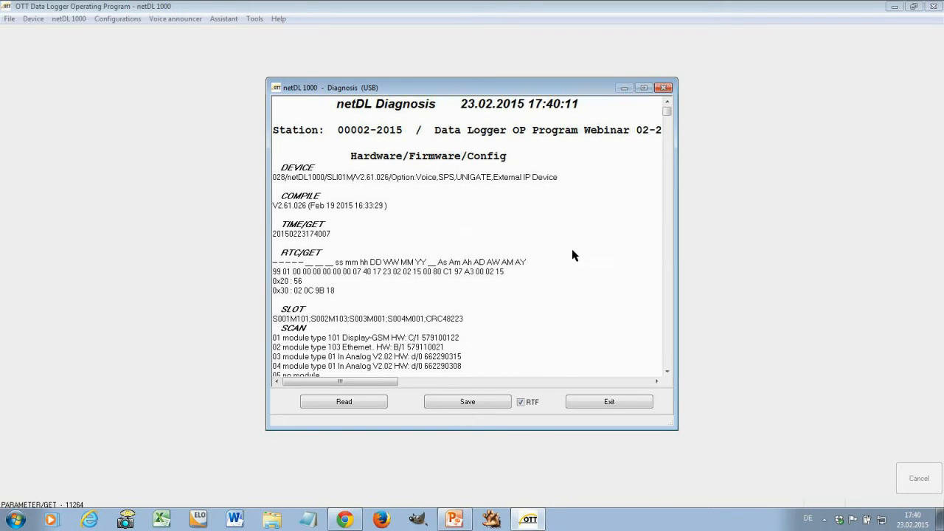
- Exit the Diagnosis window after reviewing the modem, GPRS and PPP communication log
click(667, 372)
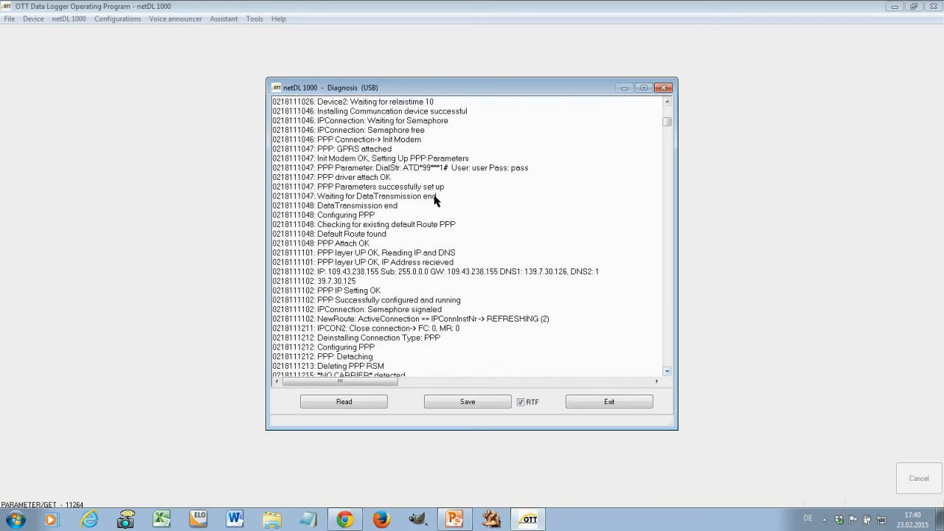
mouse_move(410, 347)
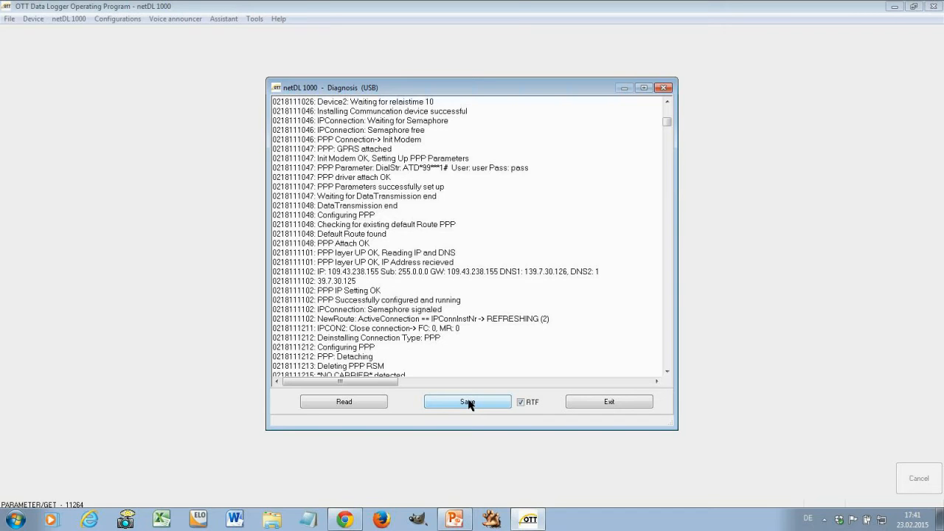
mouse_move(620, 416)
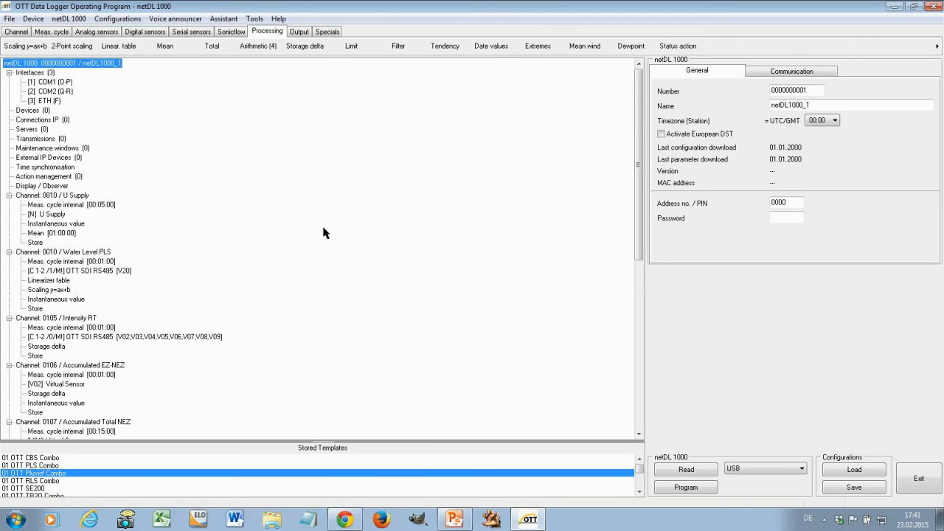
mouse_move(298, 146)
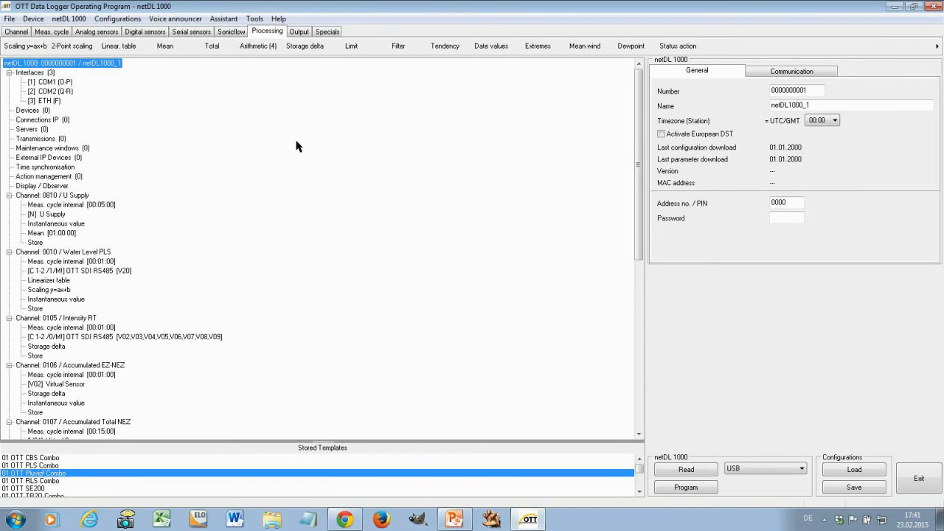
- Start the OTT SDI-12 Interface from the Tools menu with the netDL logger connected
click(254, 18)
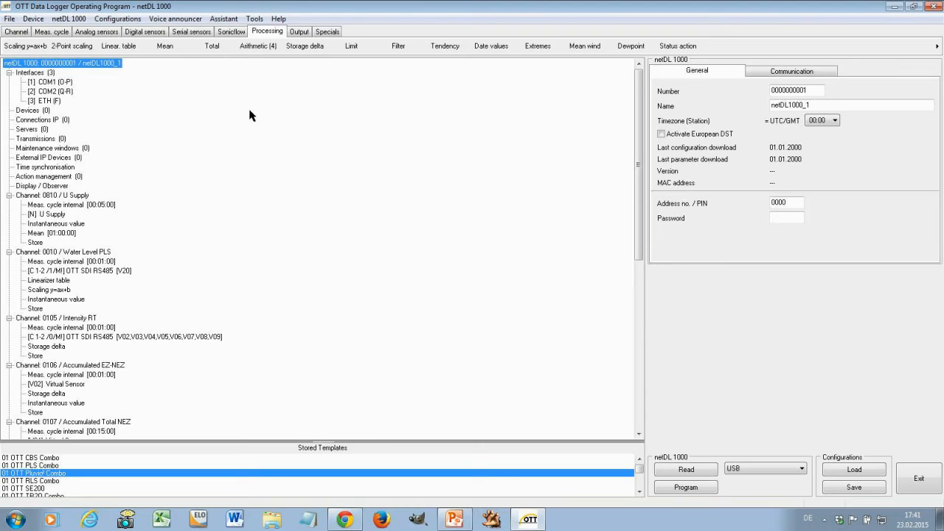
mouse_move(251, 121)
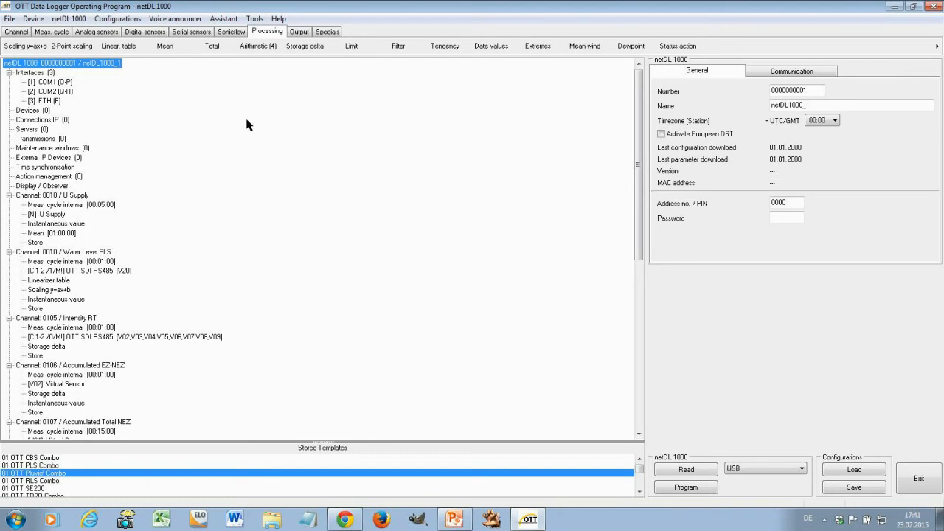
mouse_move(245, 136)
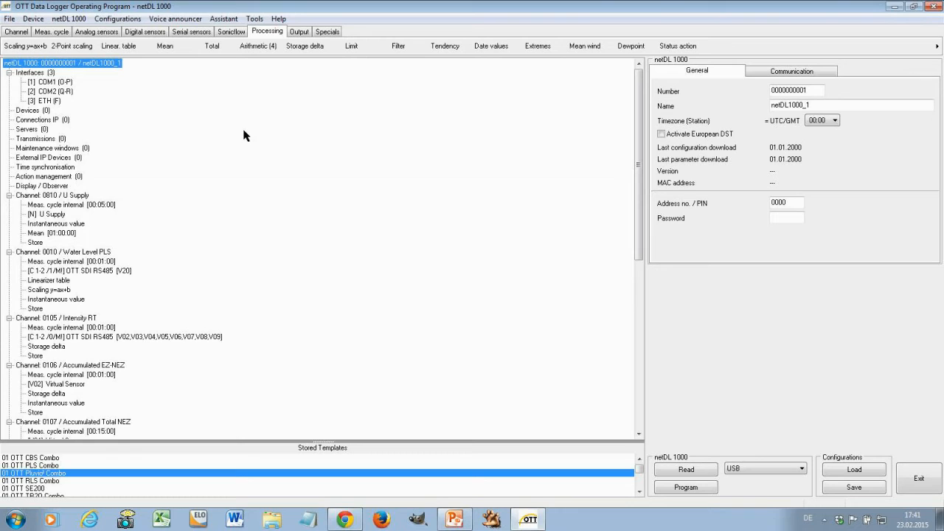
mouse_move(247, 130)
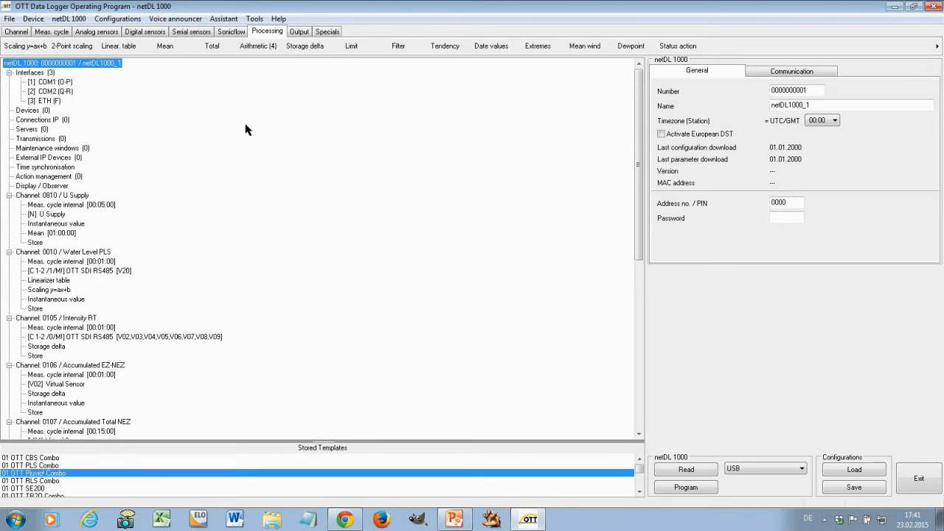
click(254, 17)
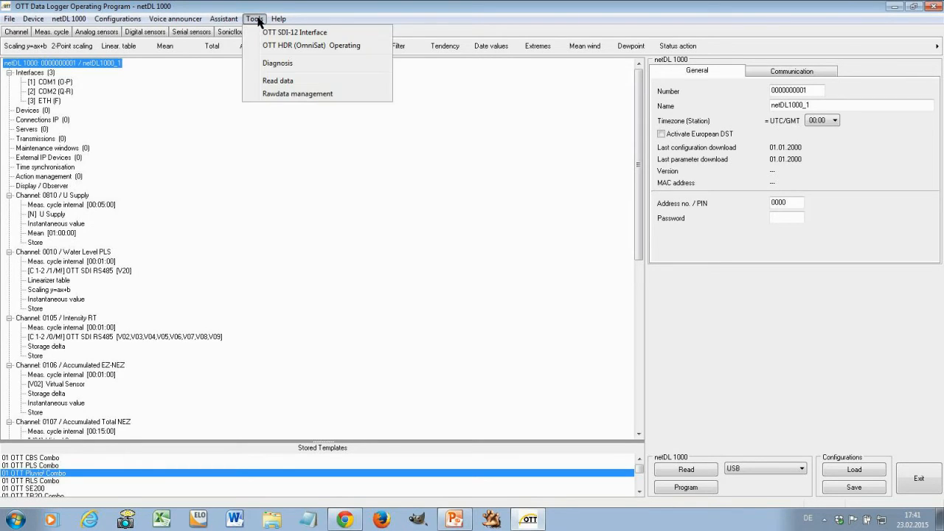
mouse_move(295, 33)
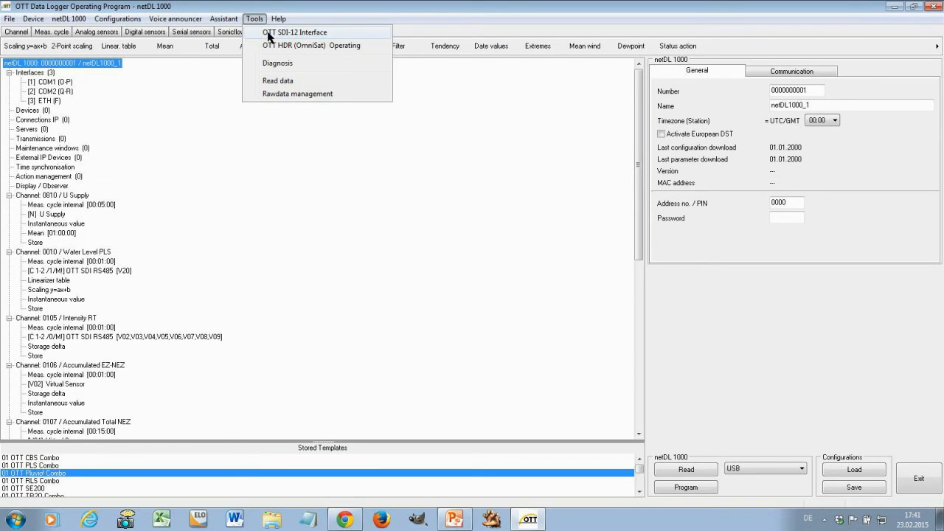
click(295, 33)
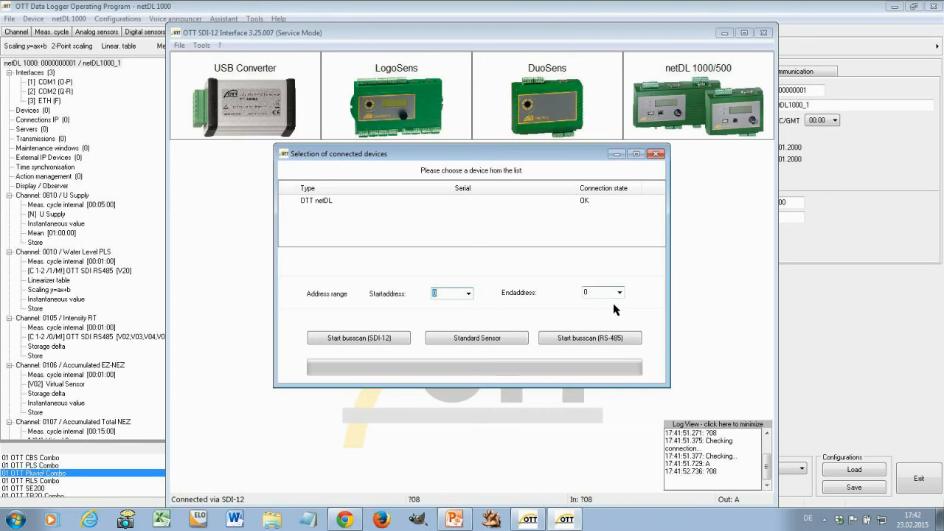
- Set a wider Endaddress for the device search and start the RS-485 bus scan
click(602, 292)
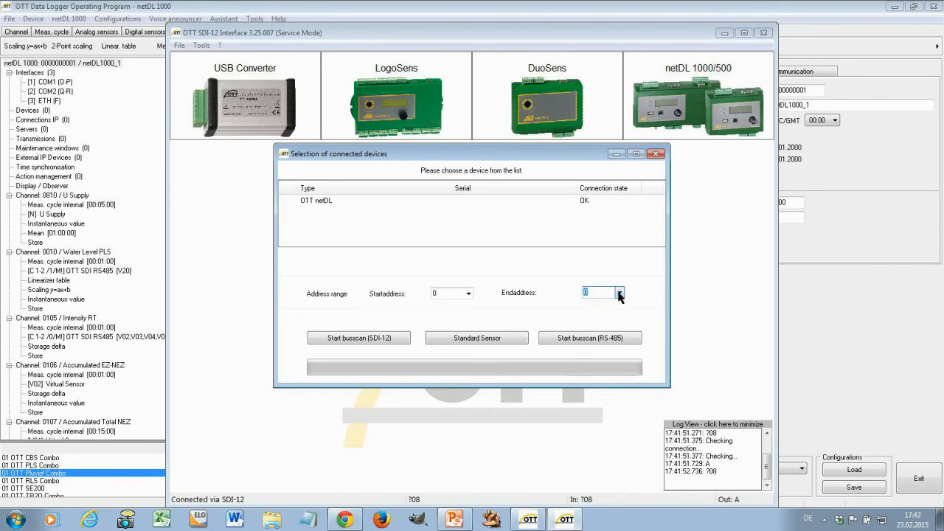
click(619, 292)
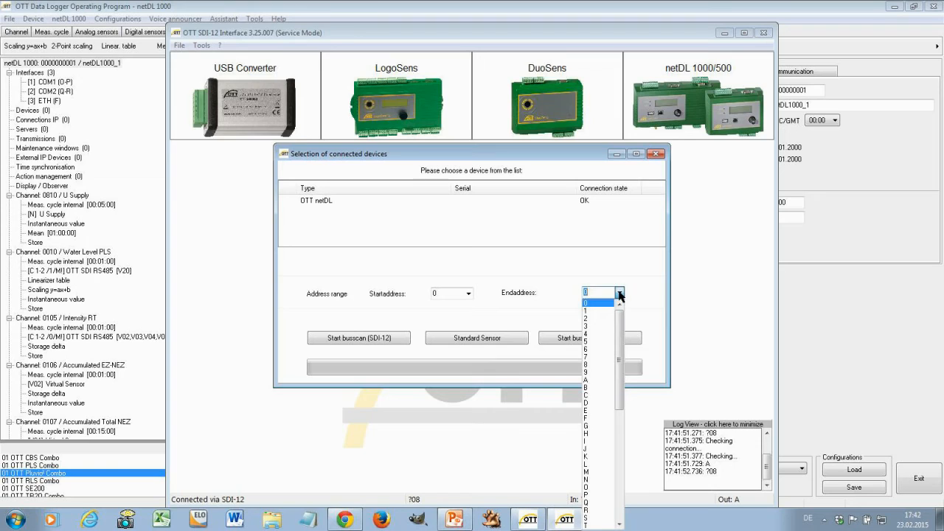
click(584, 303)
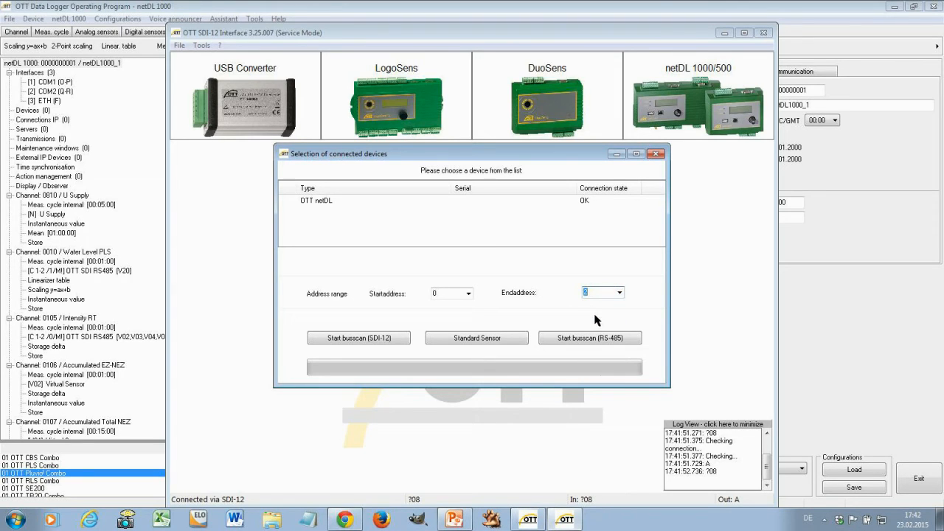
mouse_move(598, 317)
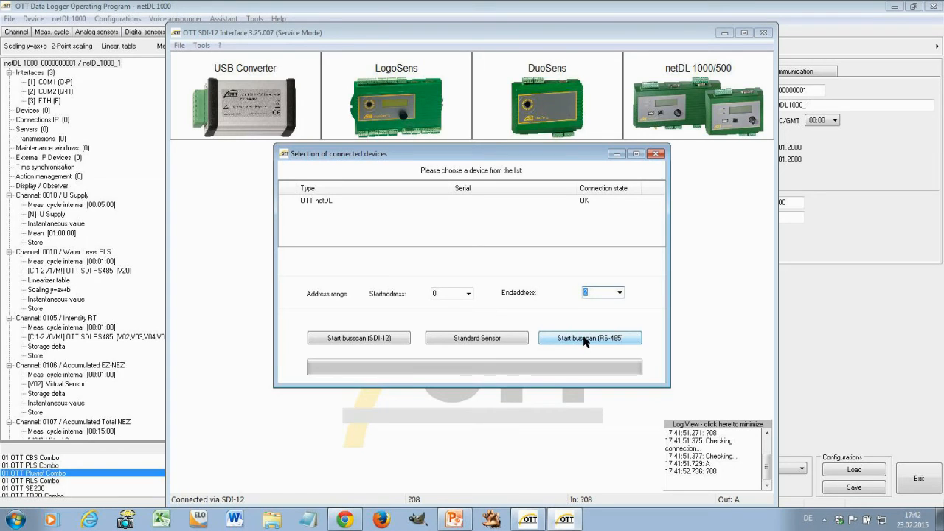
click(590, 338)
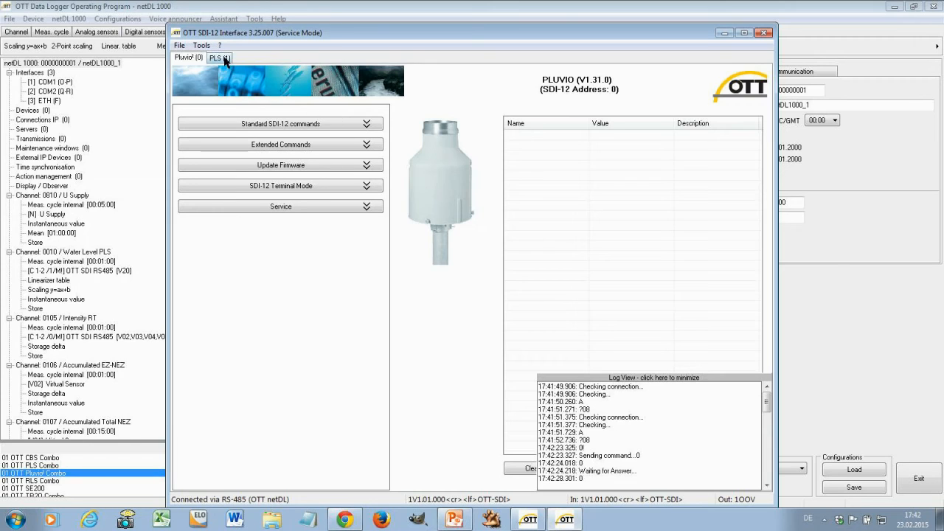
- View the PLS sensor found at address 1, then return to the Pluvio at address 0
click(218, 58)
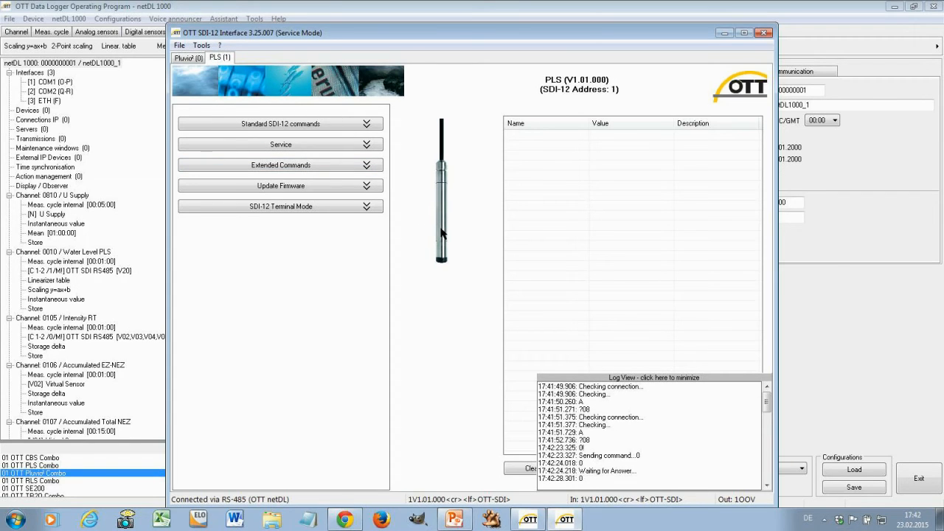
mouse_move(390, 115)
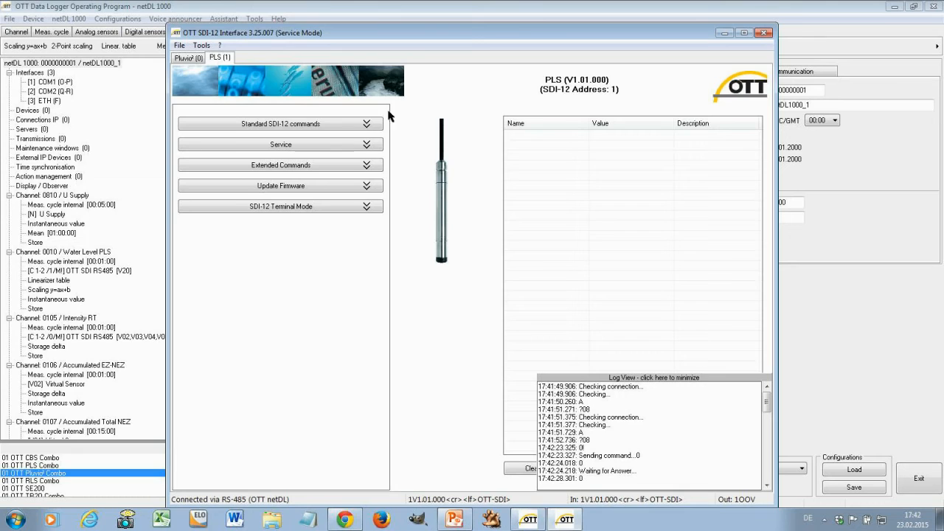
mouse_move(439, 230)
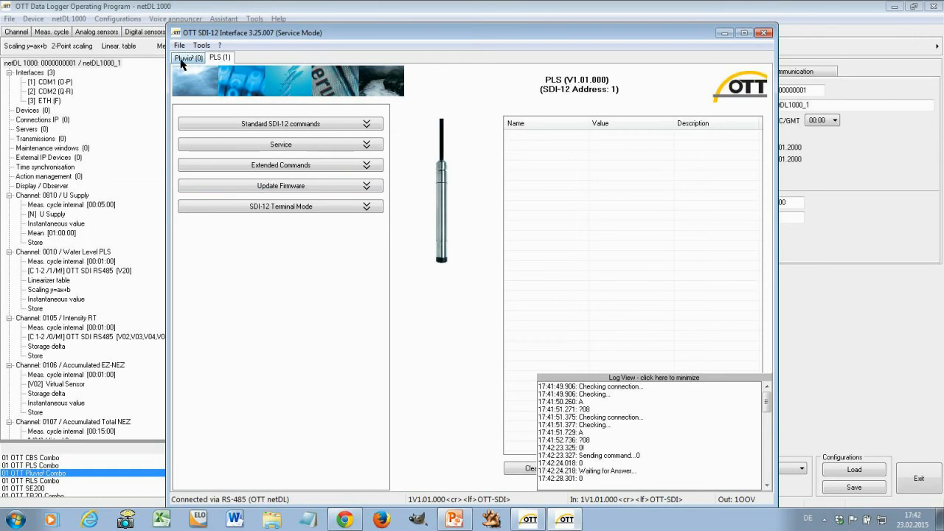
click(189, 58)
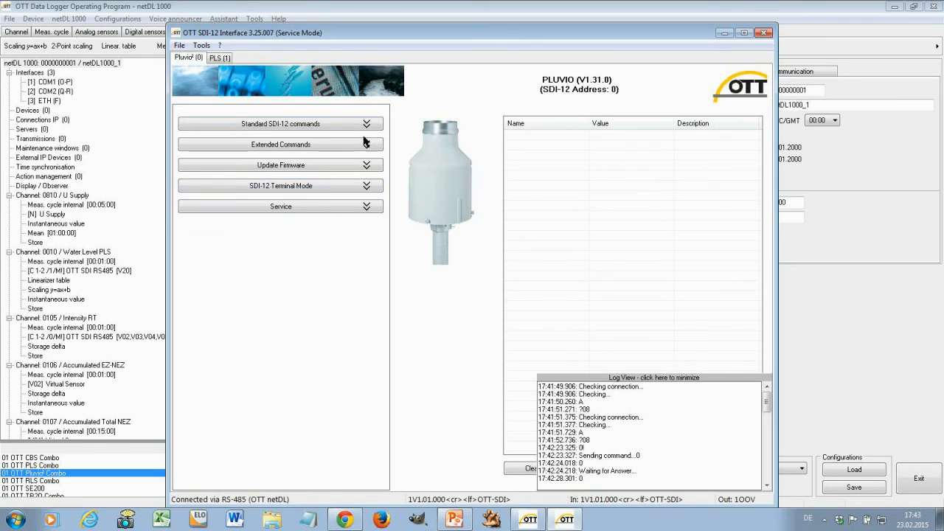
- Read the Pluvio's SDI-12 address as 0 via Standard commands with Write ticked, then expand Extended Commands
click(280, 124)
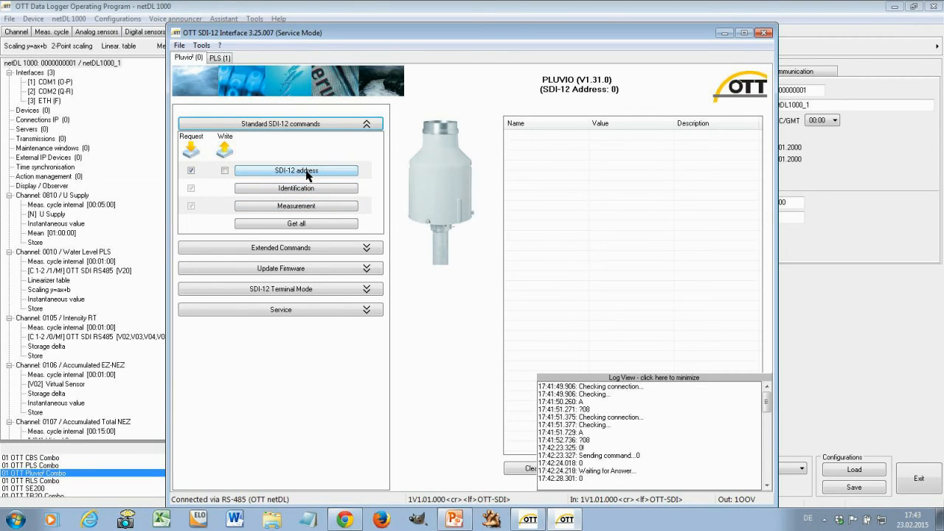
click(296, 171)
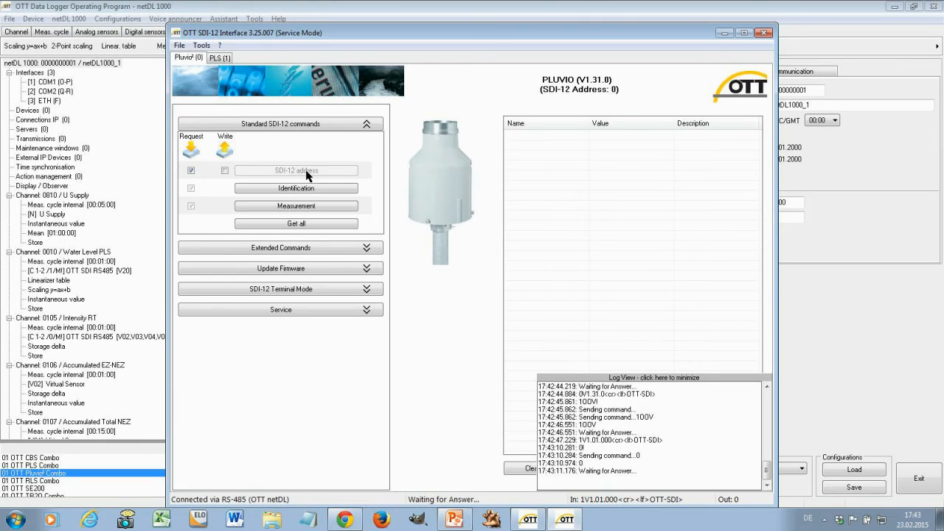
click(295, 171)
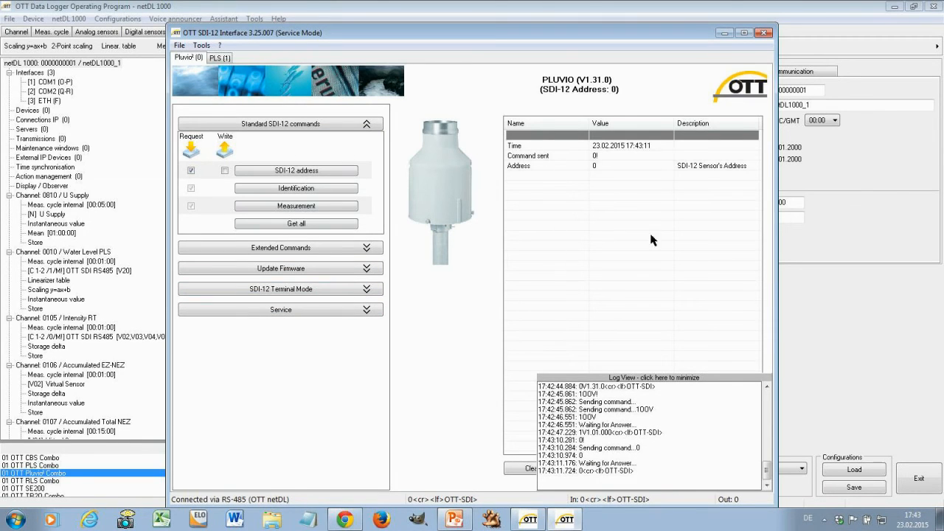
mouse_move(583, 198)
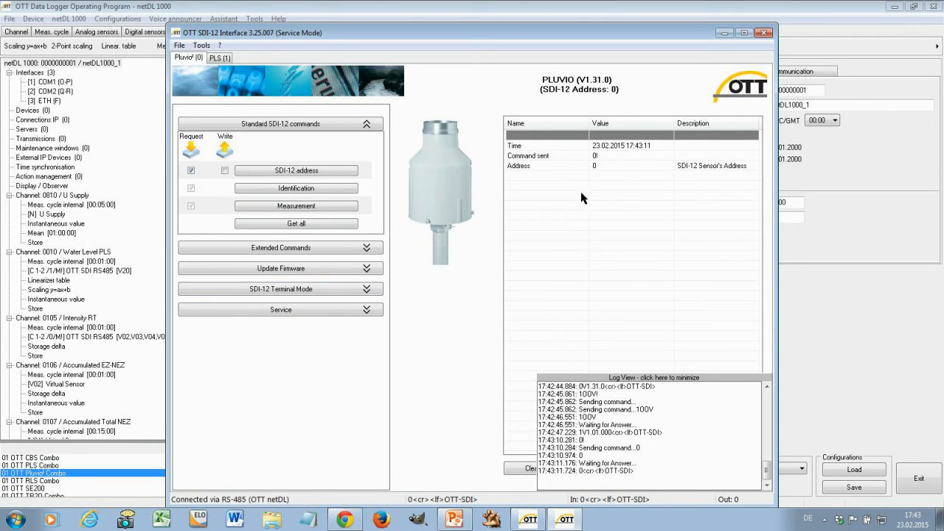
mouse_move(632, 259)
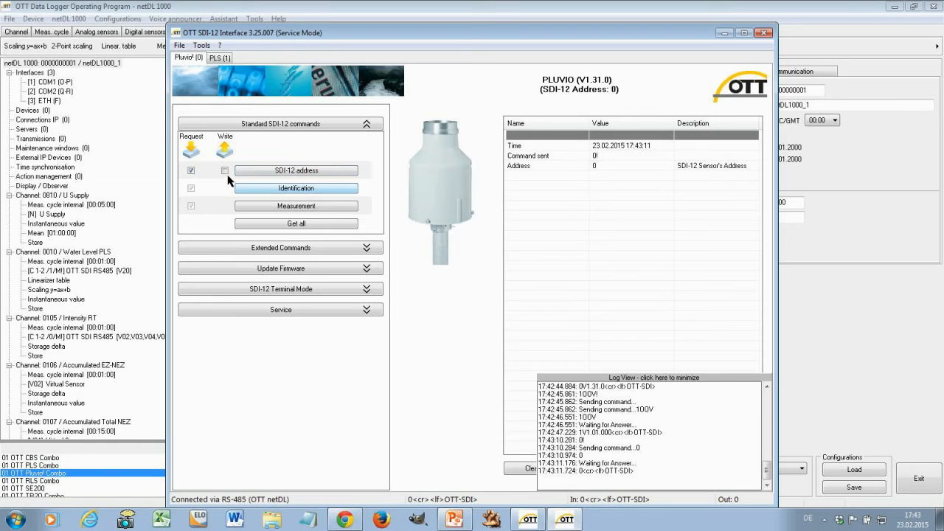
click(224, 171)
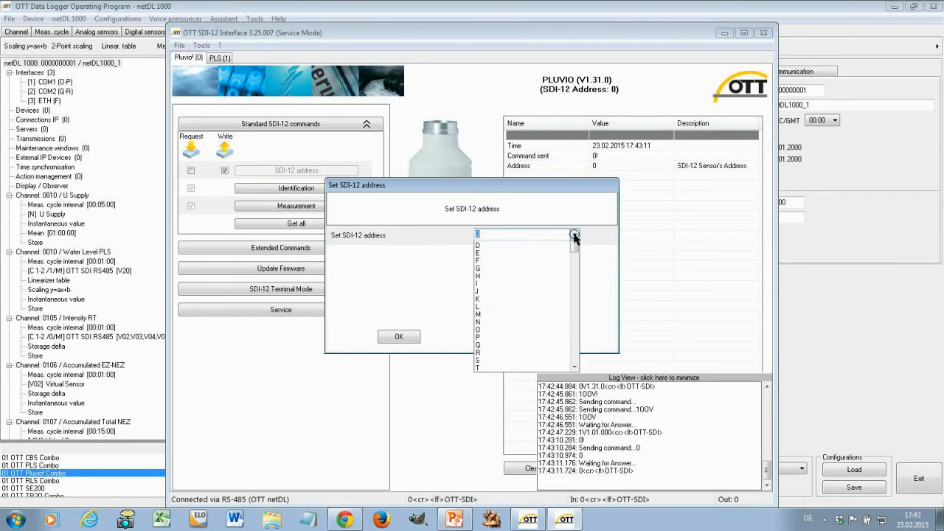
click(575, 234)
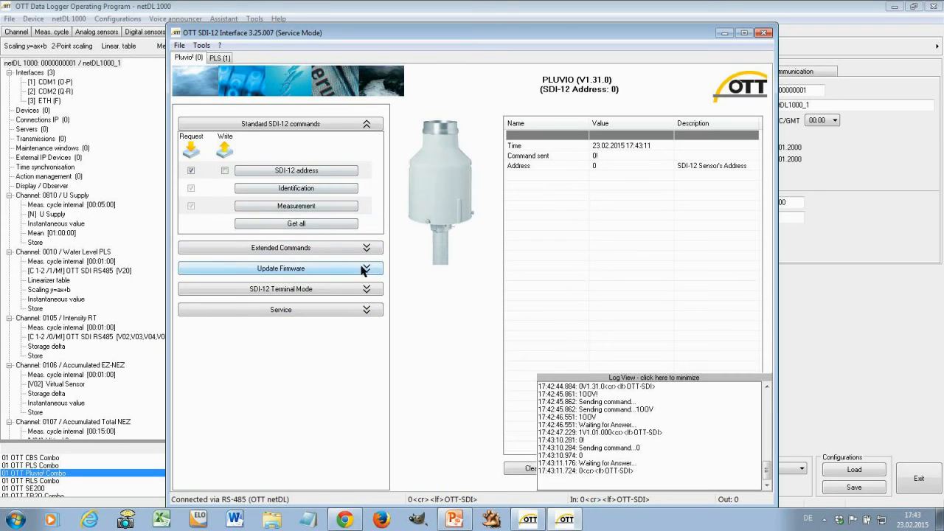
click(281, 248)
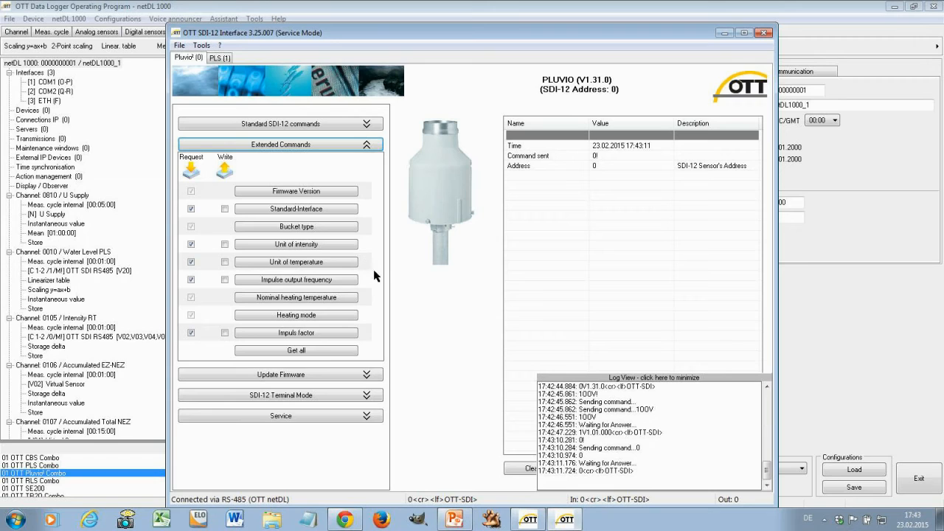
mouse_move(416, 328)
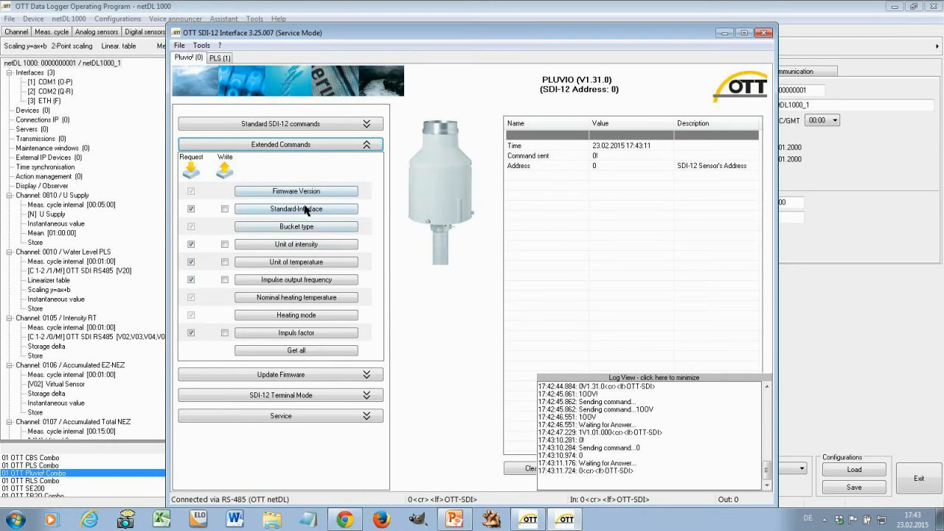
mouse_move(322, 257)
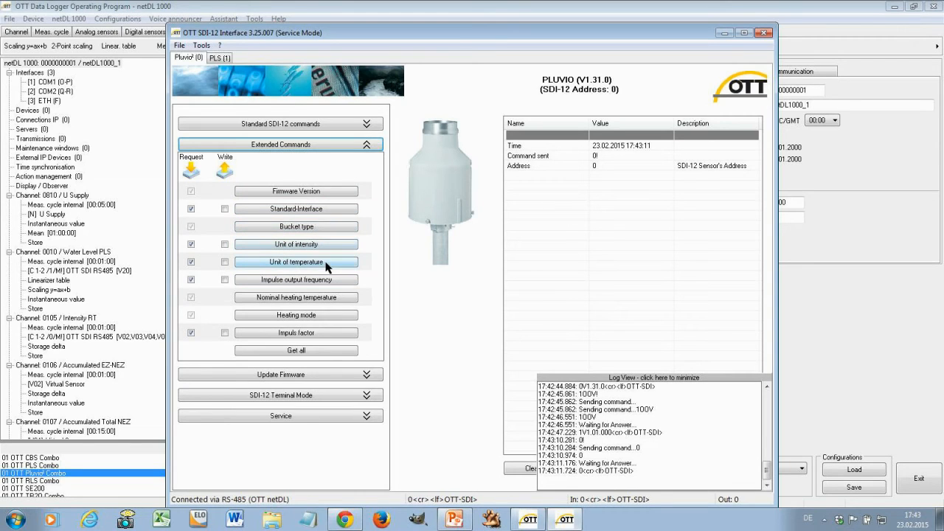
mouse_move(331, 286)
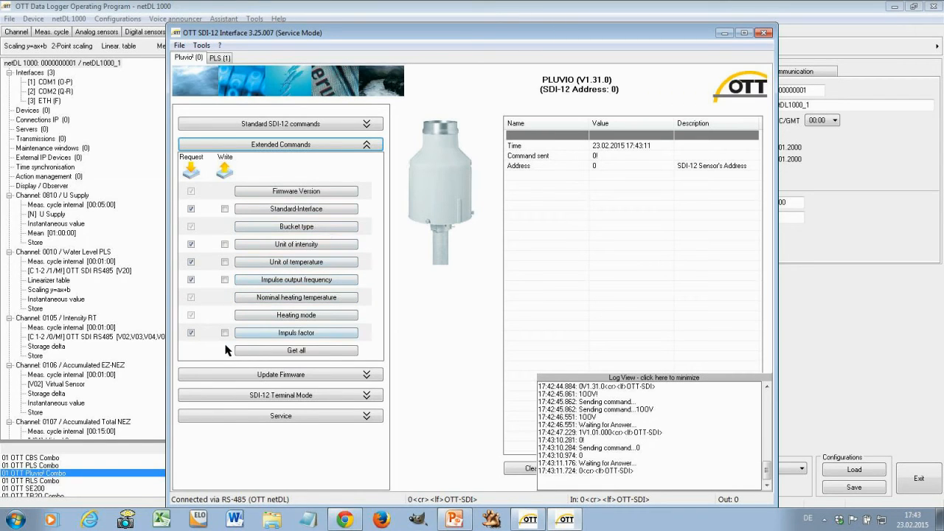
mouse_move(230, 229)
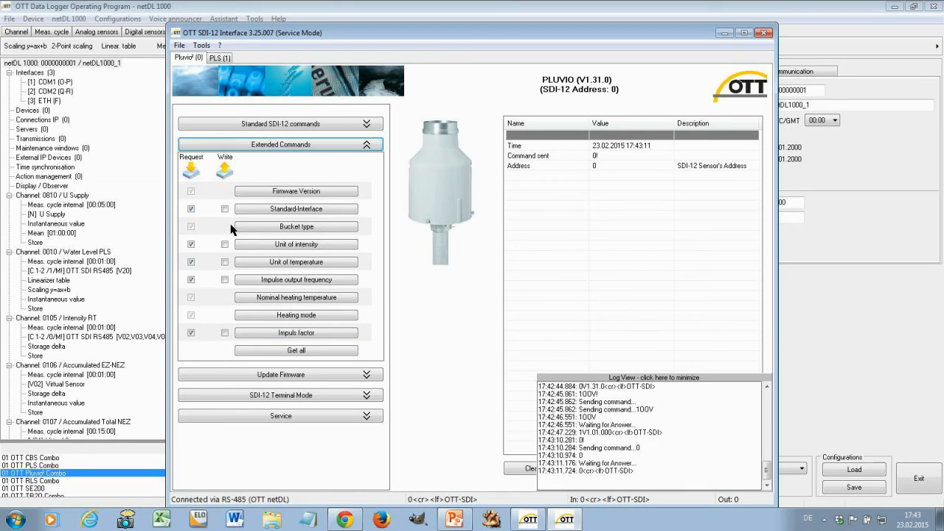
mouse_move(410, 280)
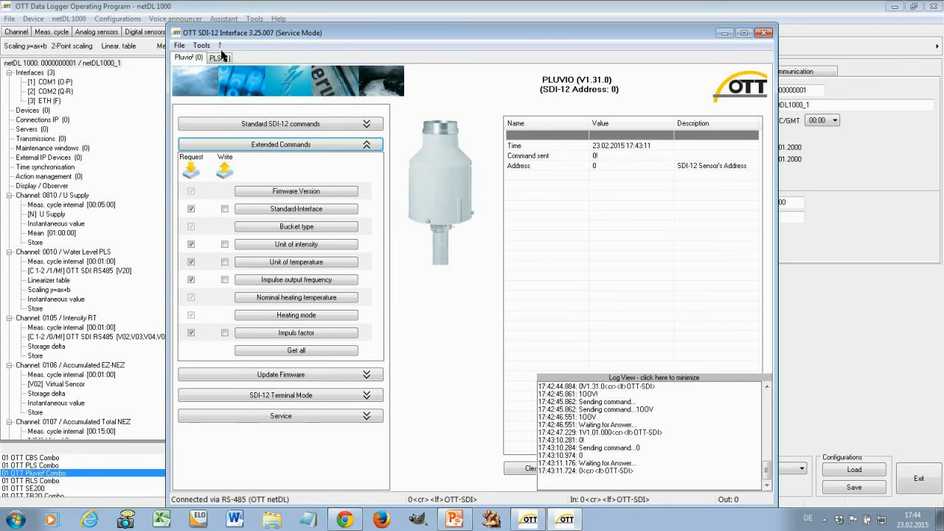
- Leave the Pluvio's extended command list and switch to the PLS (1) sensor page
click(215, 57)
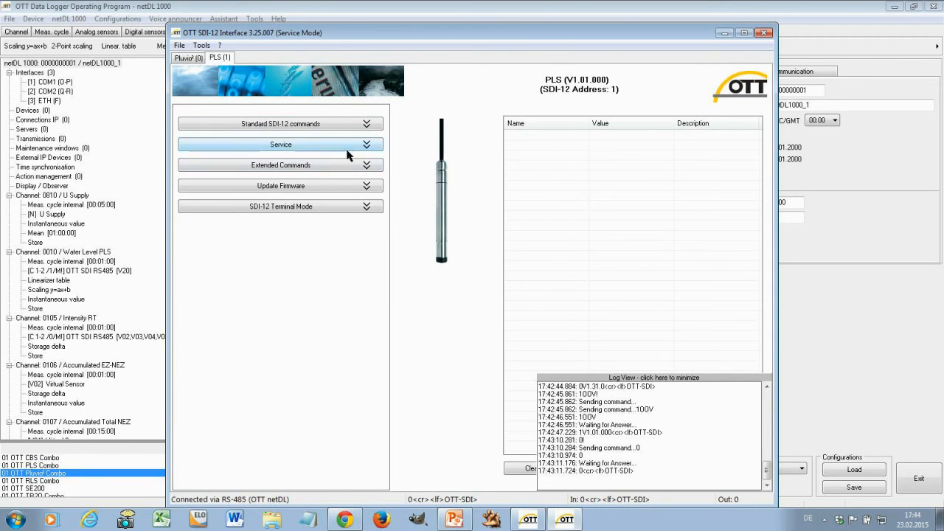
- Expand the PLS sensor's Extended Commands group, no values read yet
click(281, 165)
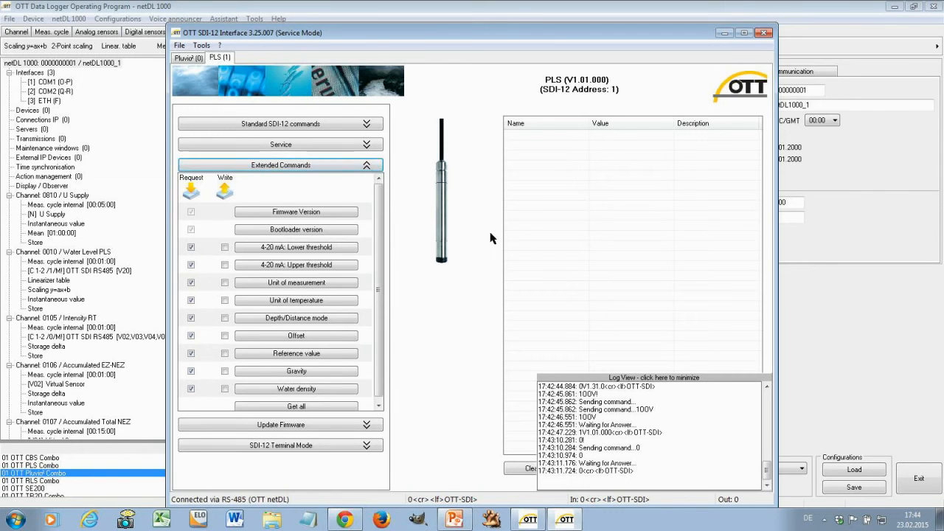
mouse_move(503, 437)
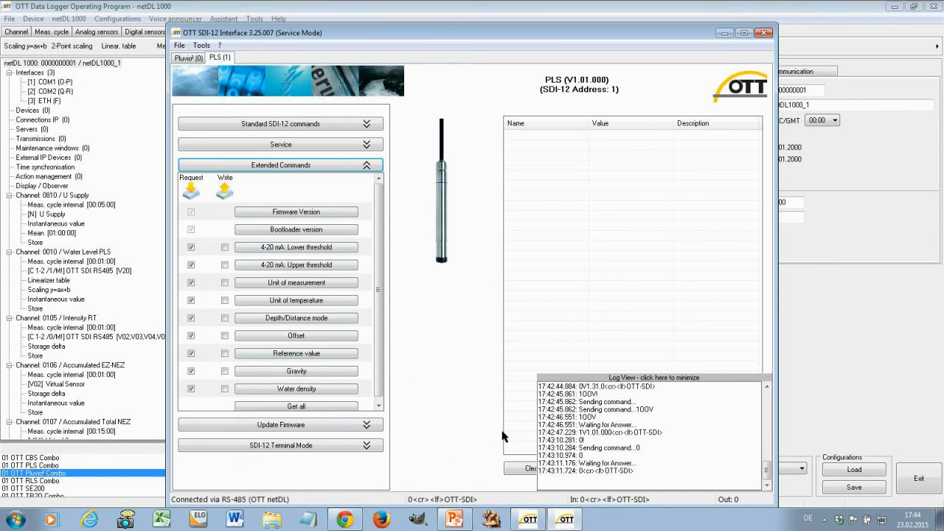
mouse_move(295, 372)
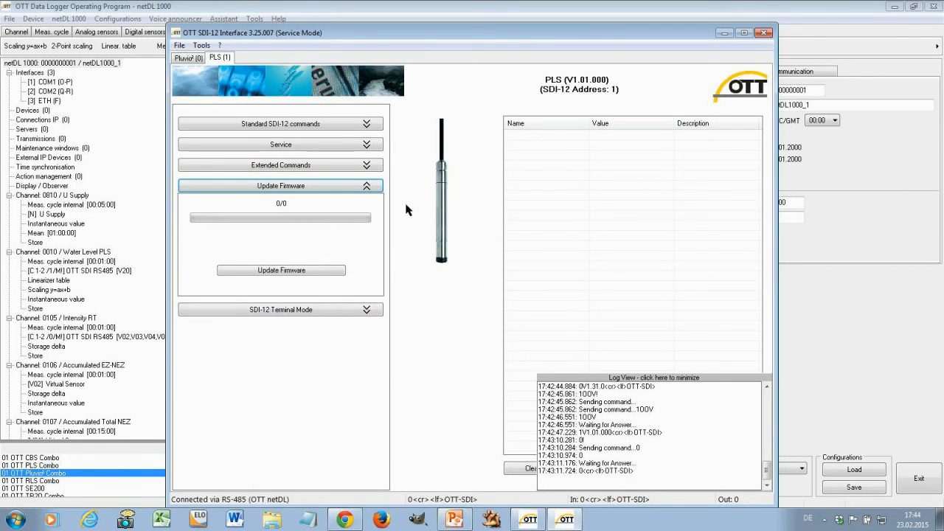
mouse_move(309, 286)
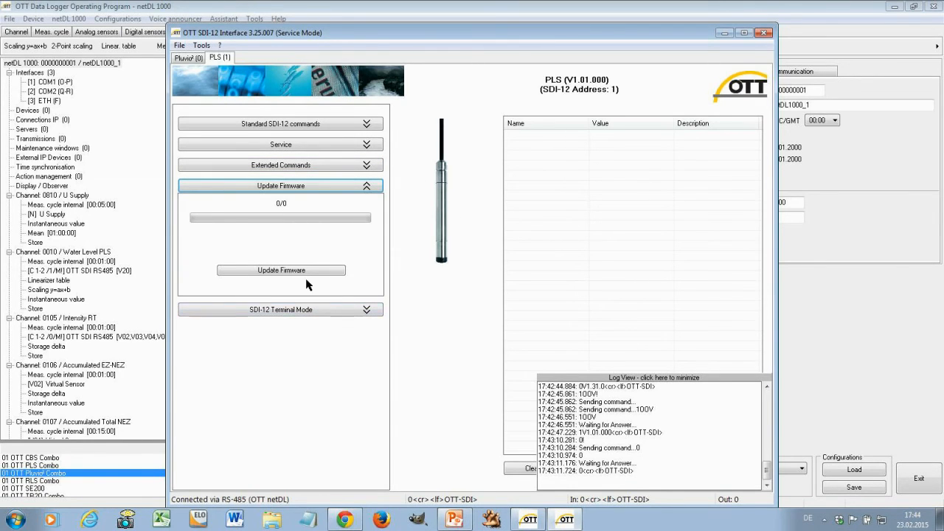
mouse_move(301, 363)
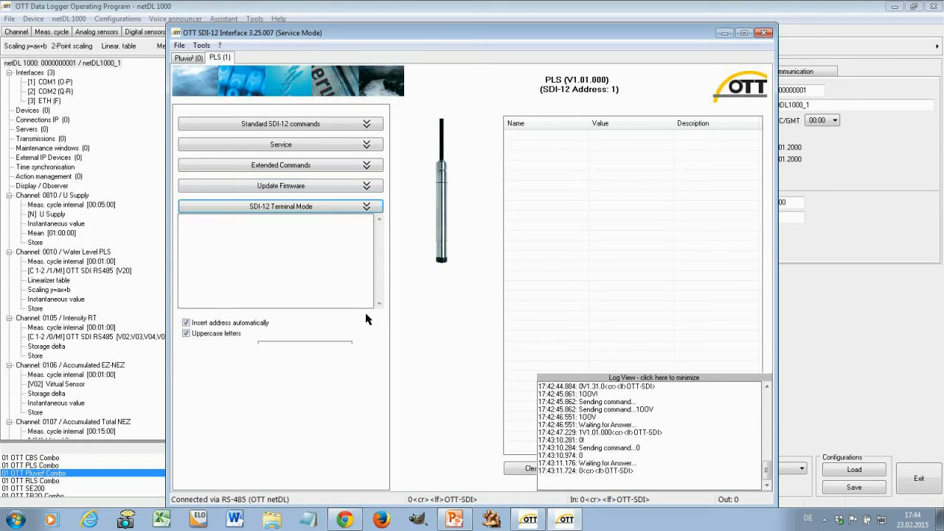
- Send the I identification command in the PLS SDI-12 terminal, return to the Pluvio page and reach the File menu
click(281, 207)
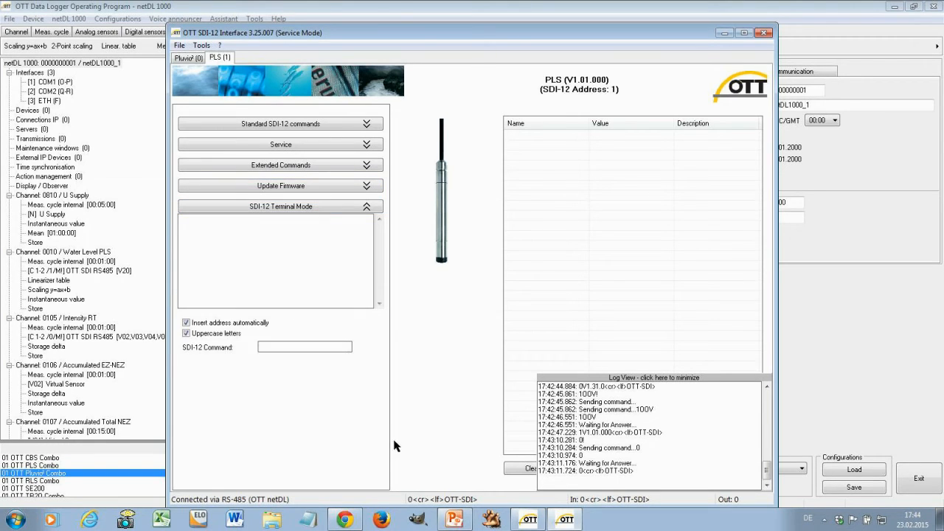
mouse_move(337, 271)
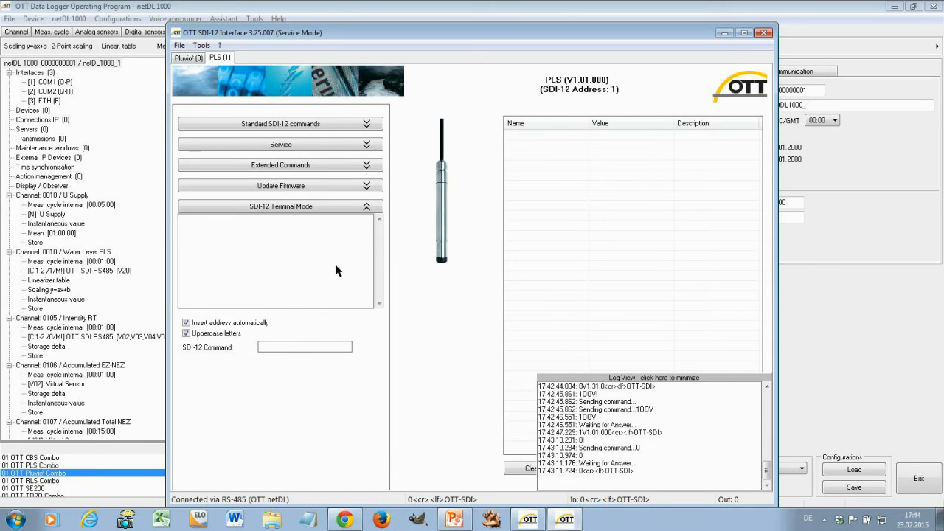
mouse_move(289, 348)
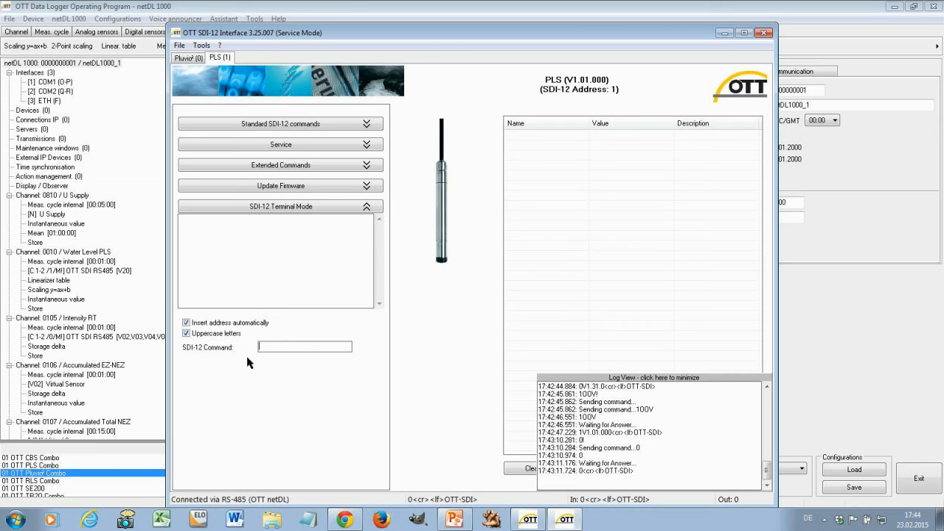
text(I)
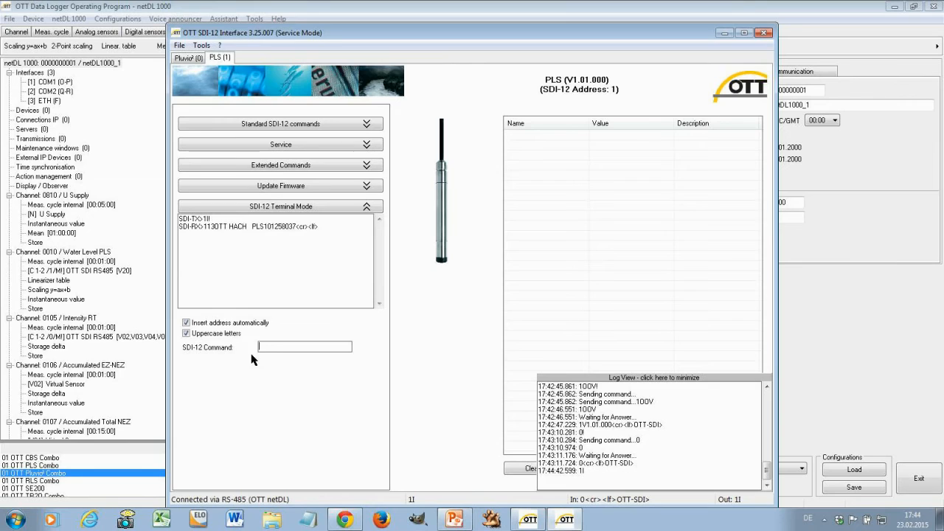
mouse_move(268, 278)
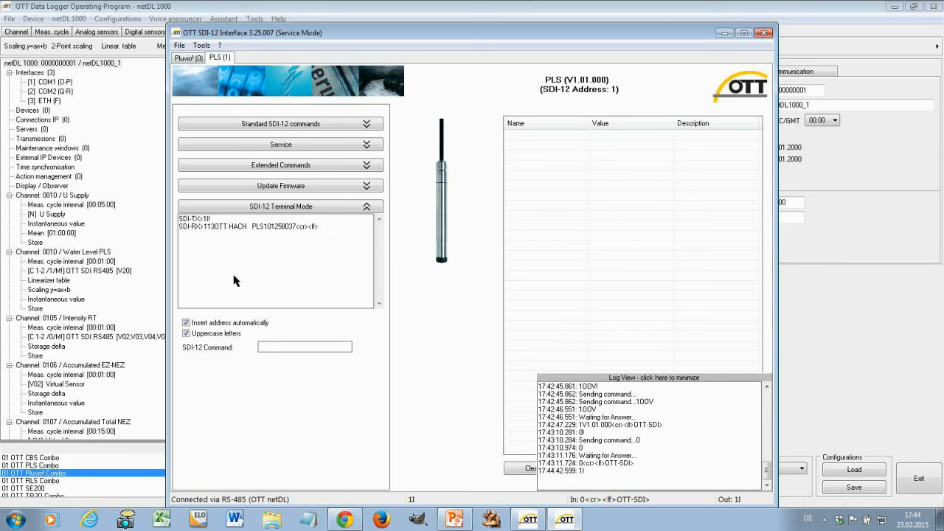
click(188, 58)
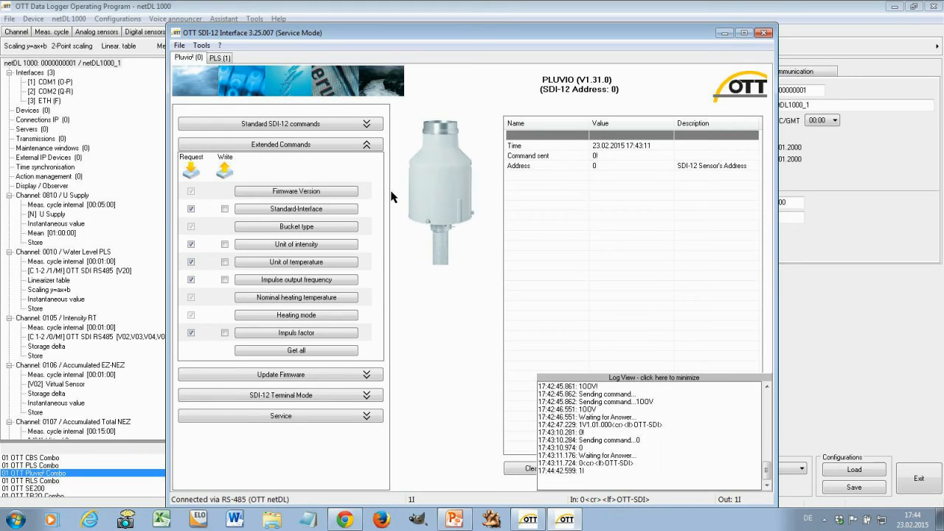
mouse_move(442, 206)
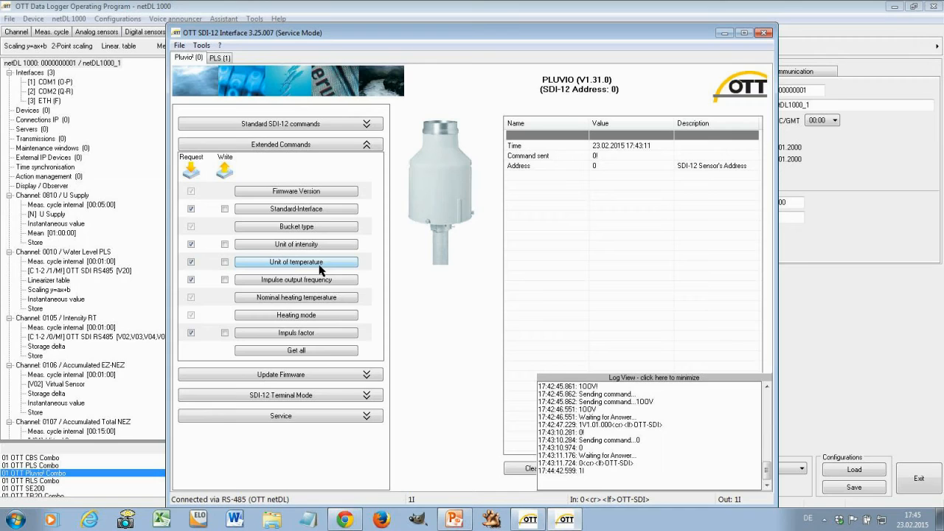
mouse_move(478, 236)
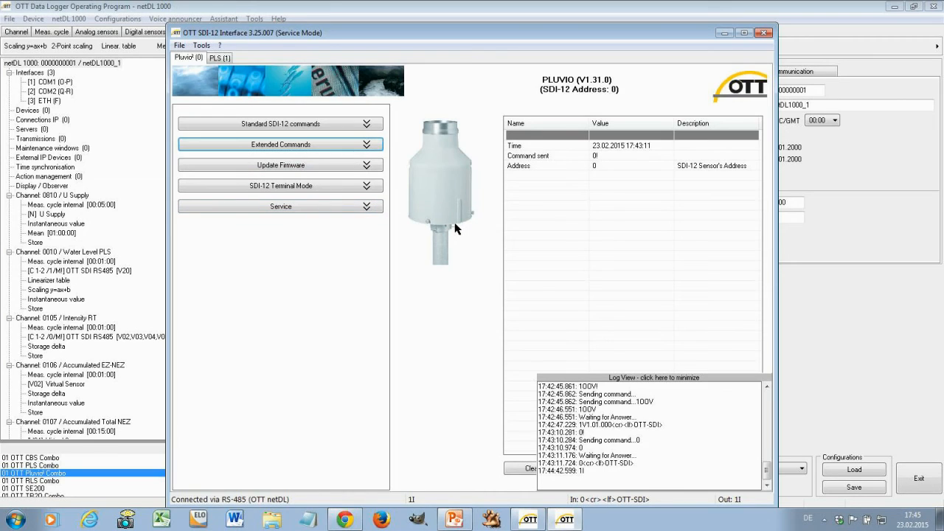
mouse_move(457, 230)
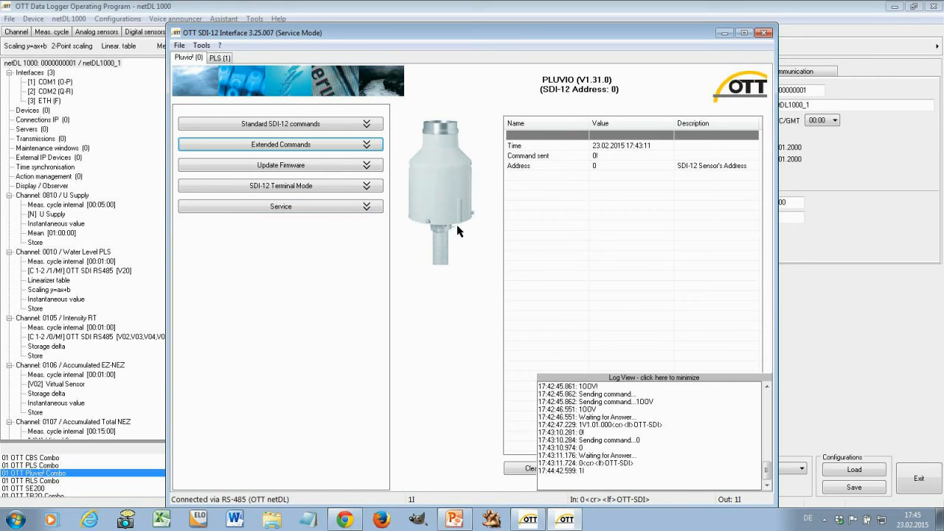
mouse_move(445, 260)
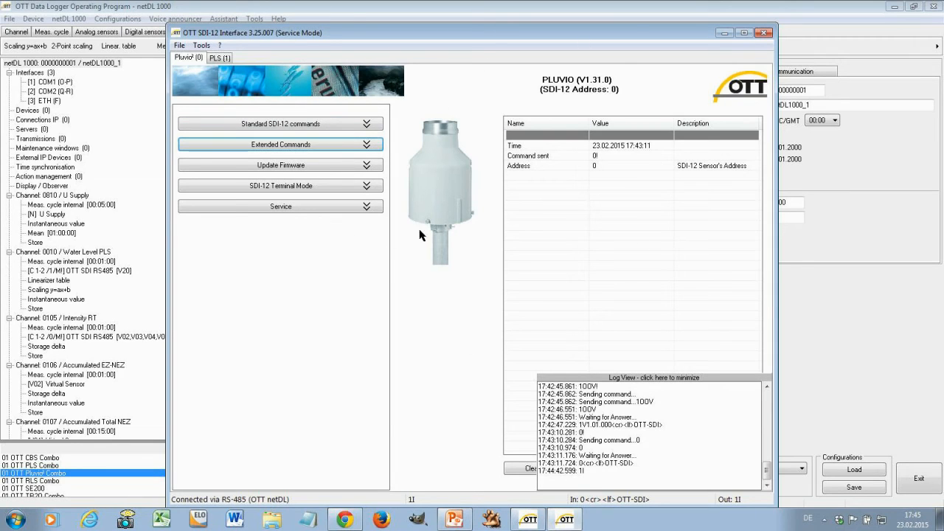
mouse_move(375, 305)
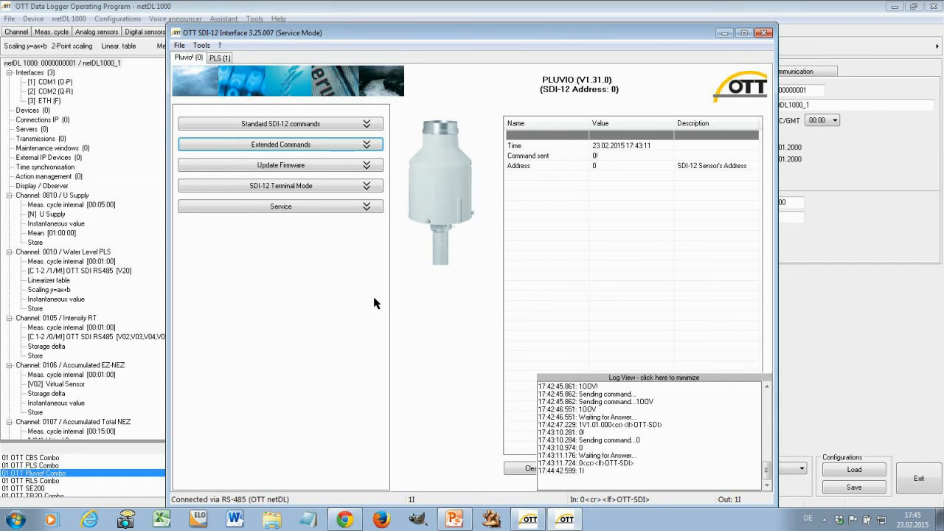
click(178, 45)
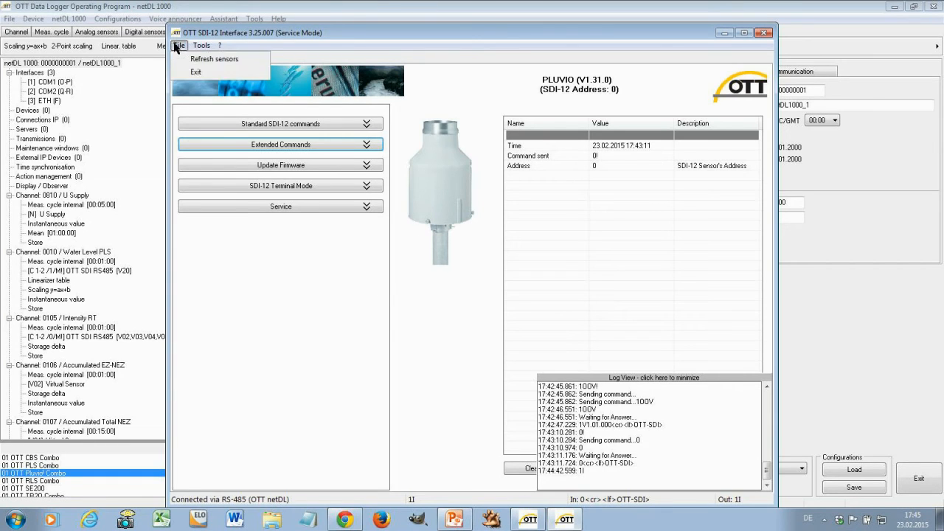
- Exit the SDI-12 Interface and select channel 0010 / U Supply to show its settings (unit V)
click(214, 59)
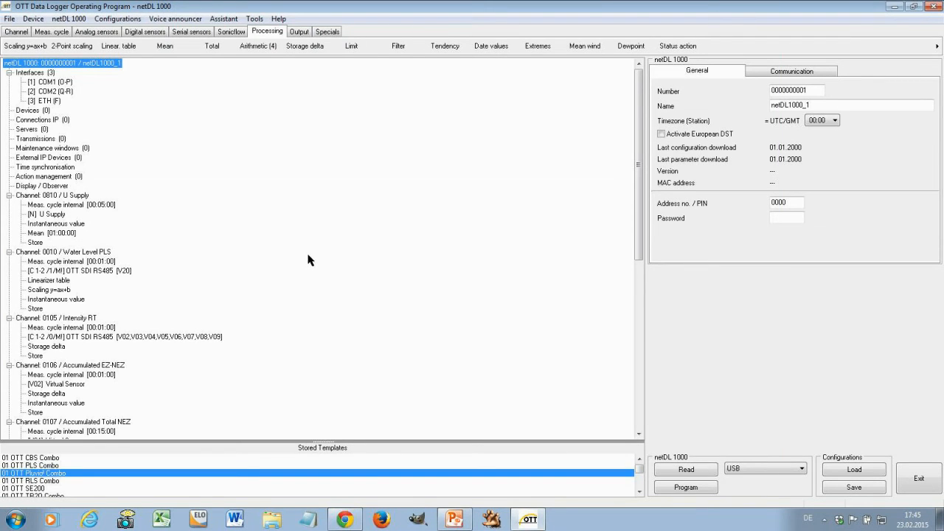
click(253, 18)
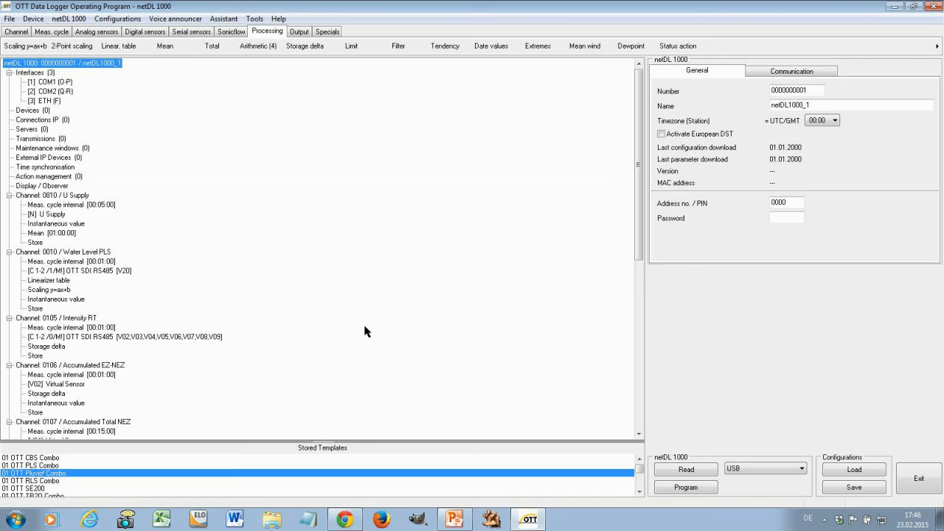
mouse_move(348, 331)
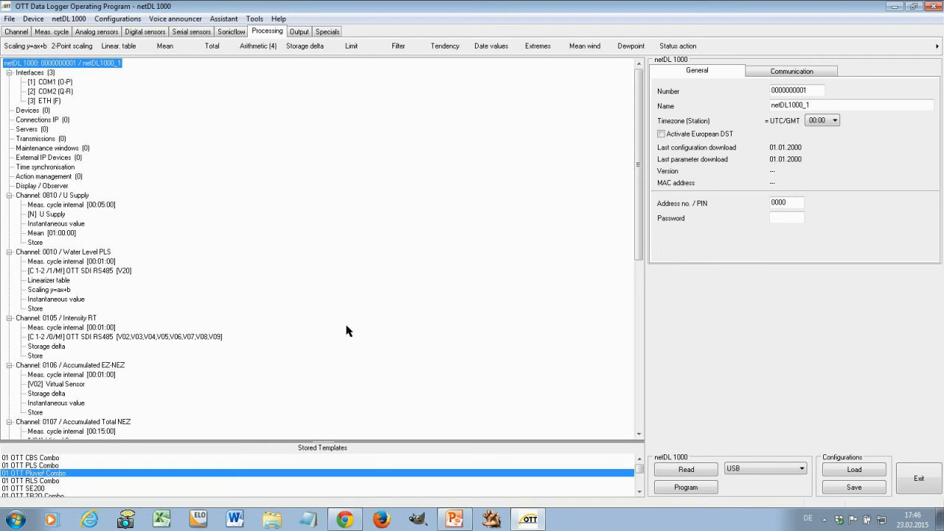
mouse_move(62, 199)
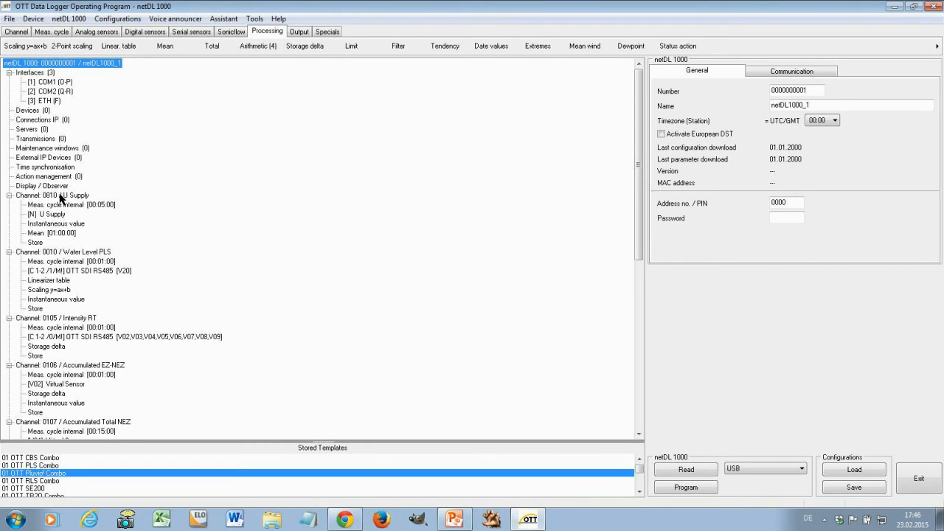
click(53, 195)
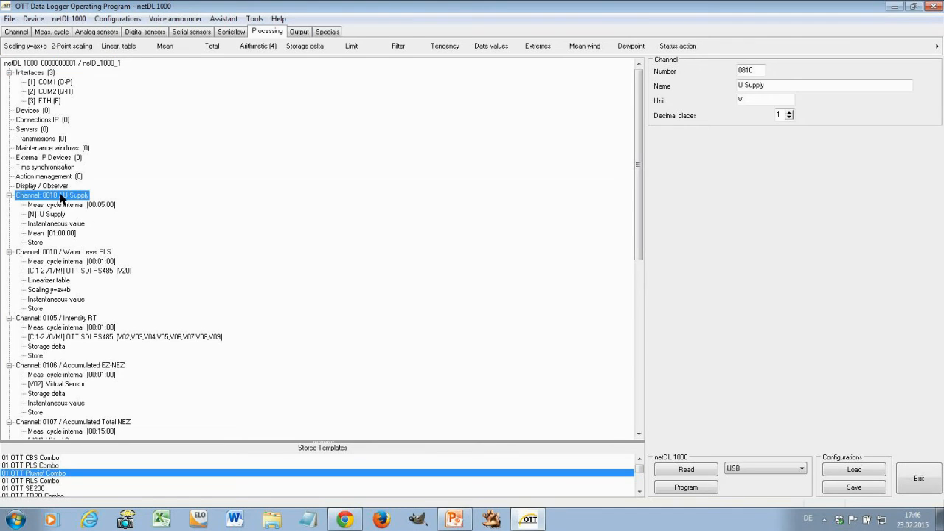
- Collapse the tree, expand Water Level PLS and select its OTT SDI RS485 sensor block
click(62, 62)
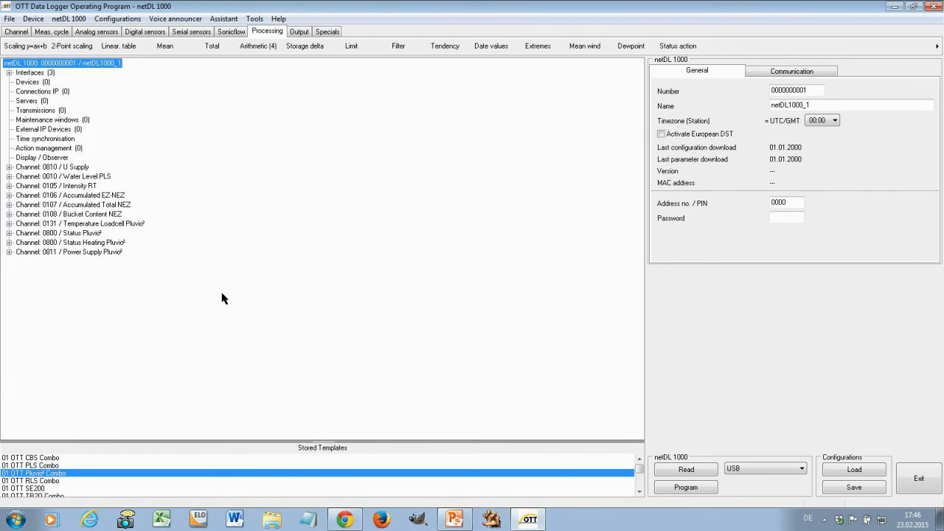
mouse_move(233, 303)
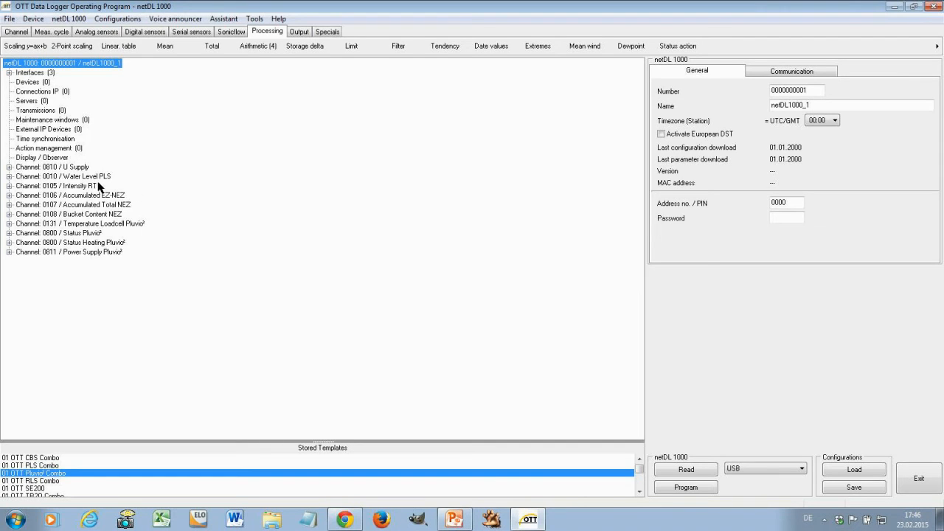
mouse_move(41, 183)
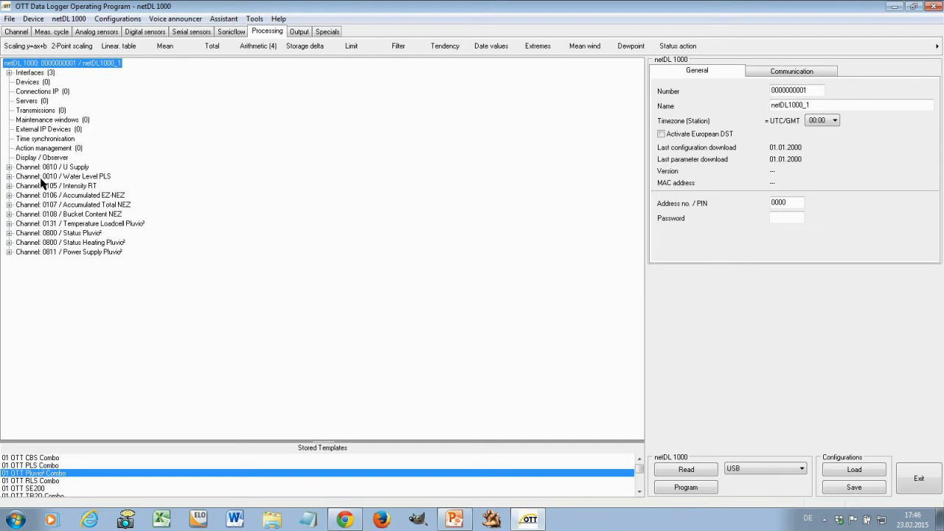
click(9, 177)
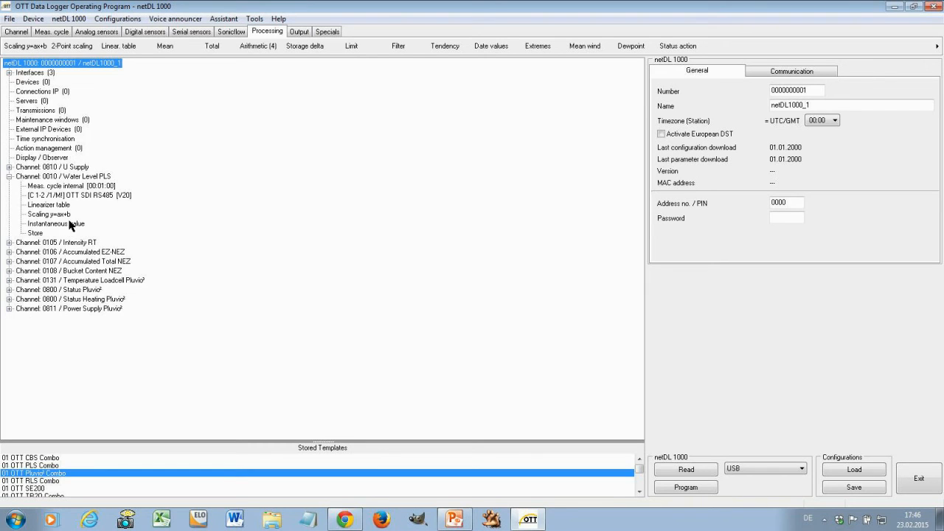
mouse_move(79, 205)
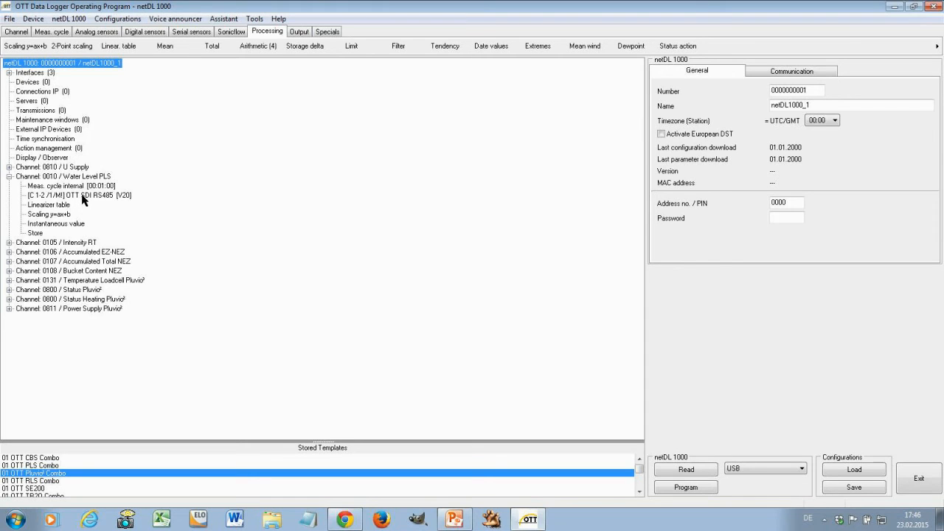
click(80, 195)
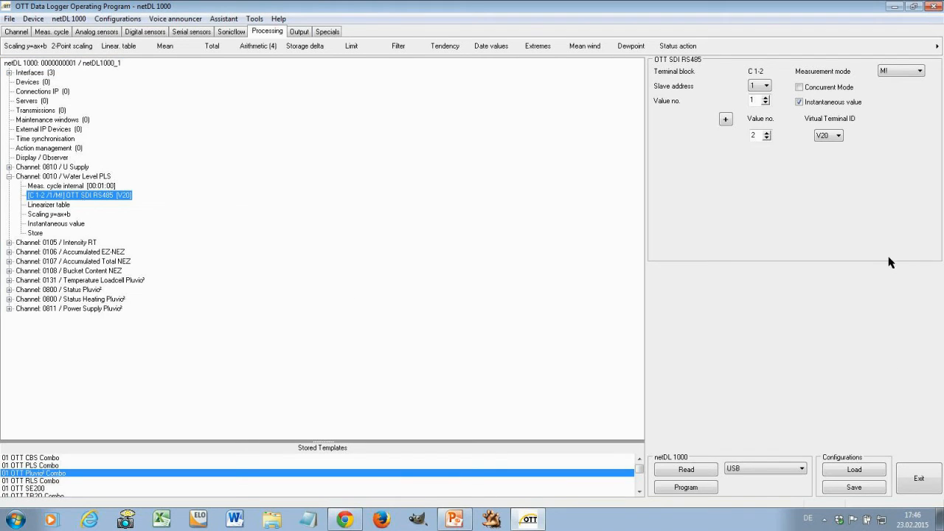
mouse_move(794, 200)
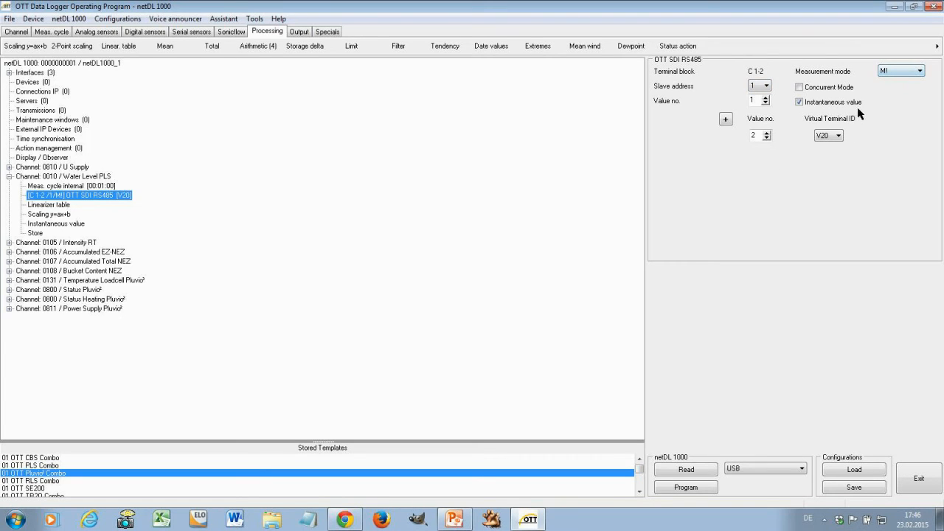
mouse_move(864, 127)
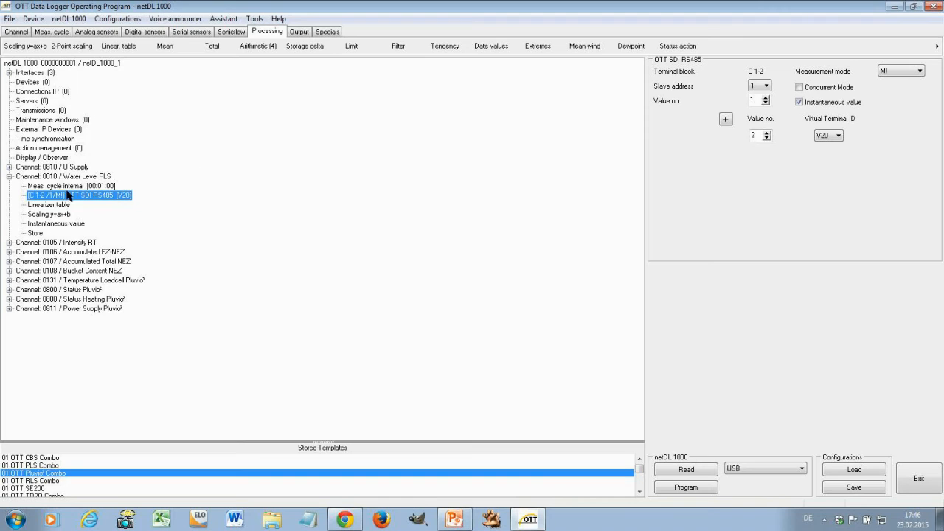
- Bring up the online help for the OTT SDI RS485 function block and enlarge it
click(800, 102)
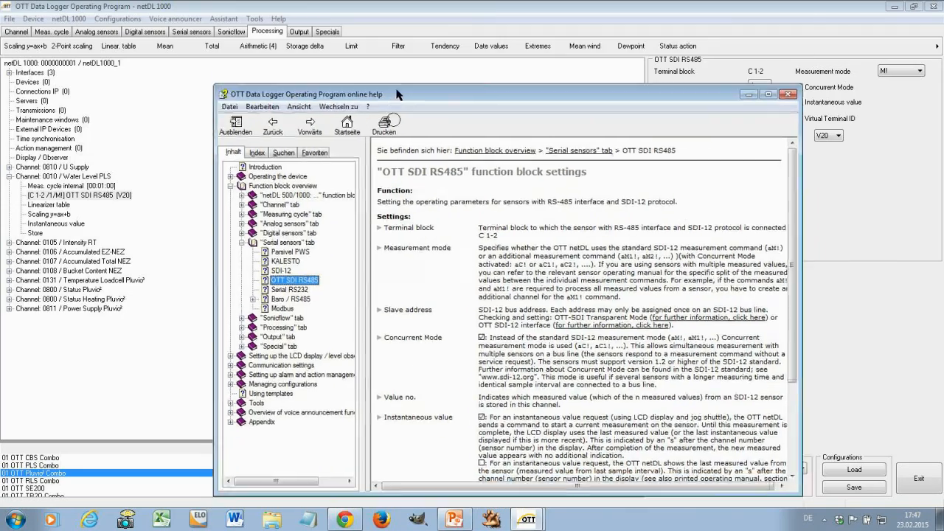
click(767, 94)
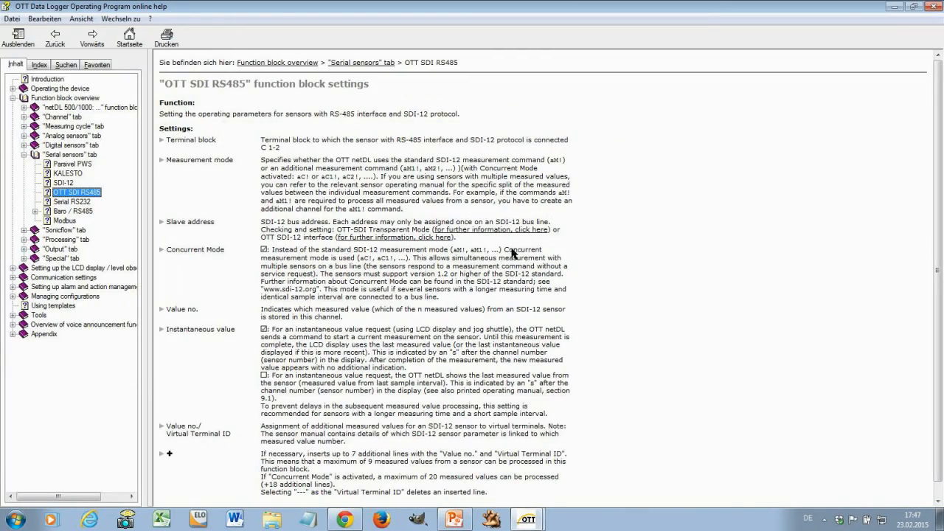
mouse_move(205, 164)
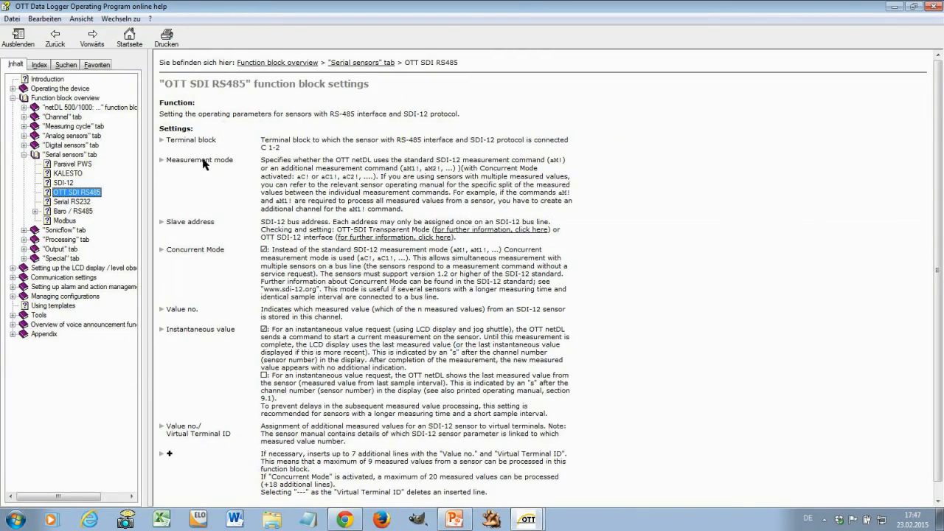
mouse_move(221, 260)
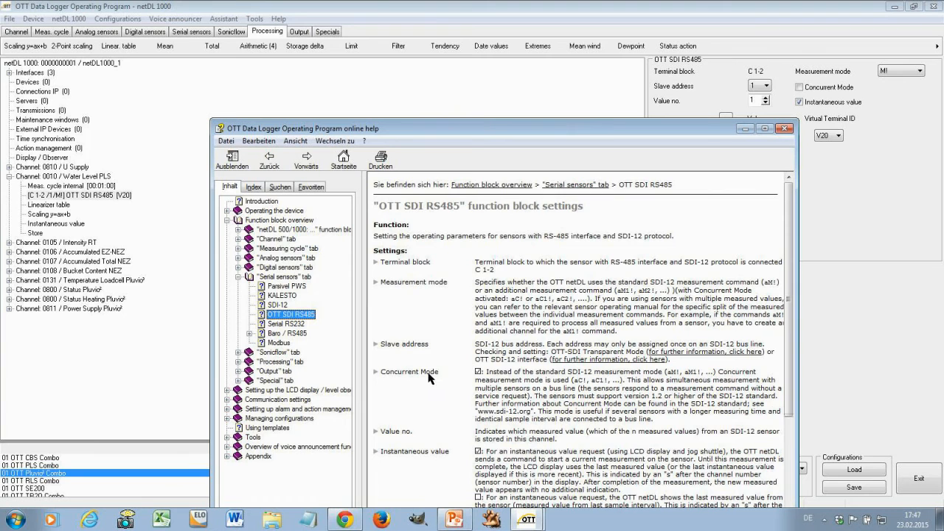
mouse_move(405, 372)
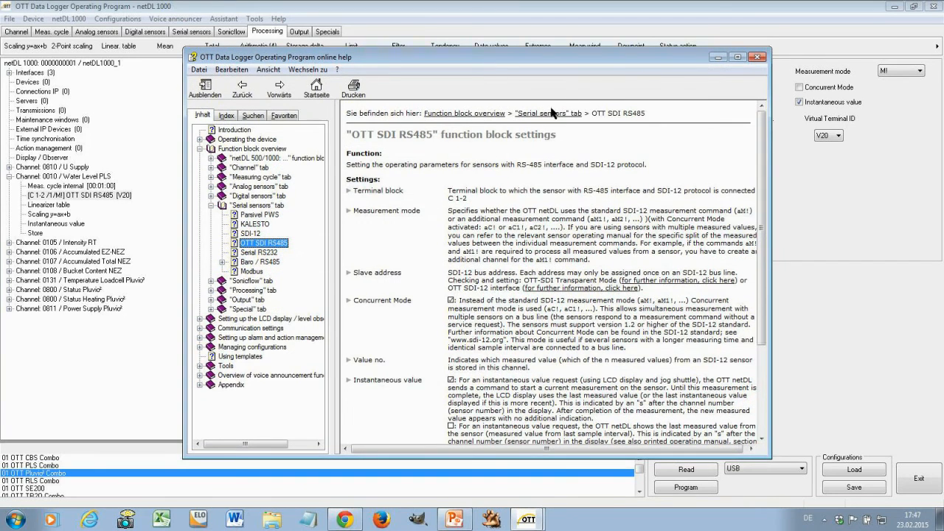
mouse_move(682, 84)
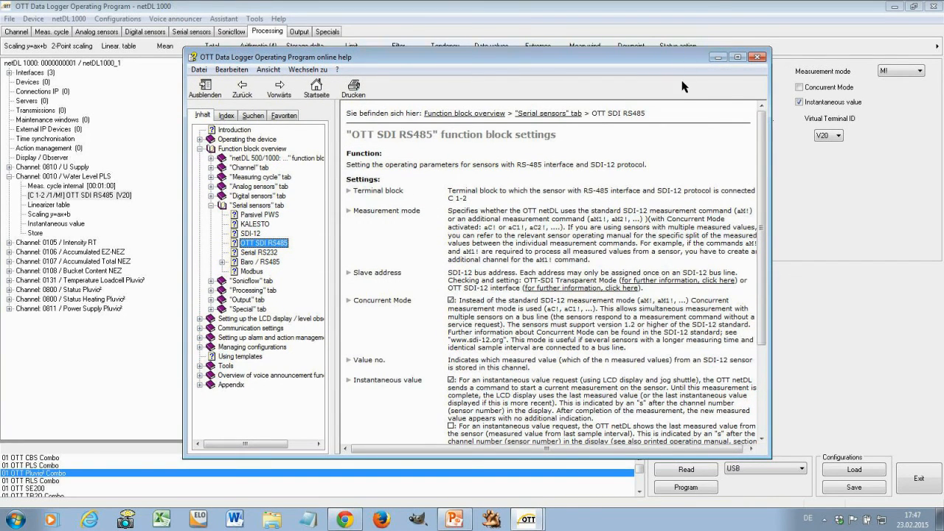
mouse_move(758, 58)
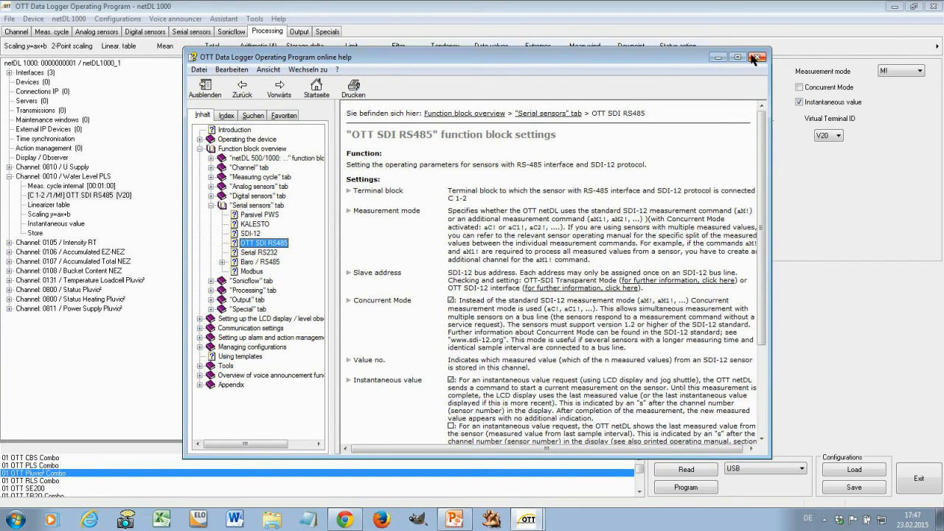
- Close the SDI RS485 help and select Action management in the configuration tree
click(758, 57)
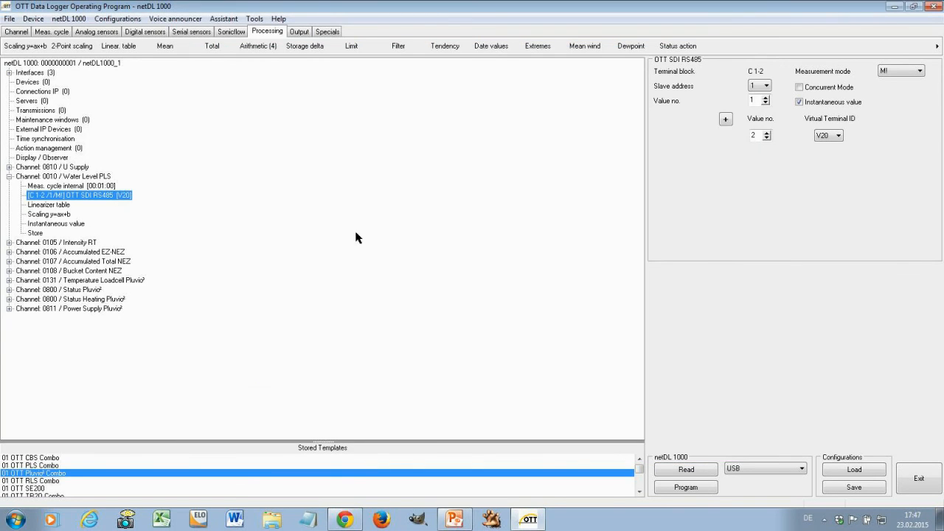
click(47, 147)
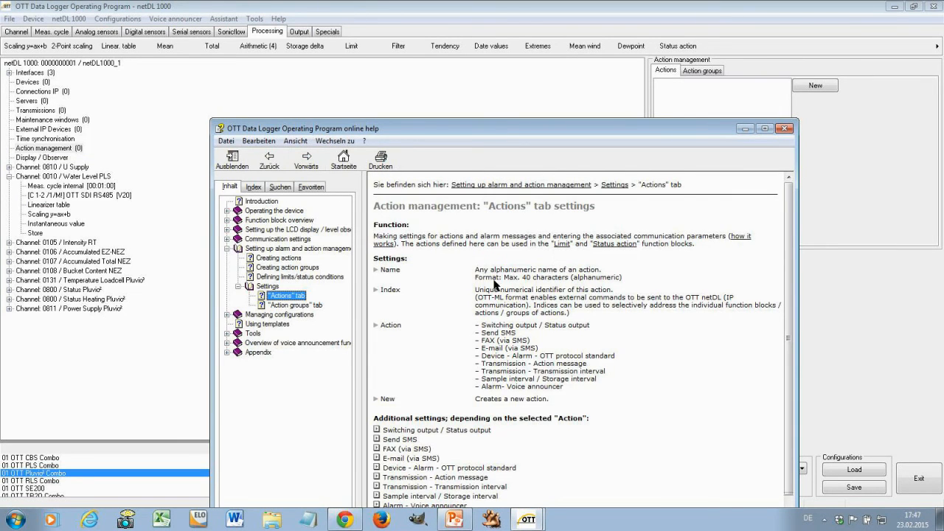
mouse_move(576, 230)
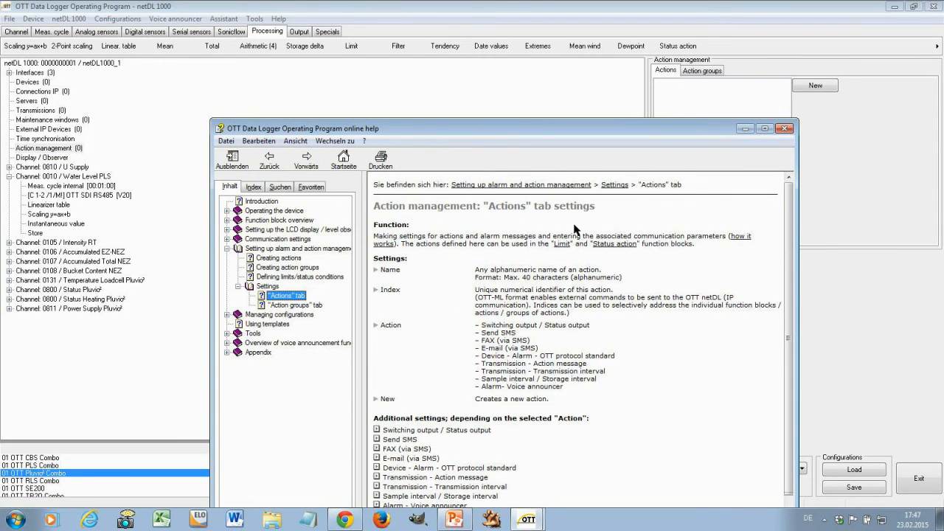
mouse_move(446, 119)
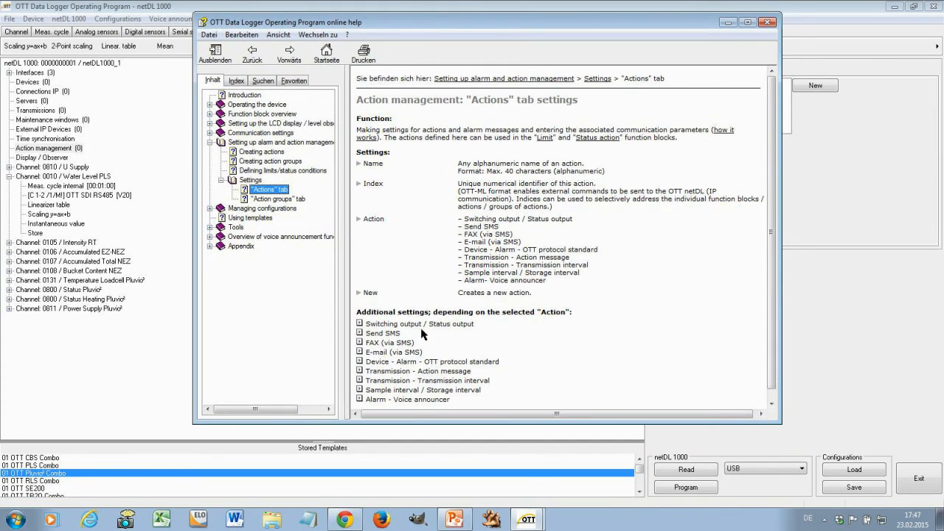
mouse_move(549, 330)
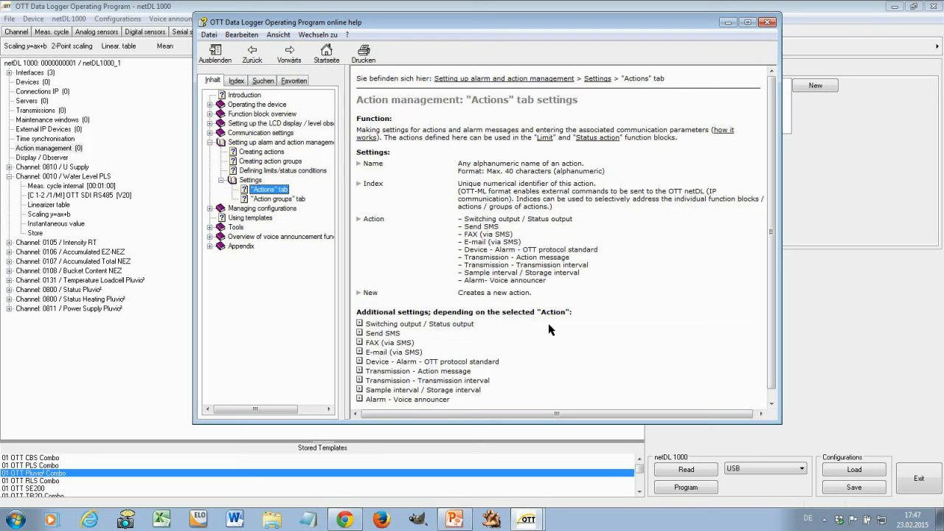
- Read the Switching output / Status output details in the Actions help, then close the help
click(360, 323)
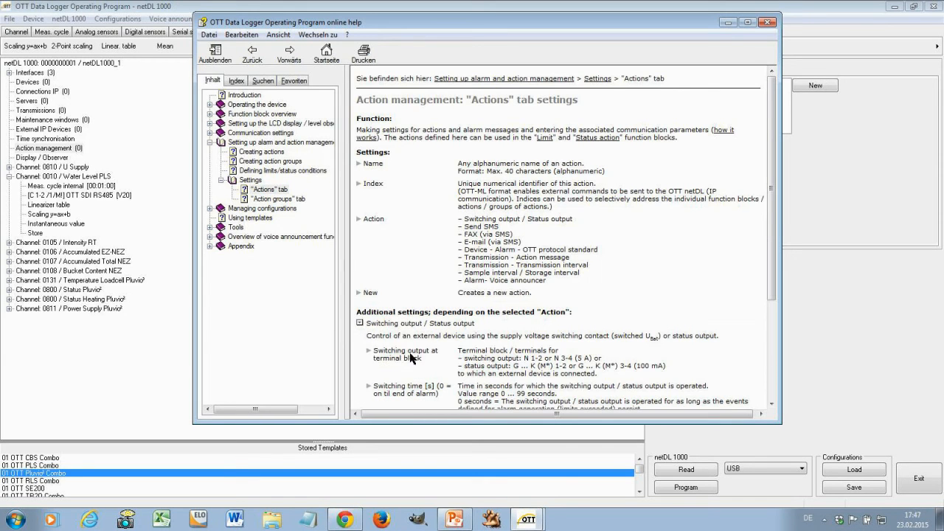
scroll(down, 3)
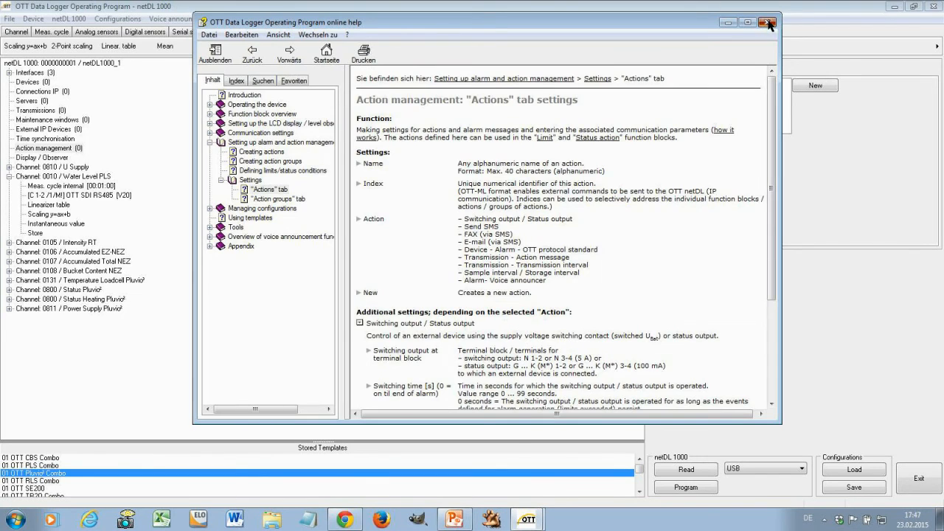
click(767, 22)
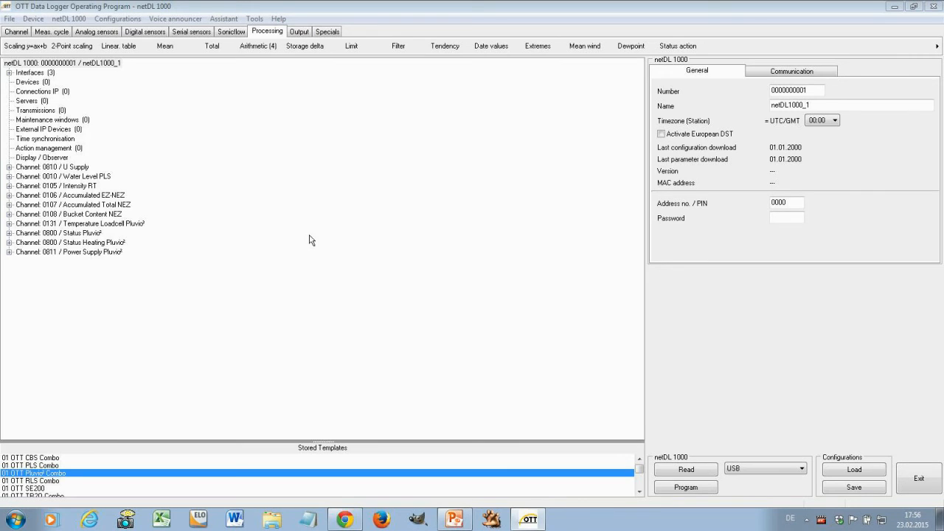
mouse_move(307, 245)
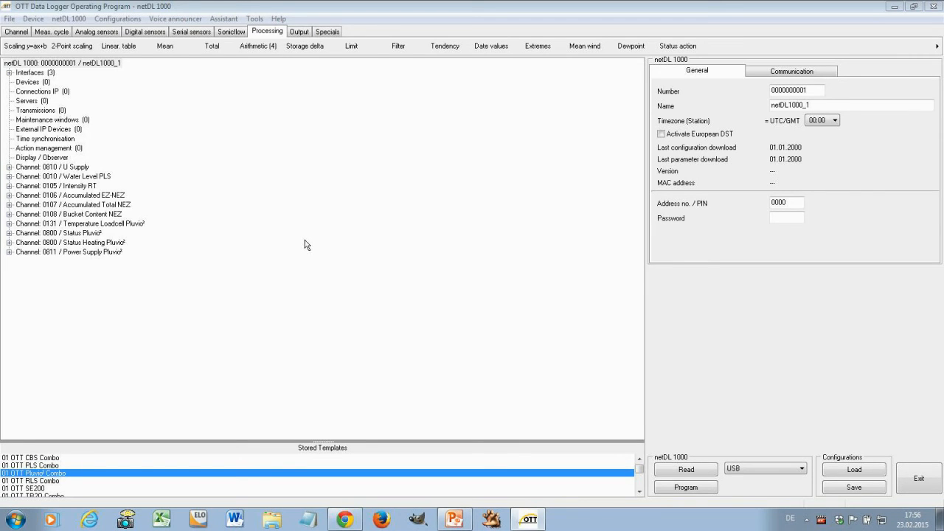
mouse_move(307, 239)
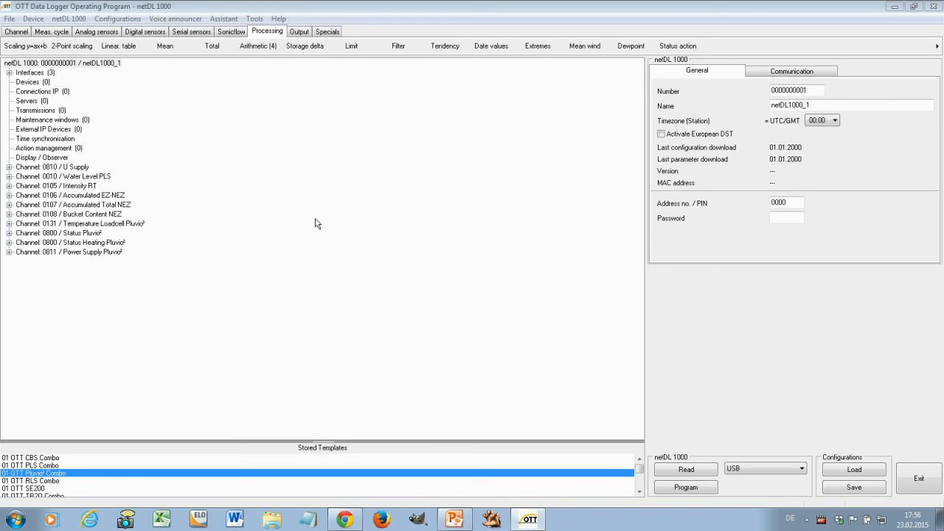
mouse_move(253, 54)
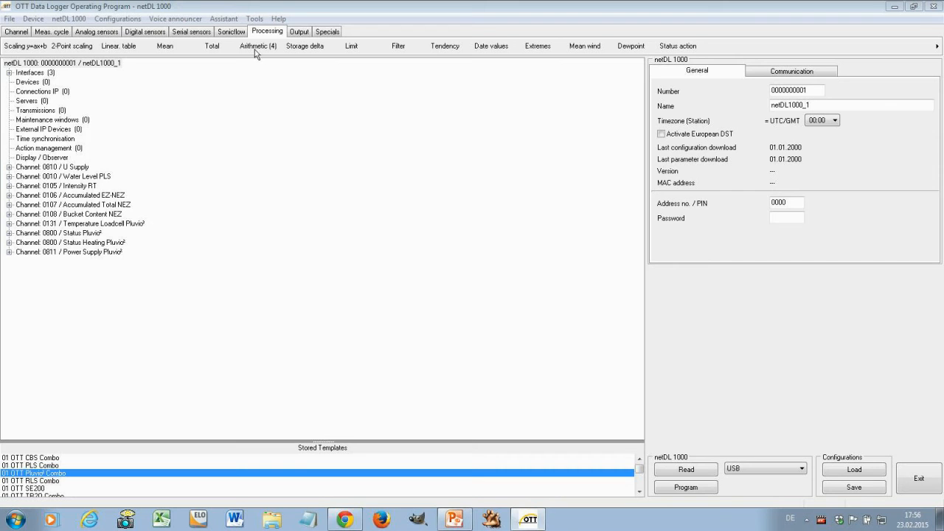
- Open Tools > Read data for the netDL 1000 over USB
click(253, 17)
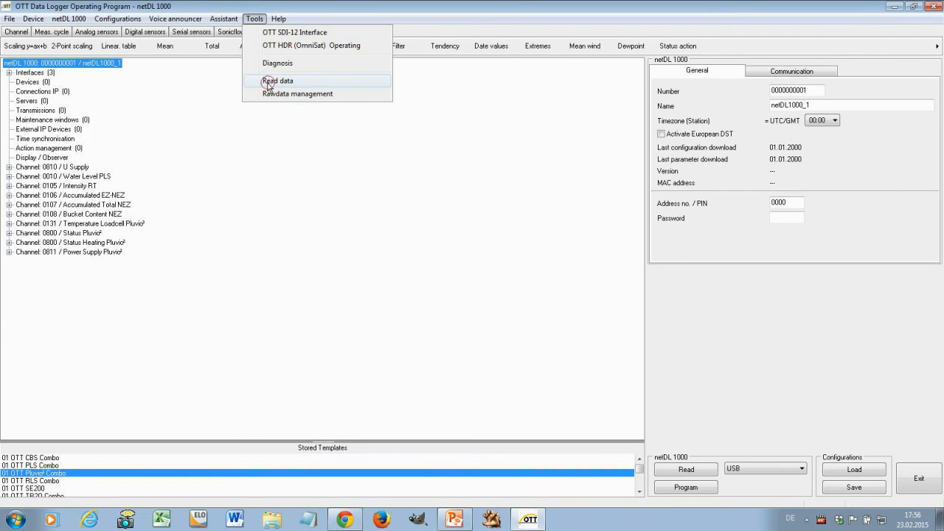
click(277, 80)
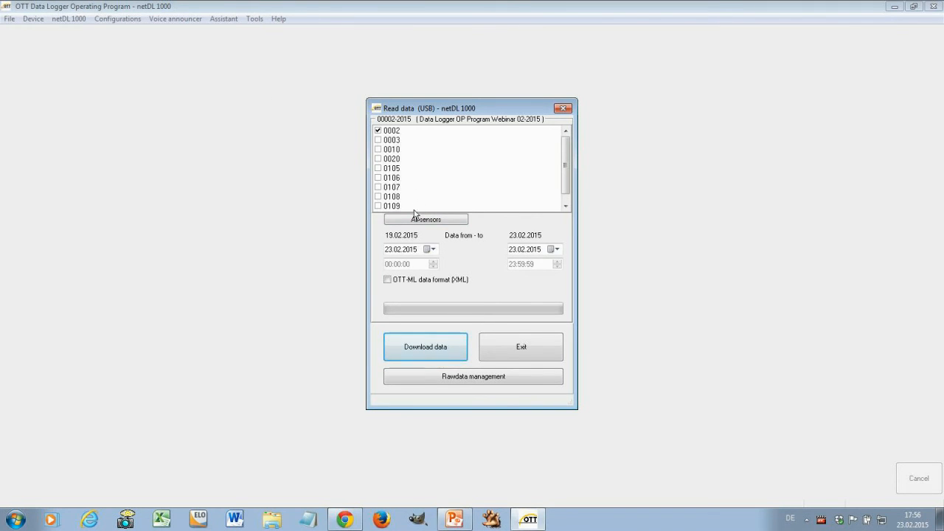
- Download data for all sensors from 21.02.2015 to 23.02.2015 and acknowledge completion
click(425, 218)
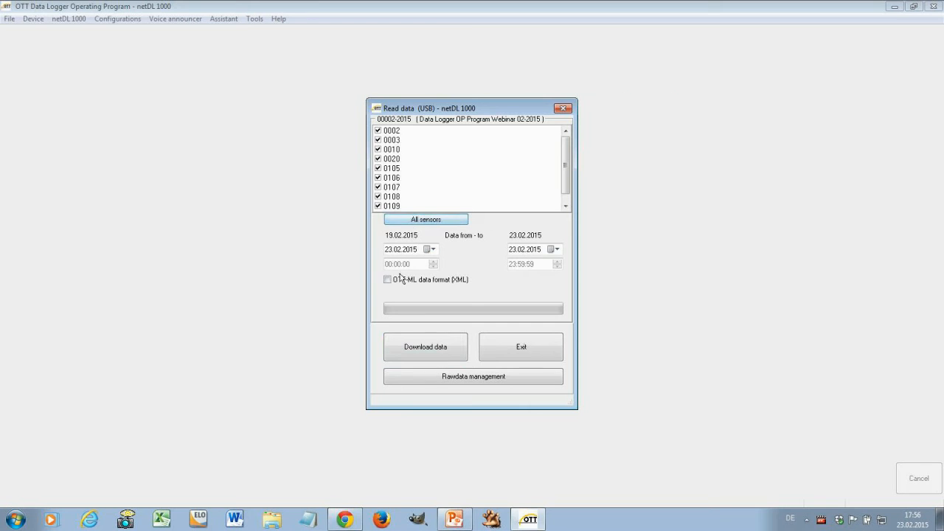
click(431, 249)
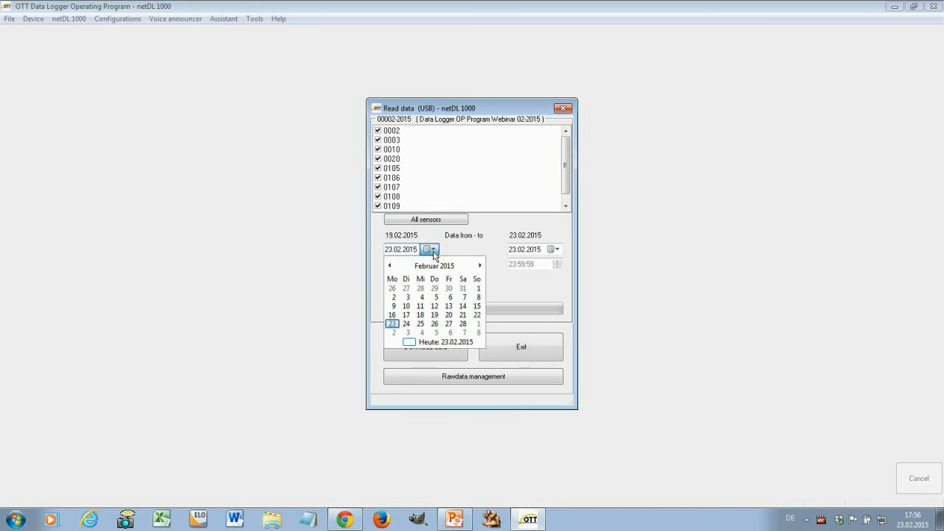
mouse_move(424, 339)
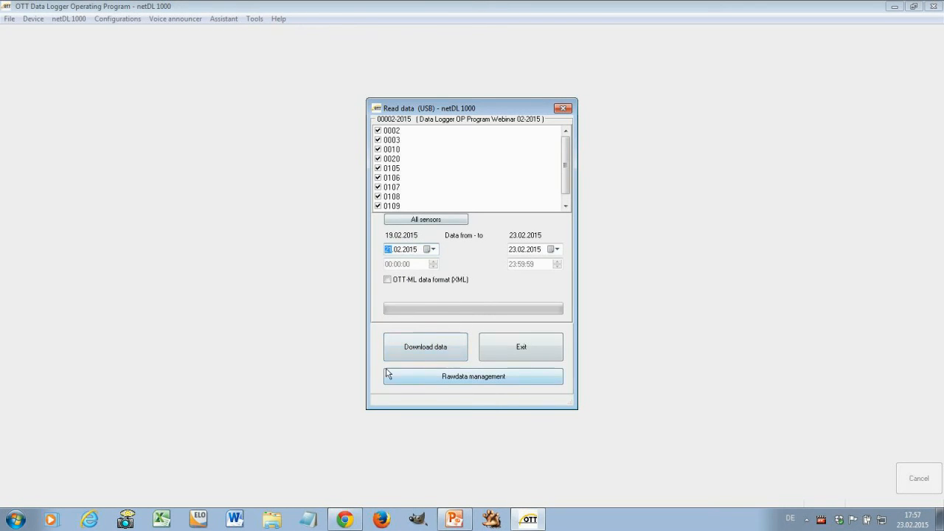
click(425, 347)
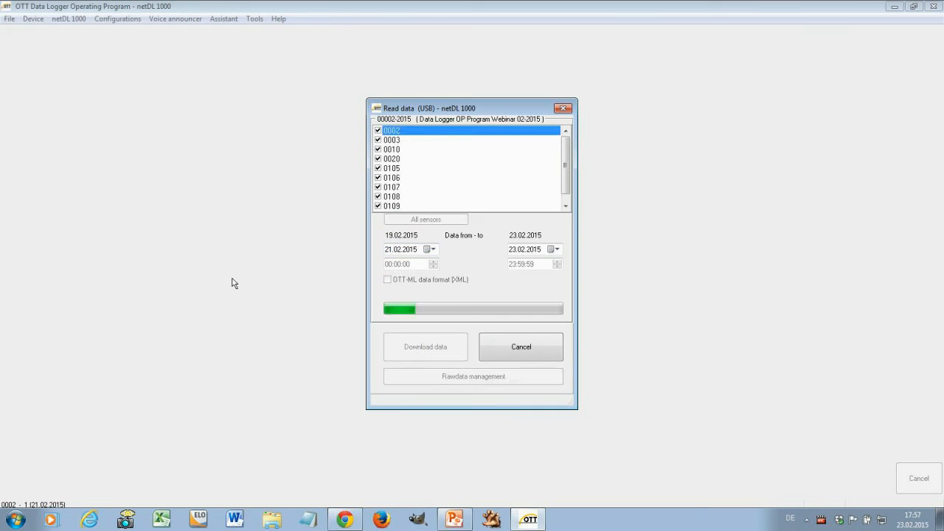
click(392, 149)
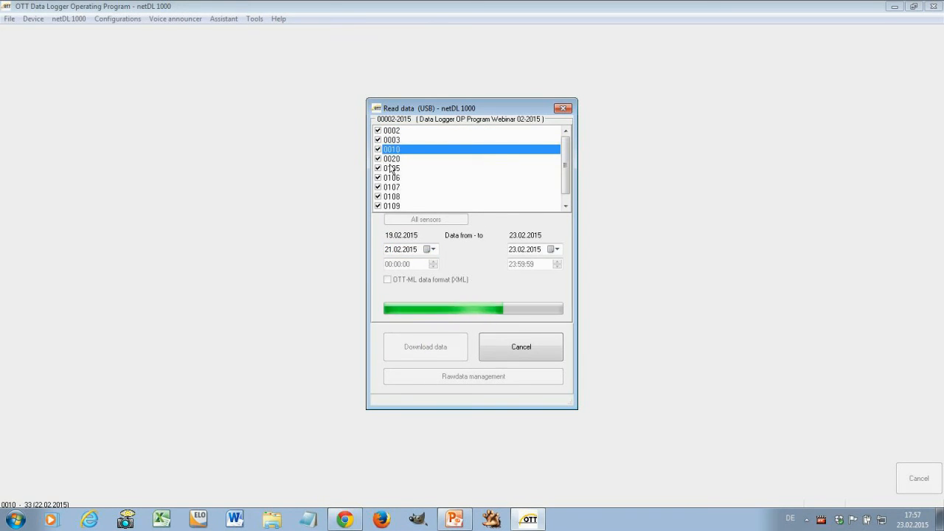
click(392, 158)
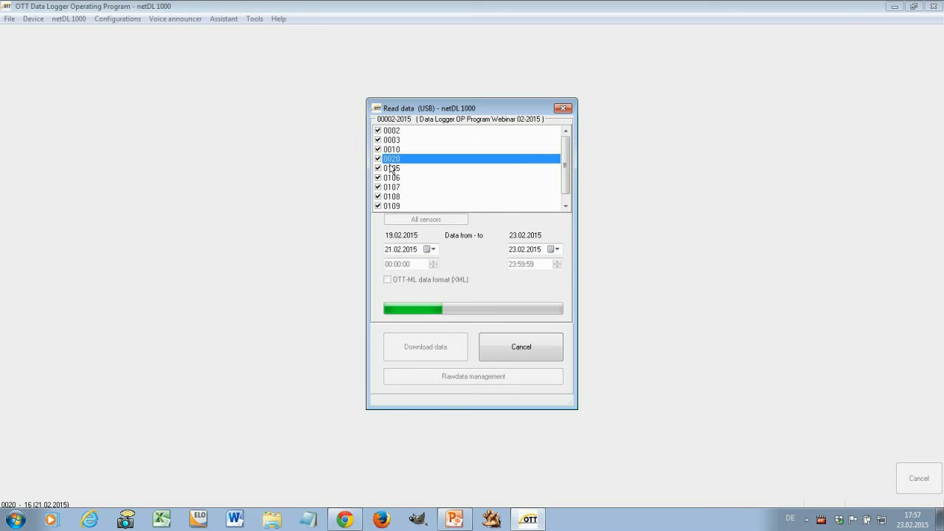
click(392, 168)
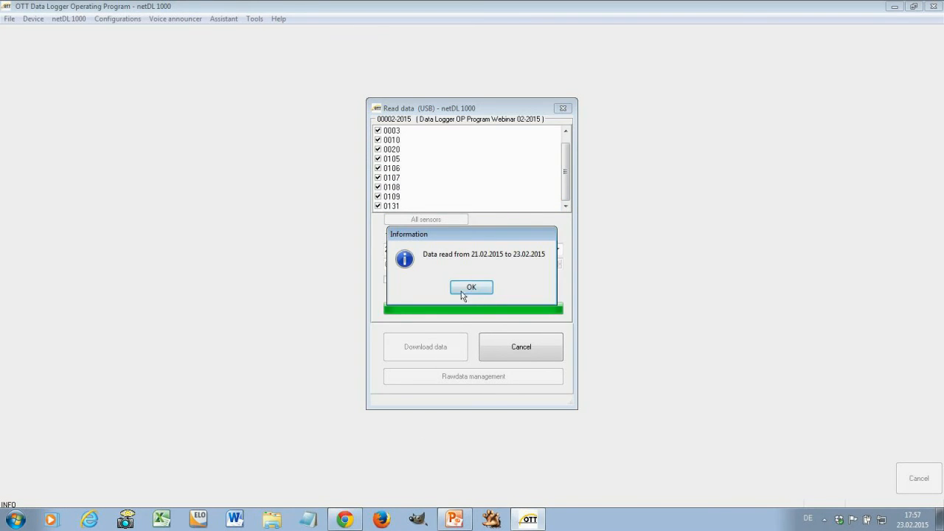
click(472, 287)
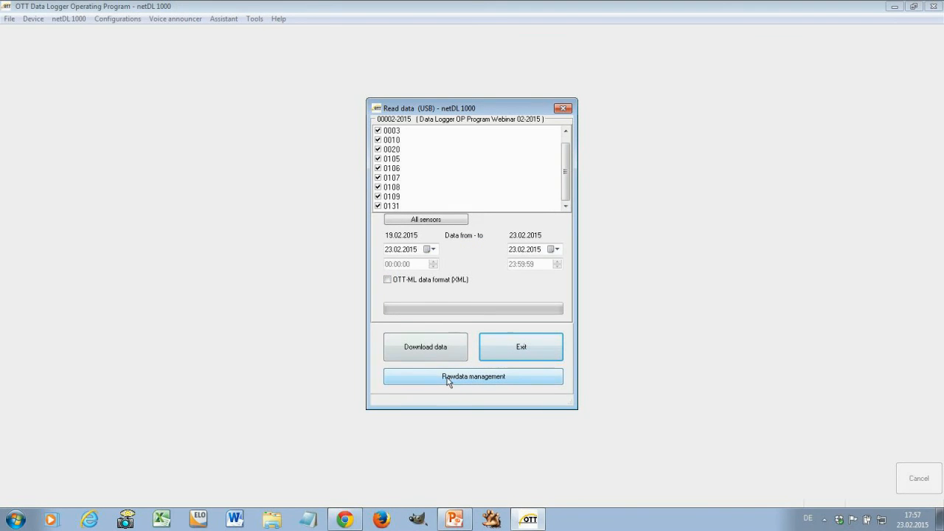
- Open Rawdata management and request a graph of sensor 0002's 21.02.2015–23.02.2015 record
click(472, 377)
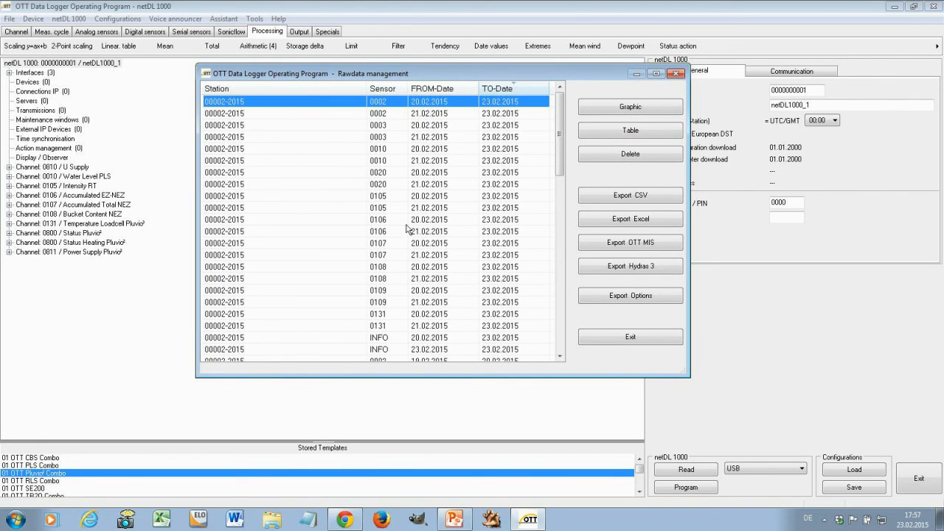
mouse_move(383, 120)
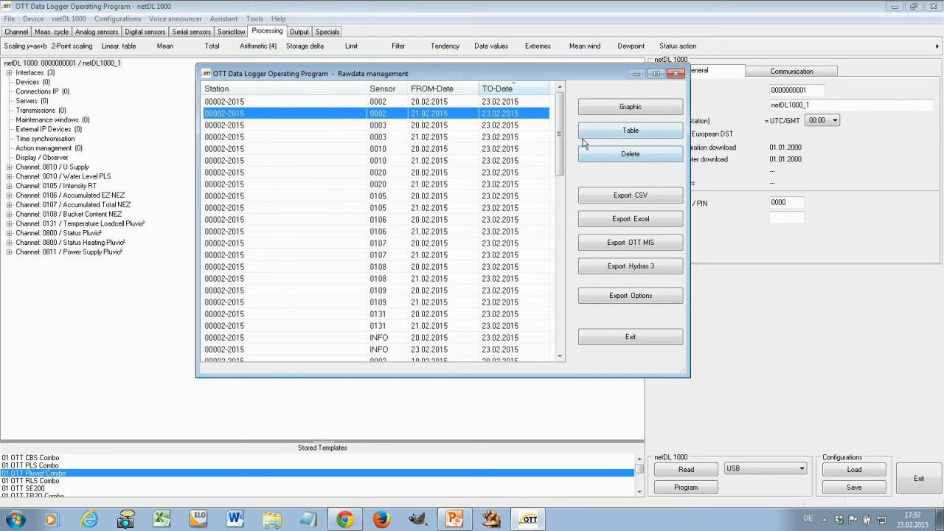
mouse_move(420, 205)
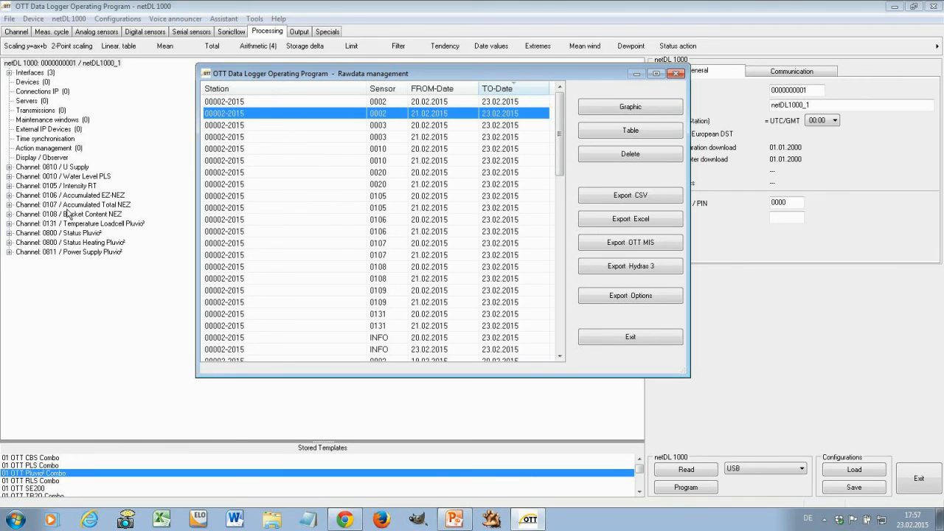
click(630, 107)
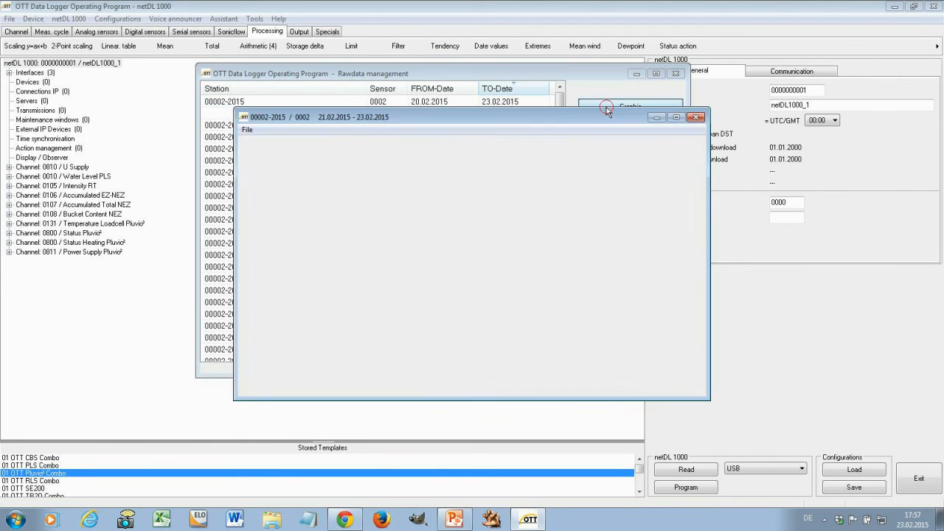
- Display sensor 0002's 21–23 February 2015 readings as a graph
click(630, 106)
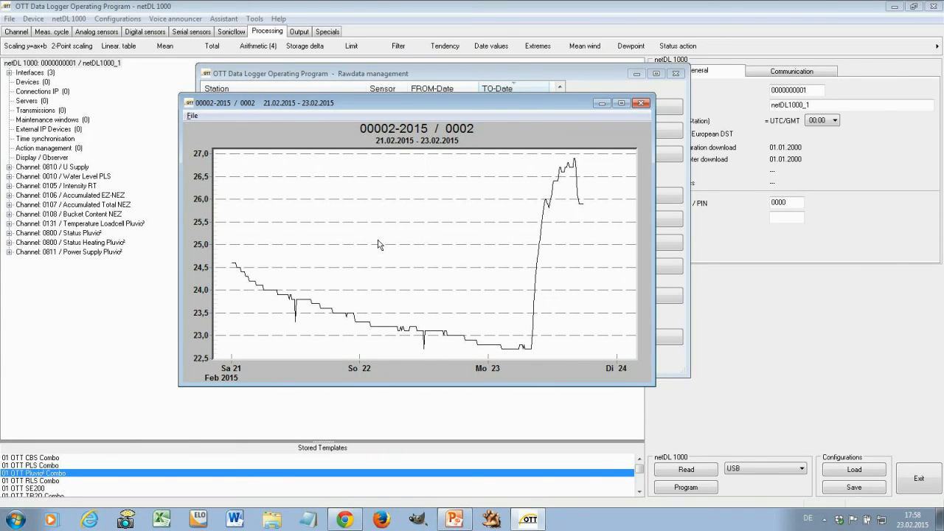
mouse_move(496, 222)
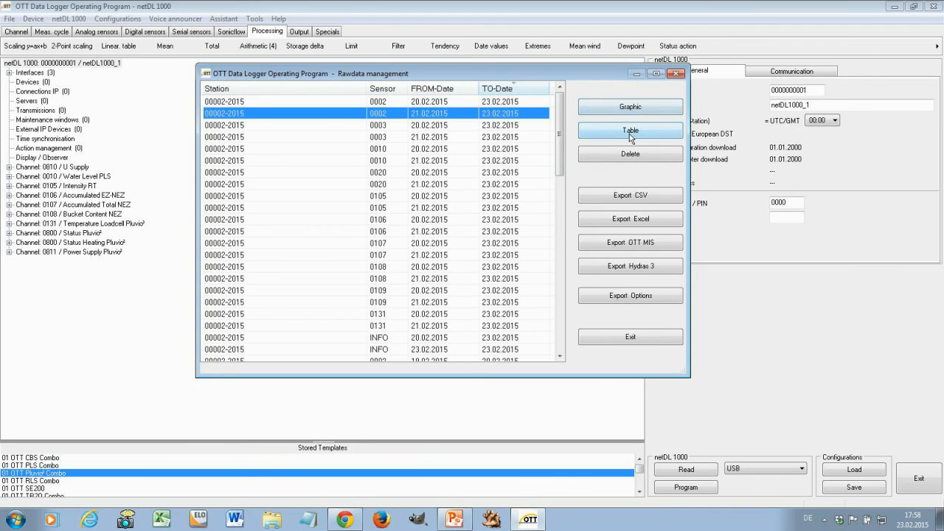
- Show sensor 0002's record as a table of 10-minute readings and scroll through it
click(630, 130)
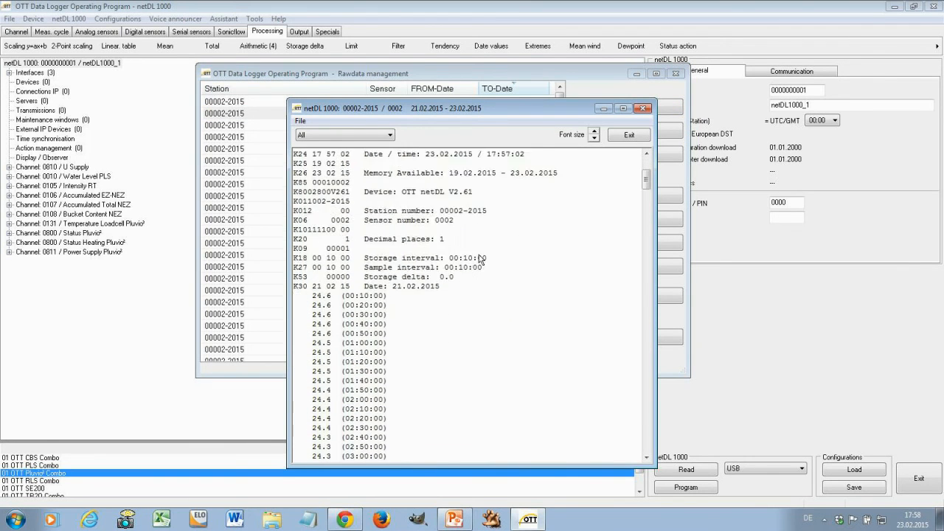
scroll(down, 3)
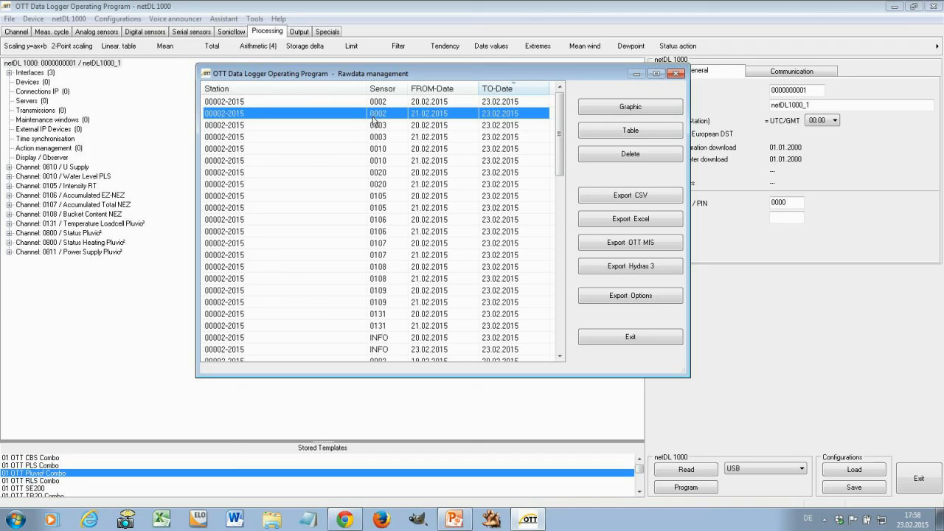
- Add the 0003, 0010 and 0020 data sets to the selection and export them to Excel
click(378, 135)
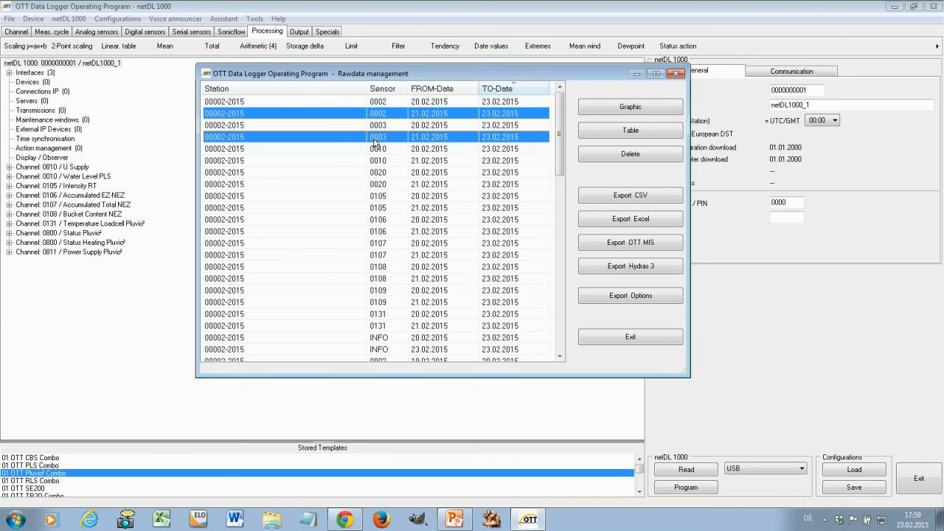
click(377, 159)
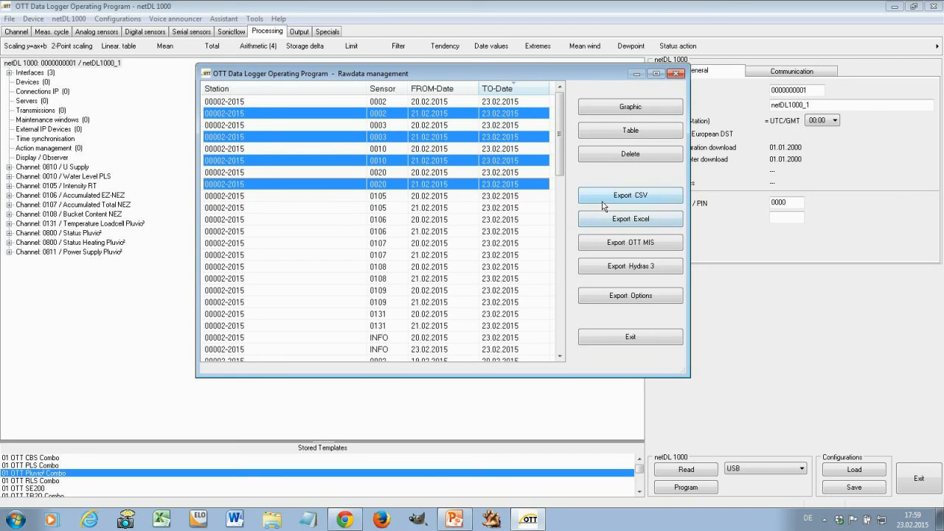
click(630, 218)
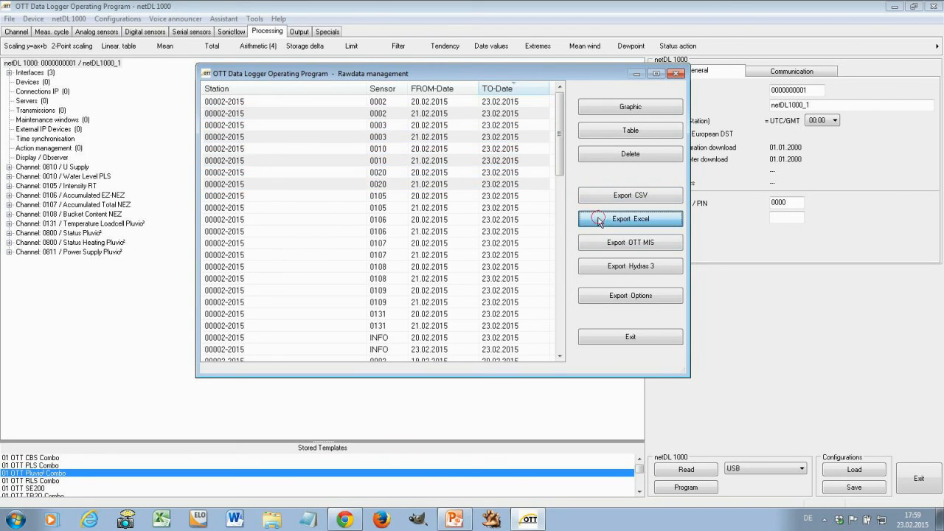
- Review the exported readings in Excel, switching between the per-sensor worksheets such as sensor 0003
click(630, 218)
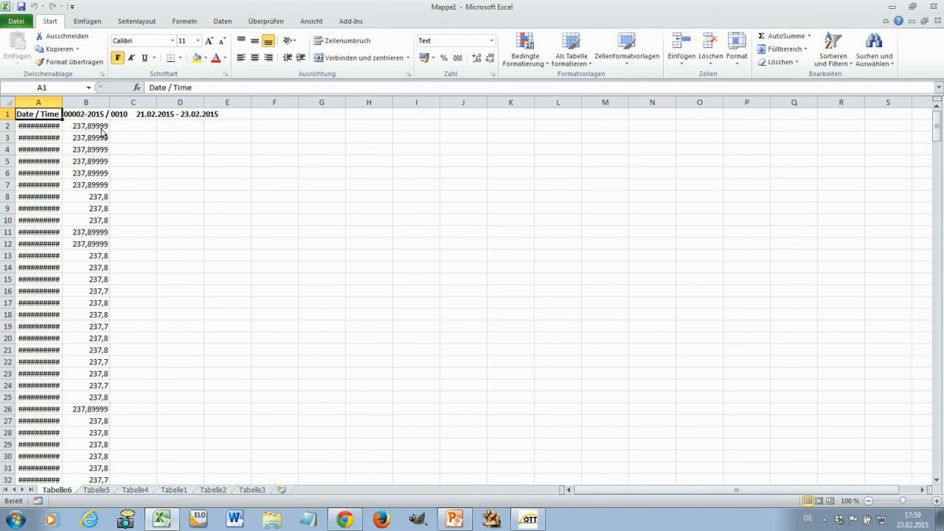
mouse_move(175, 248)
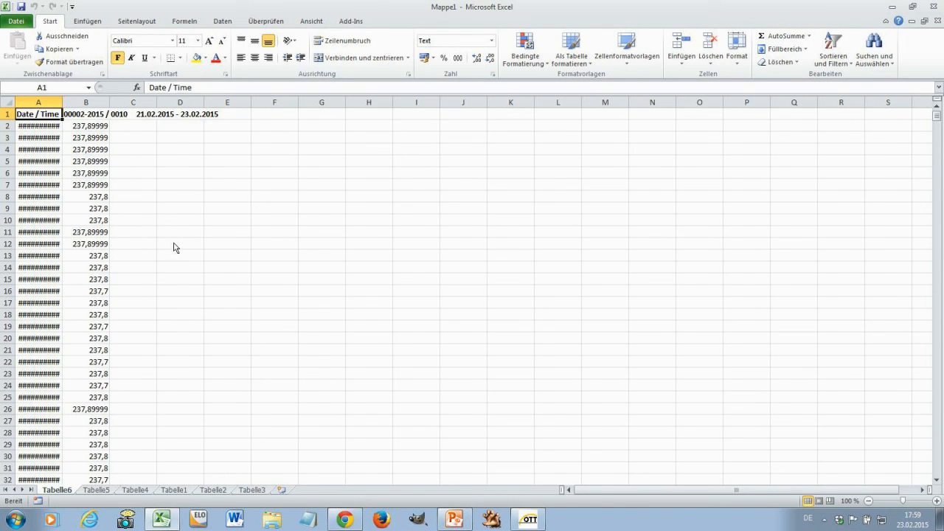
mouse_move(180, 245)
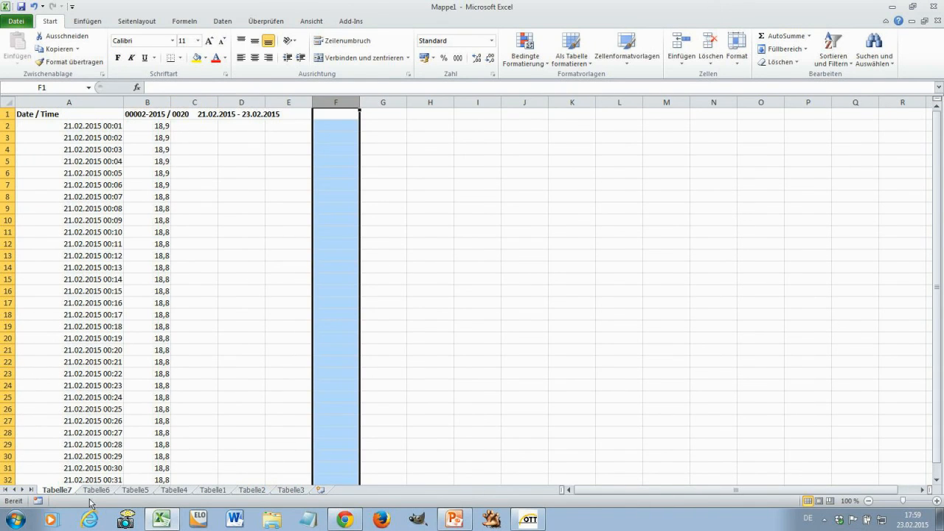
click(136, 490)
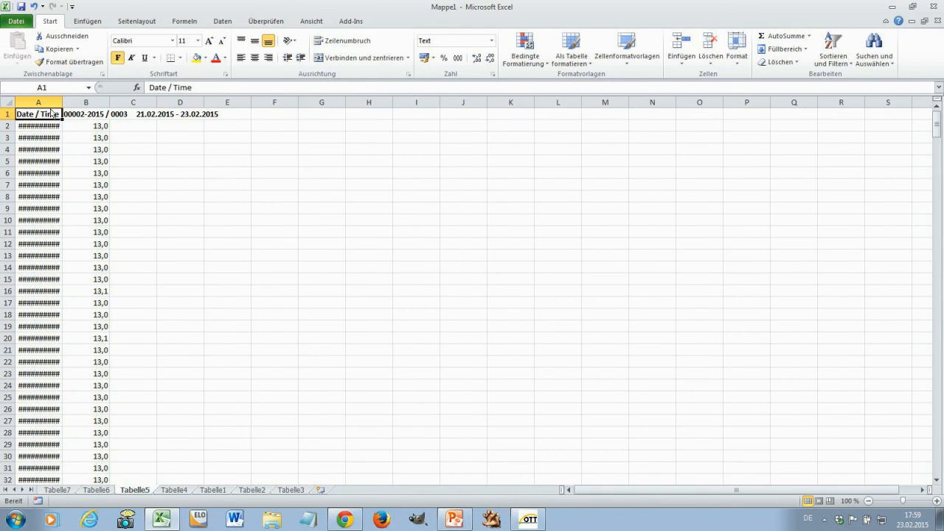
double_click(61, 104)
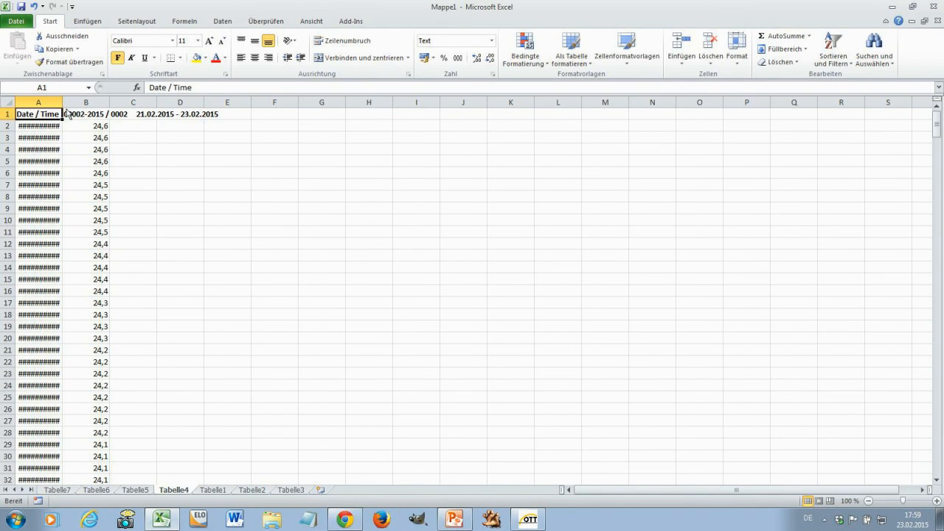
drag(62, 102, 111, 101)
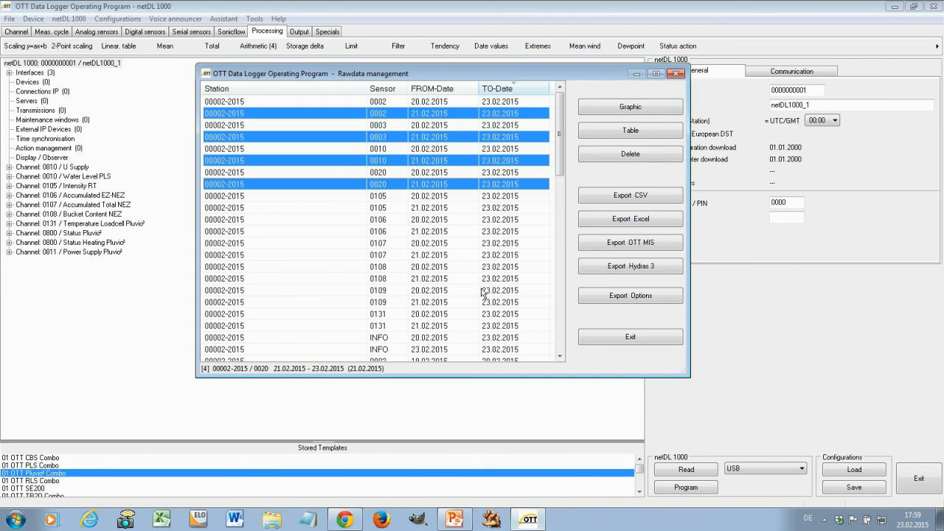
- Enable Multi Column Export in the export options so all sensors share one Excel sheet
click(630, 295)
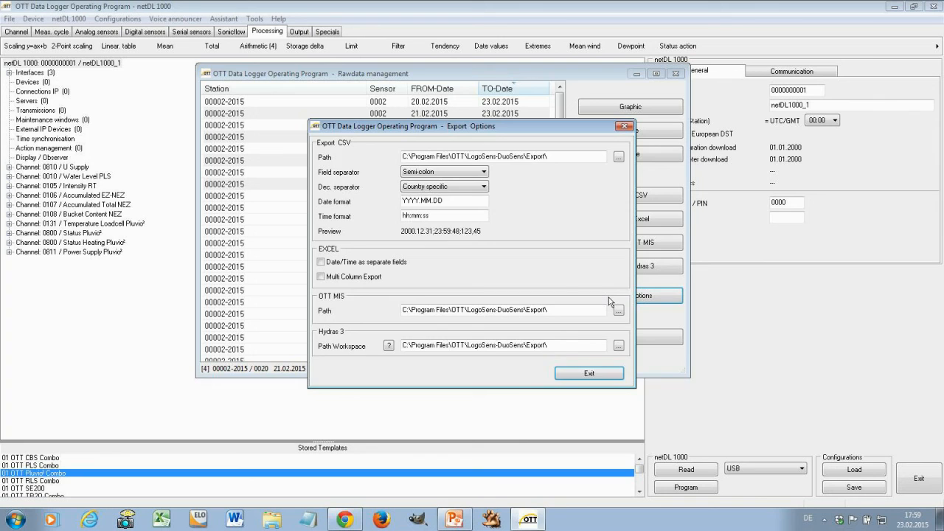
click(322, 277)
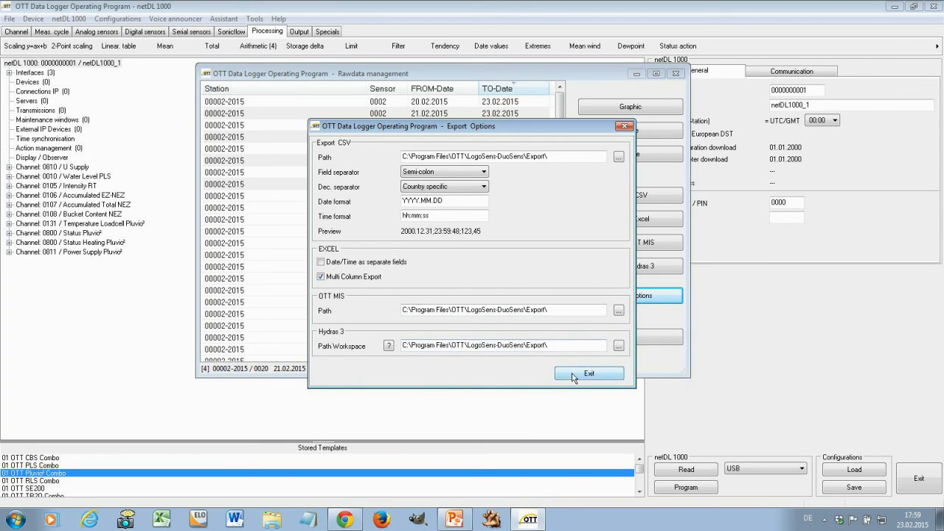
click(589, 374)
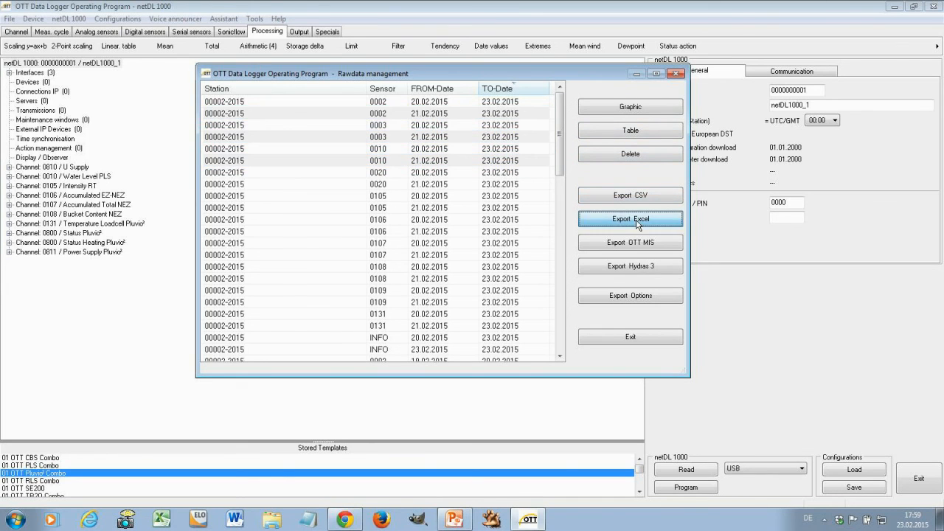
- Export again and widen column A so the dates beside sensors 0002, 0003 and 0010 are readable
click(630, 219)
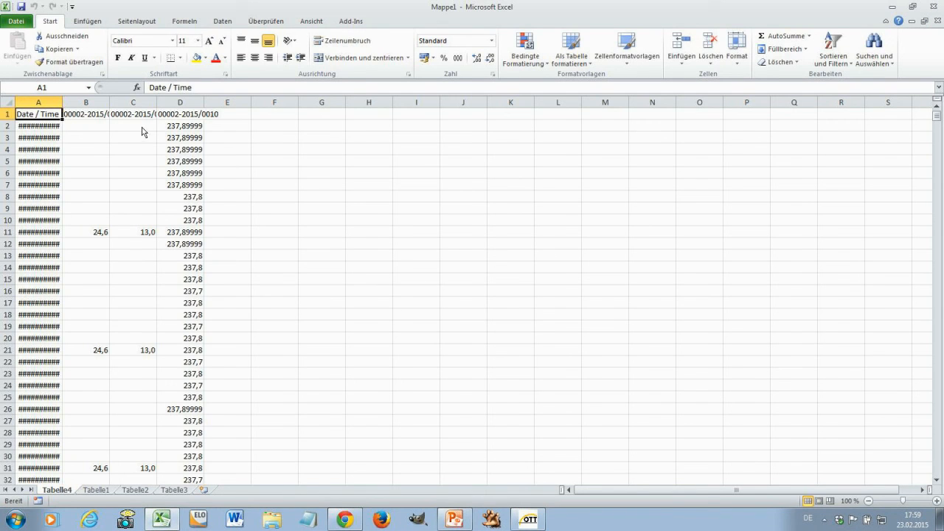
drag(62, 102, 88, 102)
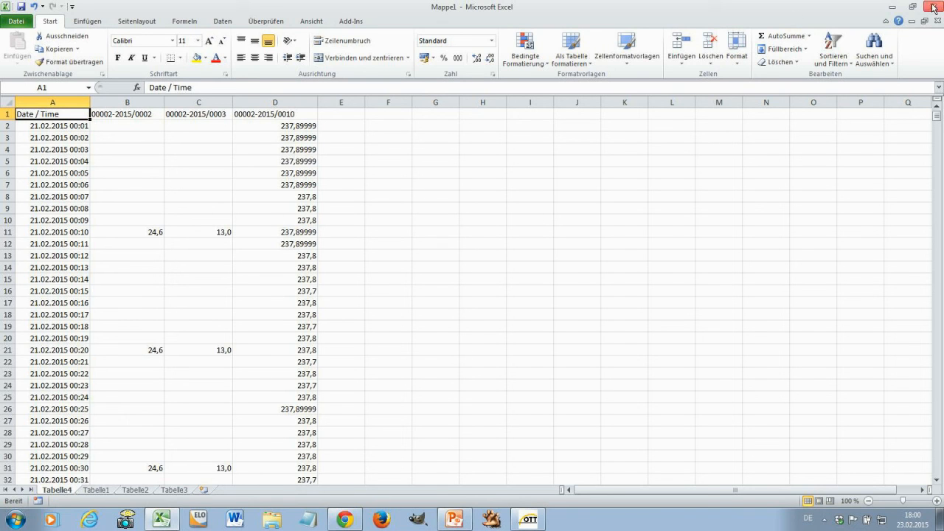
click(630, 219)
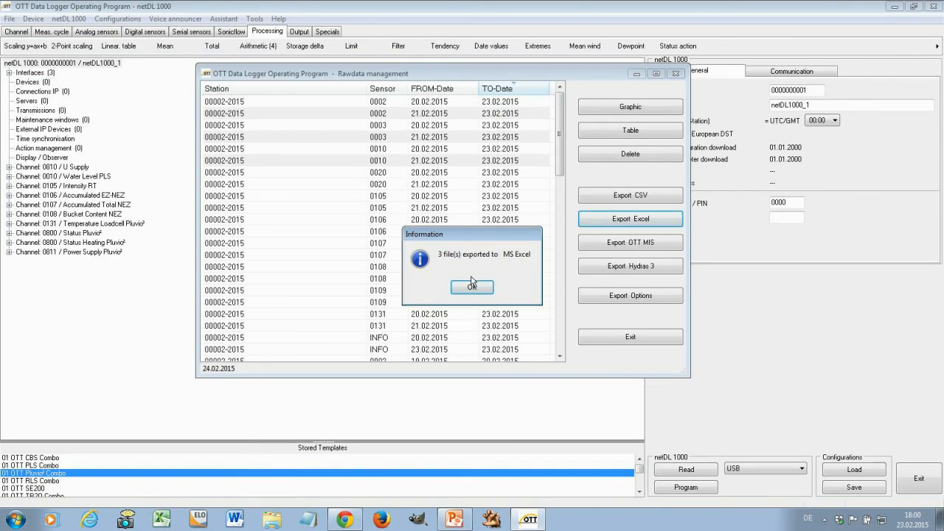
- Dismiss the three-files-exported message and review the export options without changing them
click(473, 287)
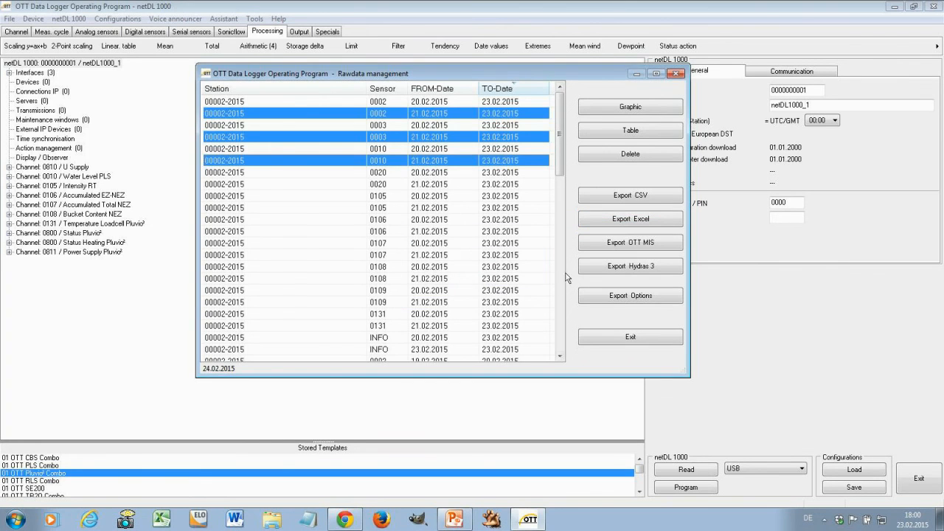
click(630, 295)
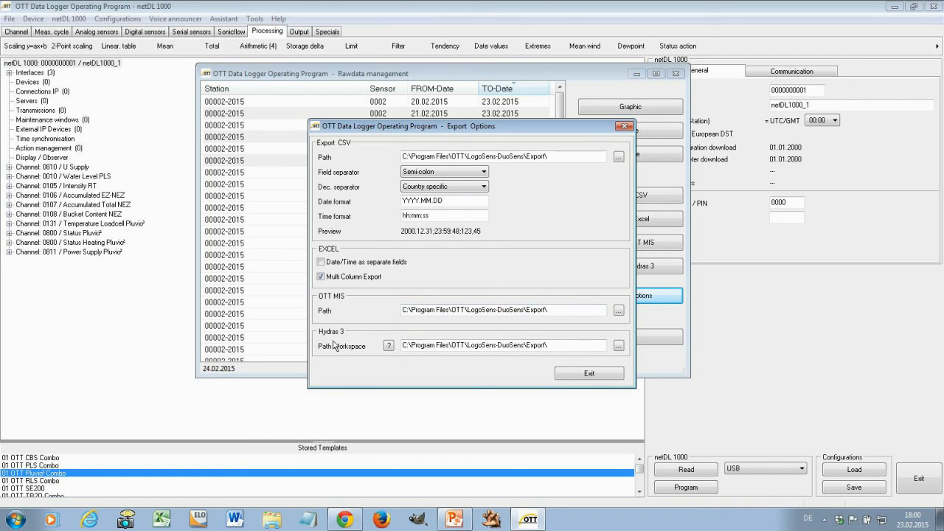
mouse_move(513, 301)
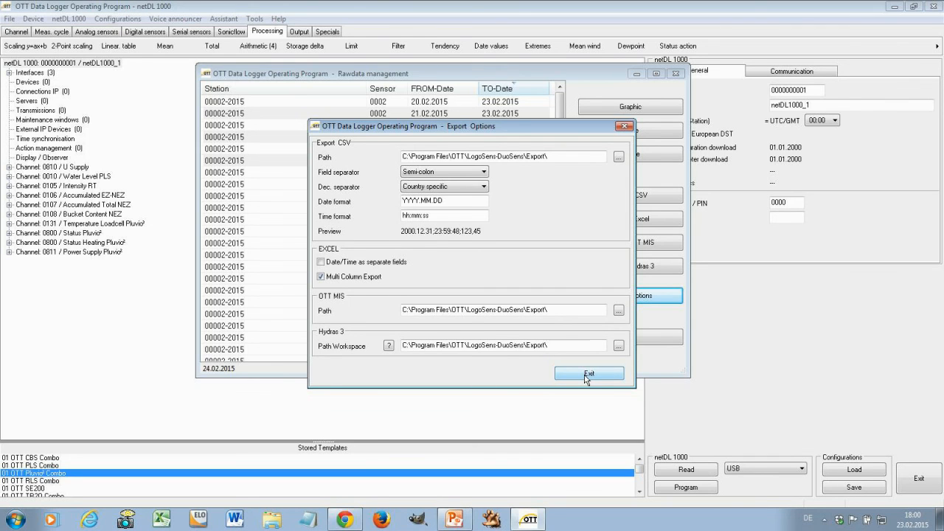
click(588, 373)
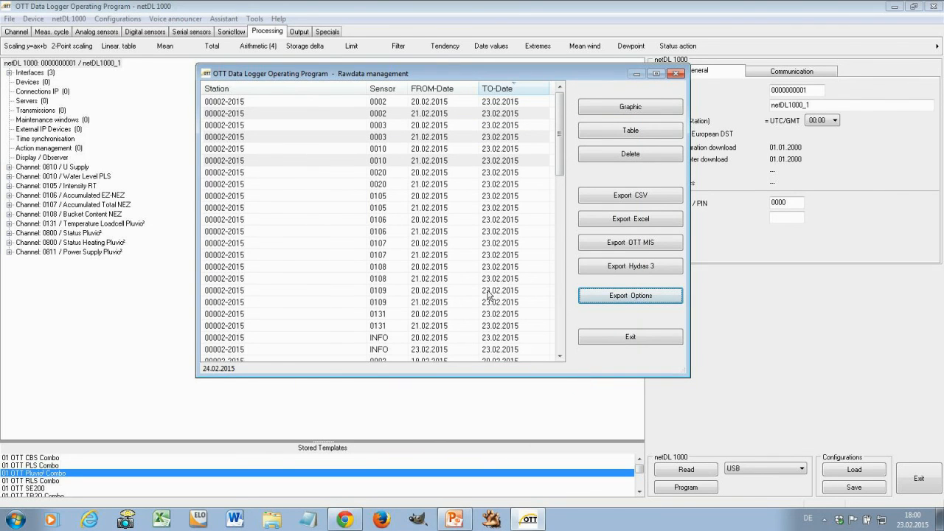
- Delete the raw data sets for sensors 0106 to 0109 and confirm with Yes
click(236, 219)
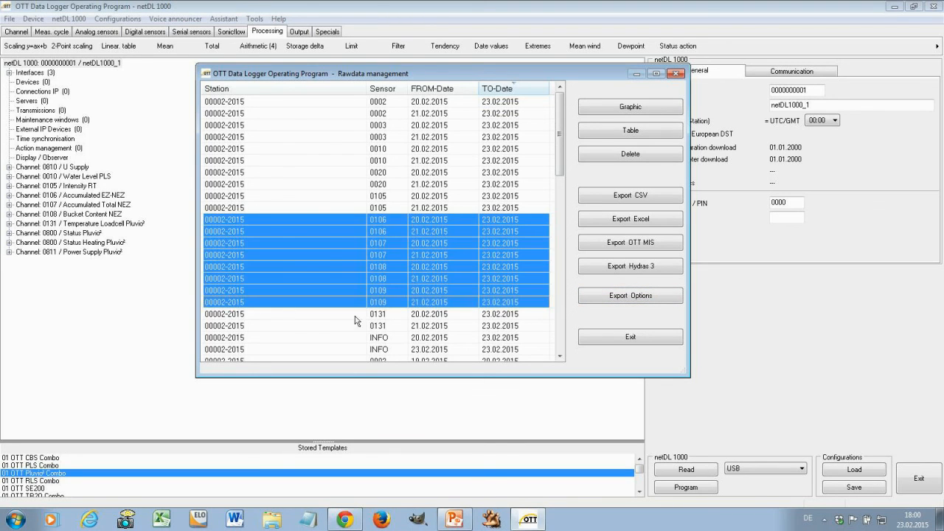
click(630, 154)
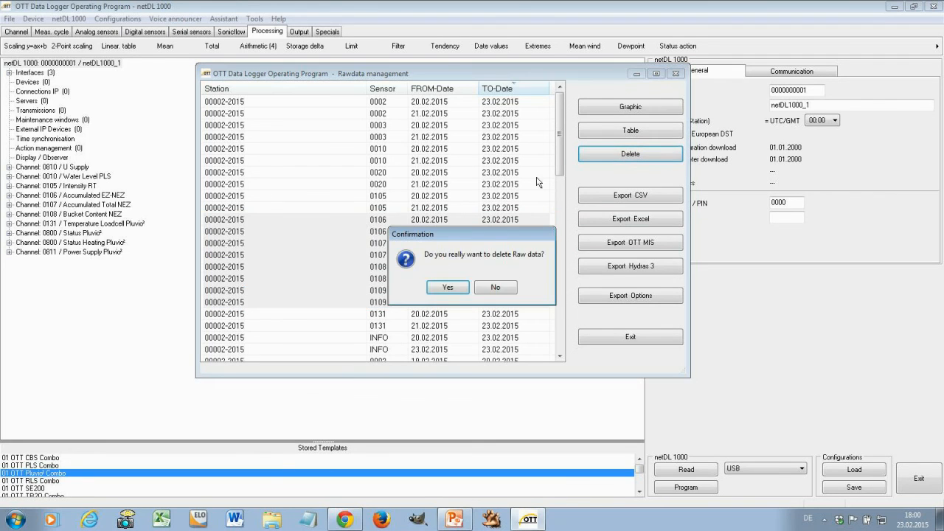
click(447, 287)
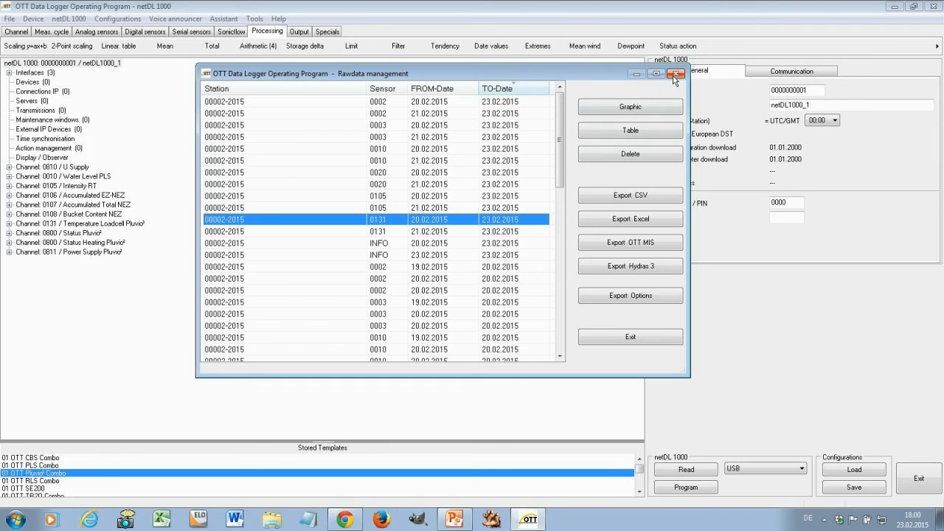
- Close Rawdata management and show the Tools menu on the netDL 1000 configuration
click(676, 74)
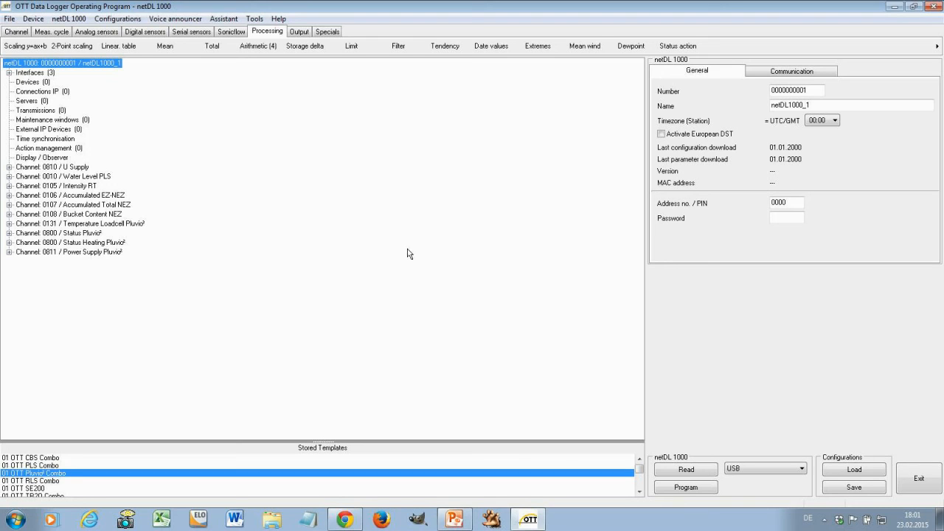
mouse_move(239, 6)
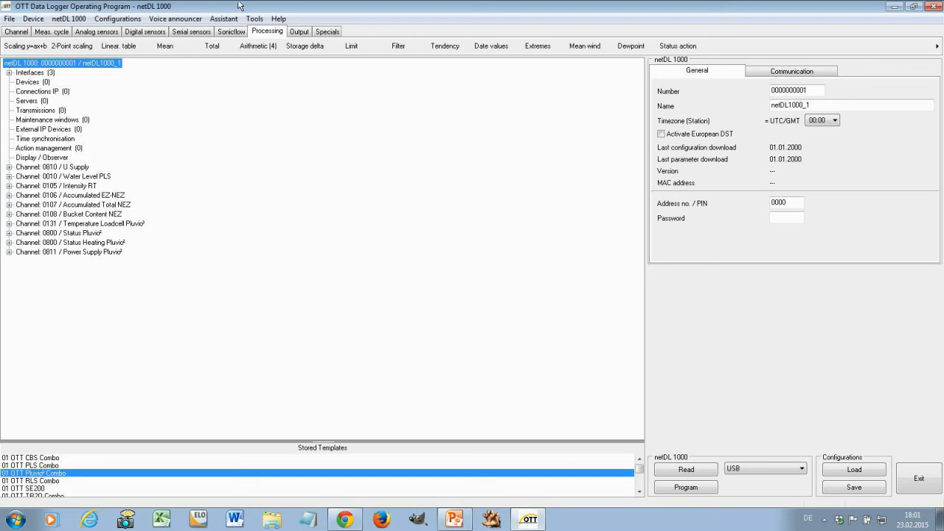
click(253, 17)
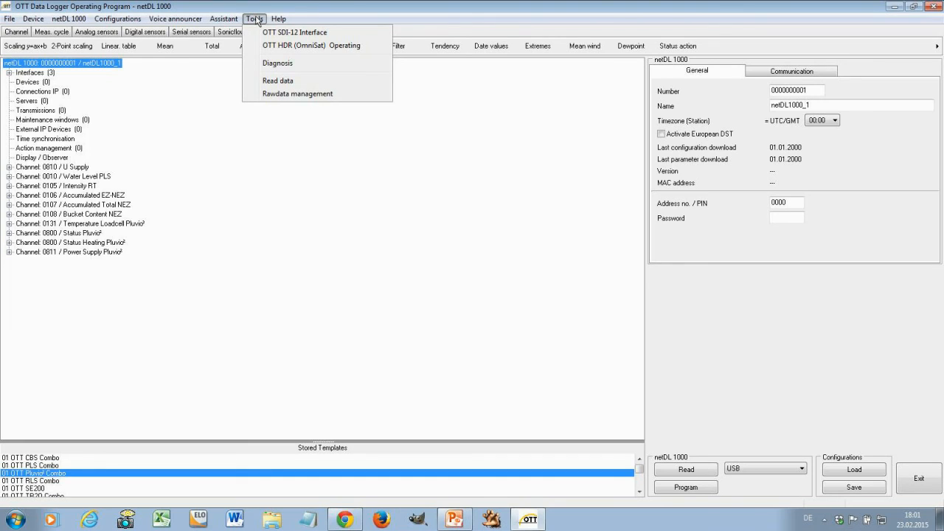
mouse_move(295, 32)
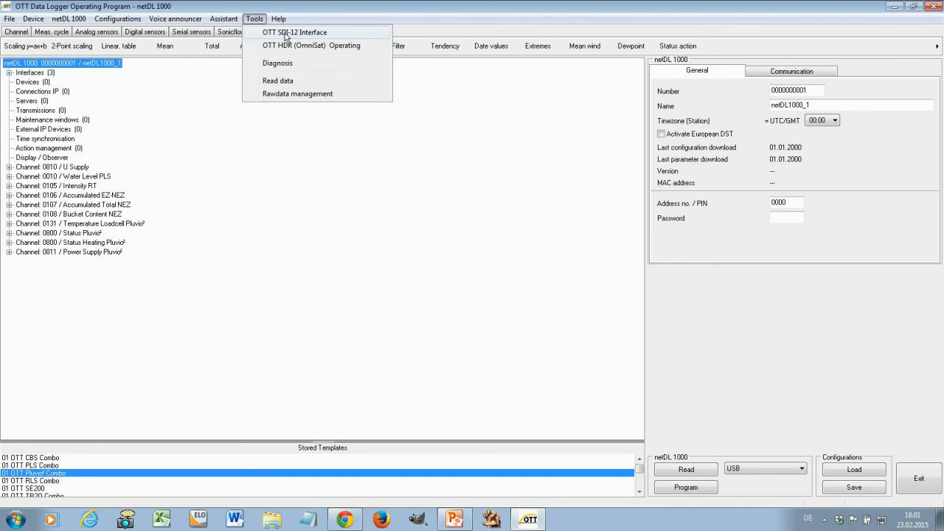
mouse_move(301, 89)
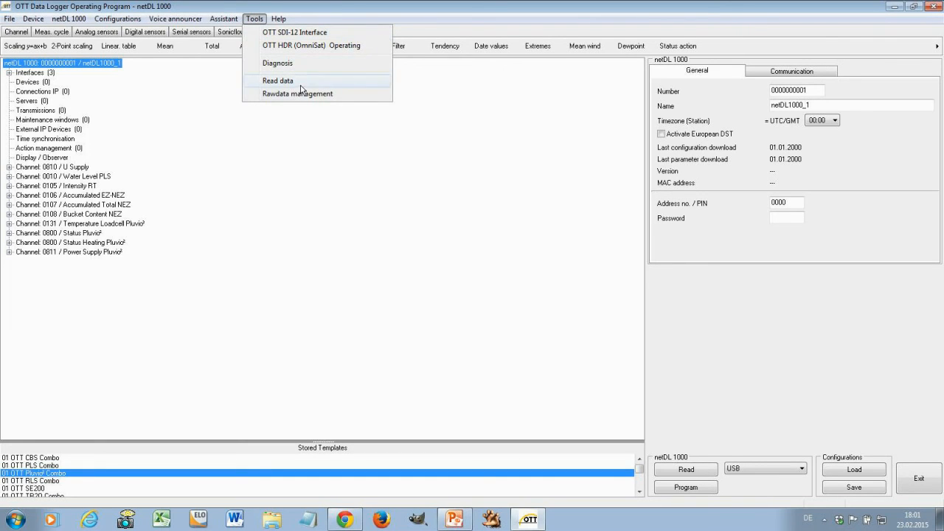